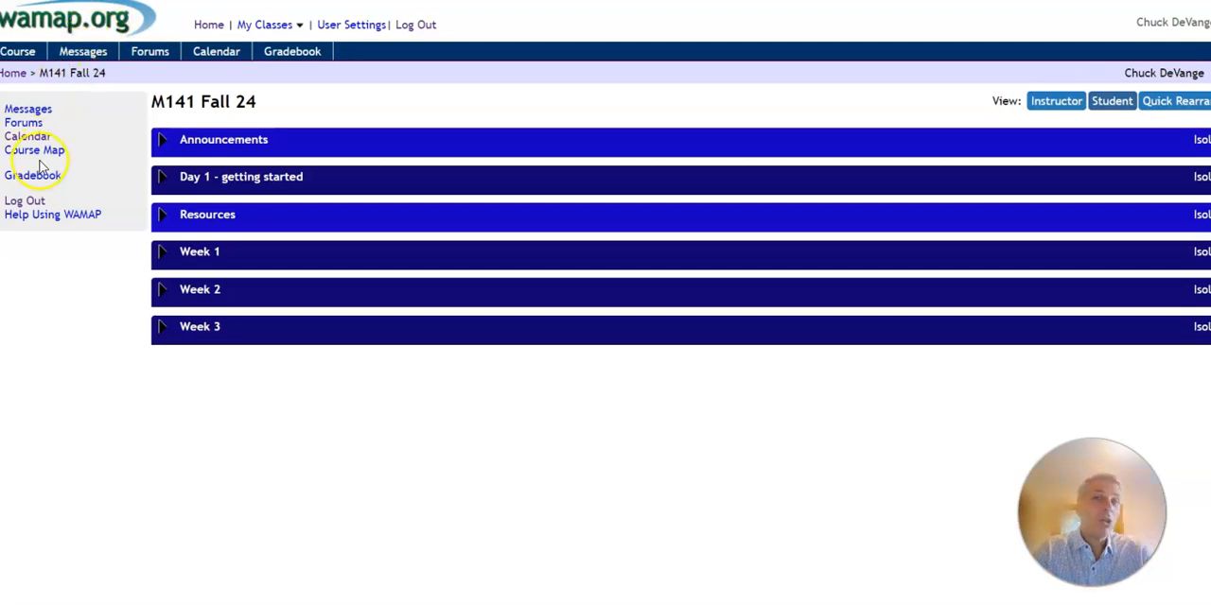
mouse_move(23, 176)
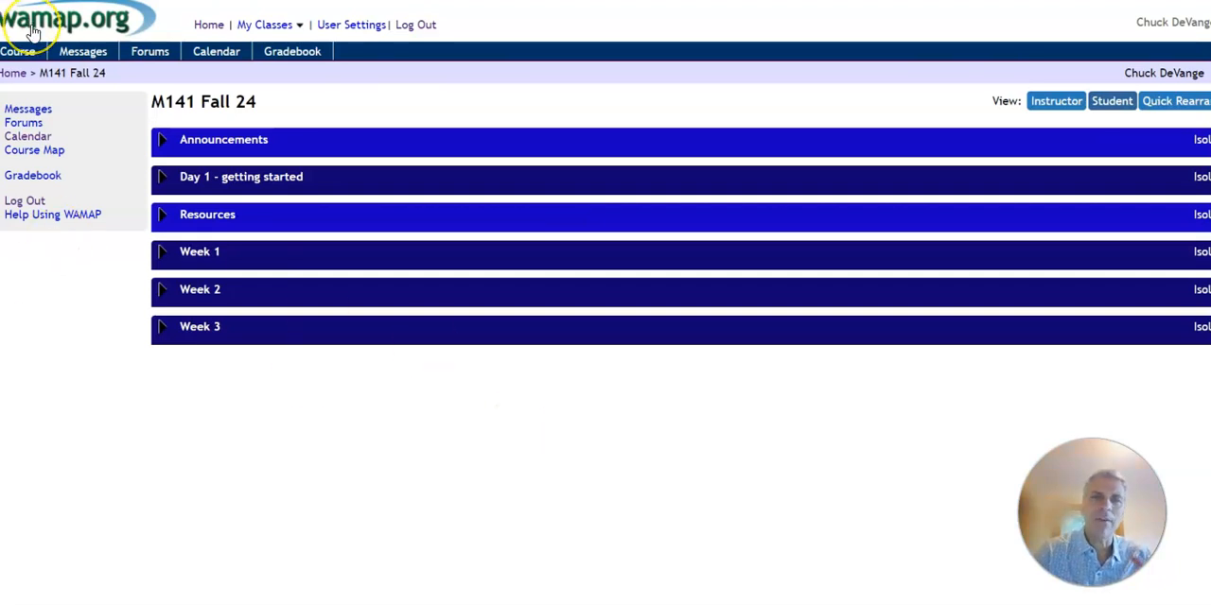
mouse_move(57, 98)
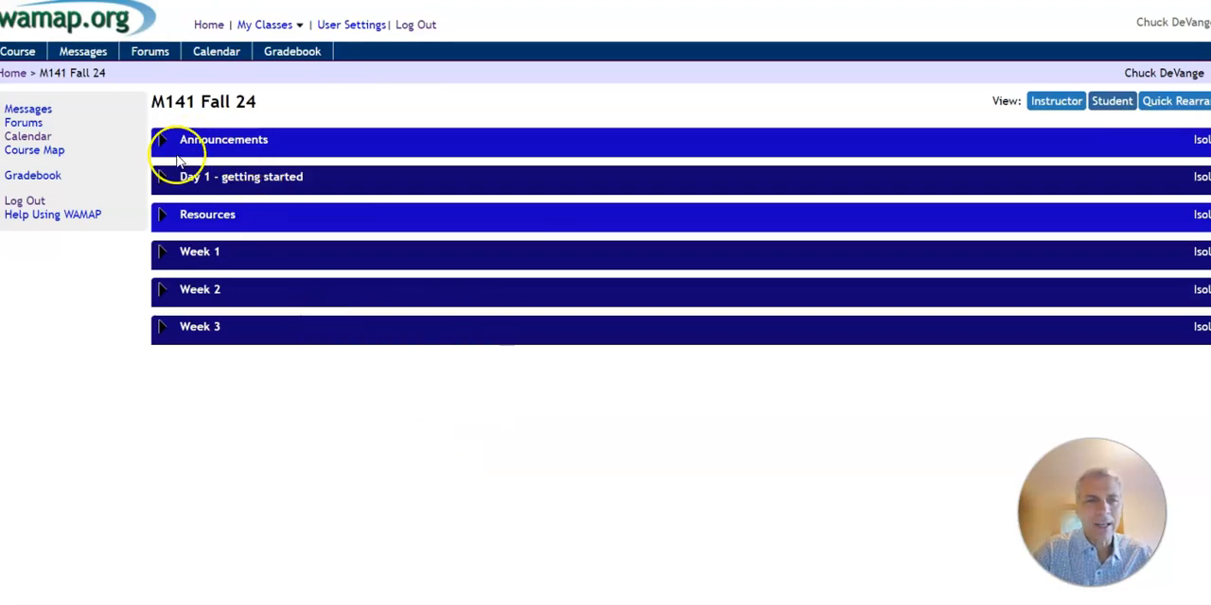
mouse_move(261, 231)
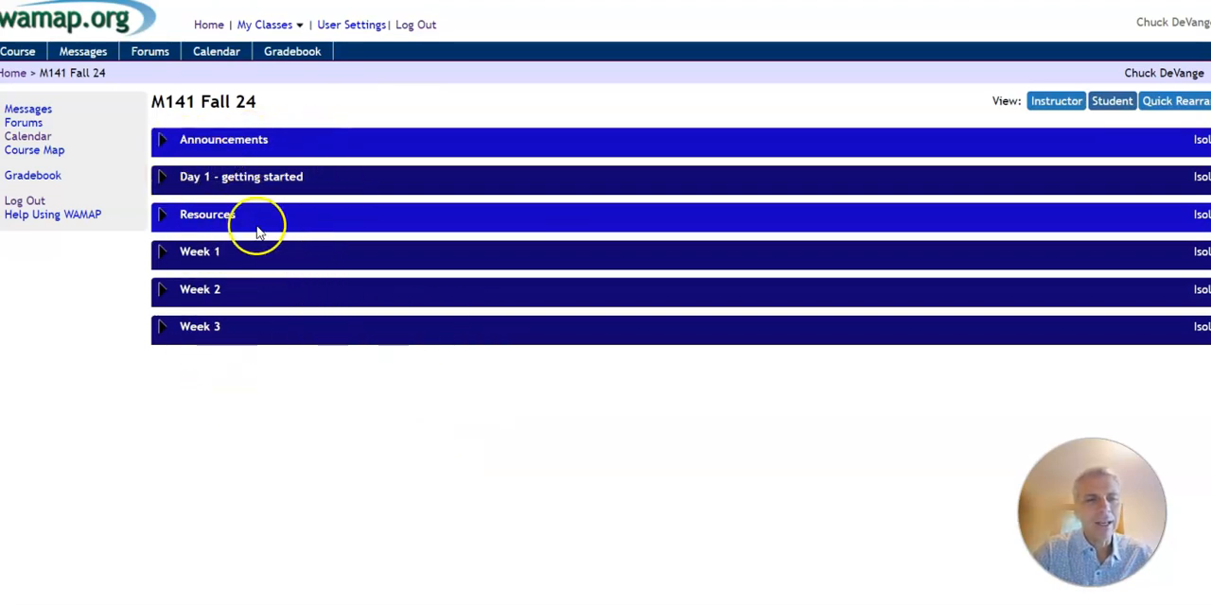
mouse_move(376, 201)
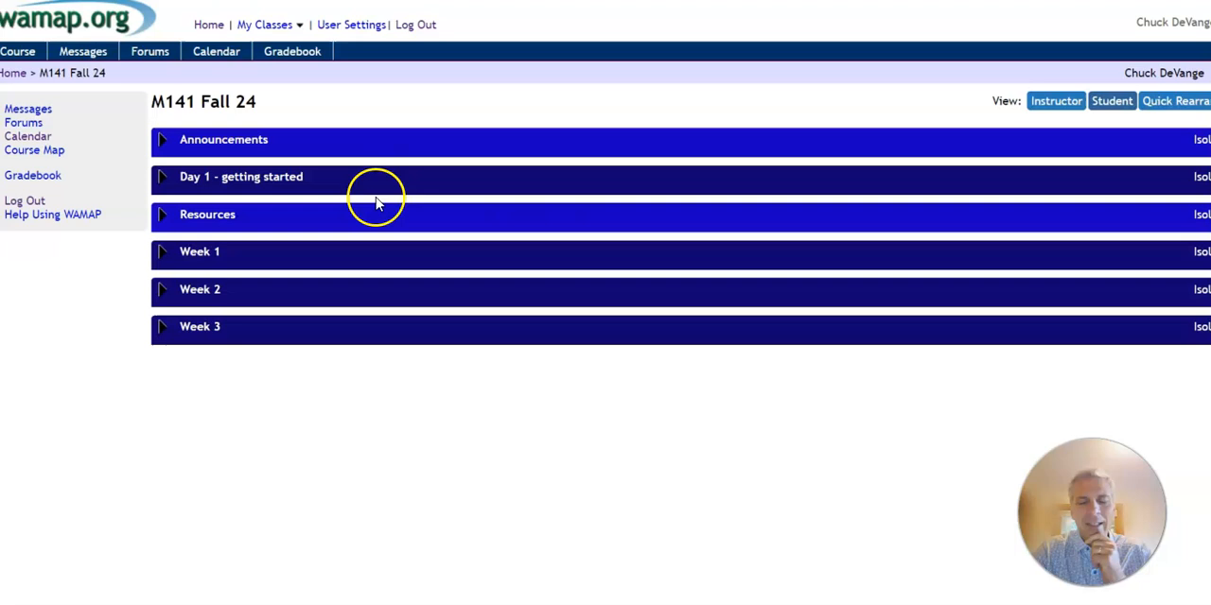
mouse_move(371, 204)
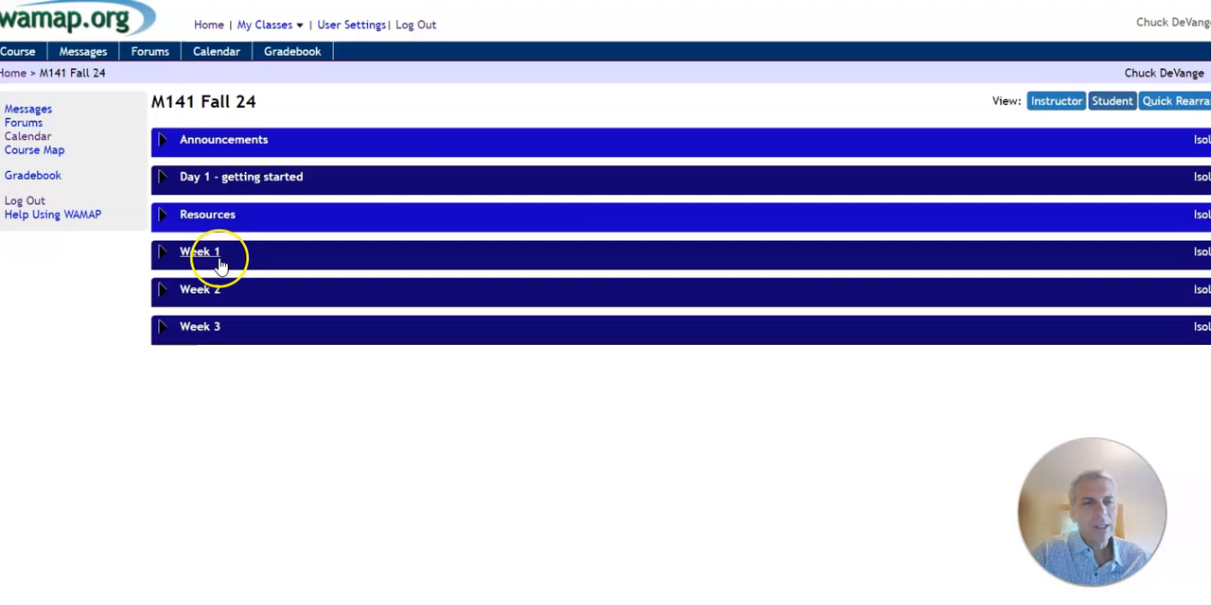
mouse_move(206, 326)
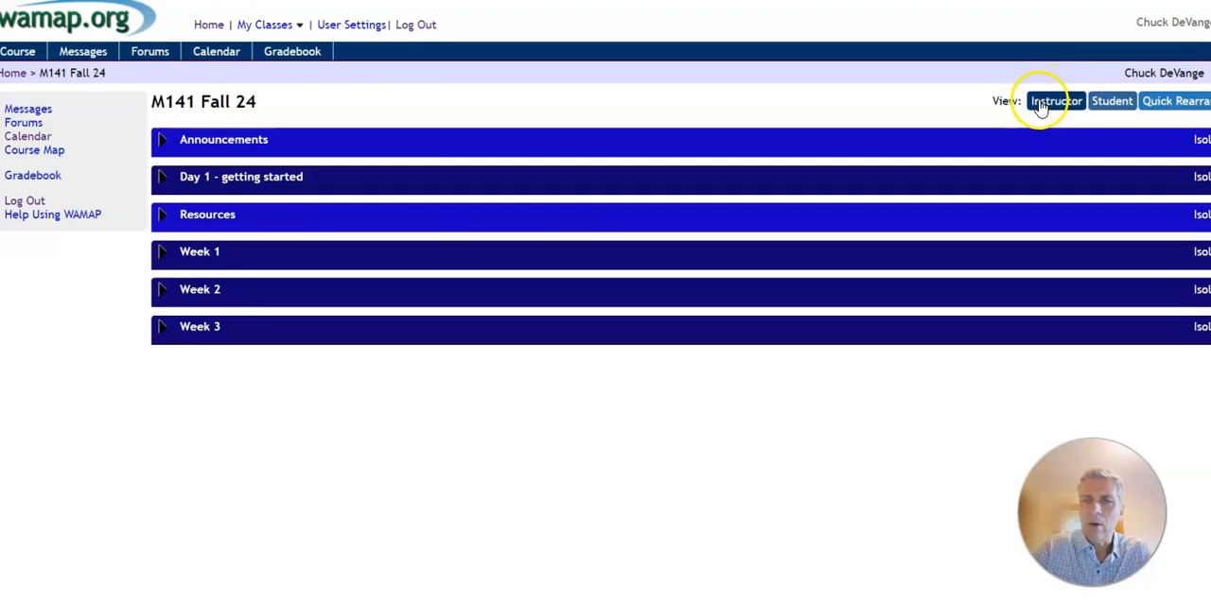
Preview the course in instructor view, then return to the student view.
click(1055, 102)
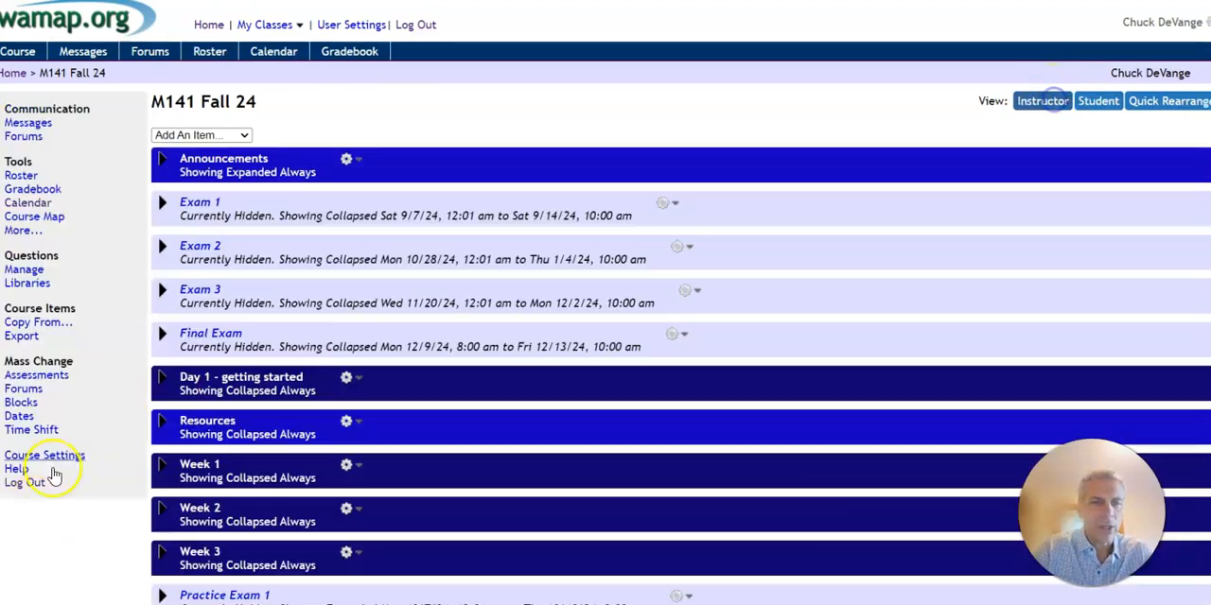
scroll(down, 3)
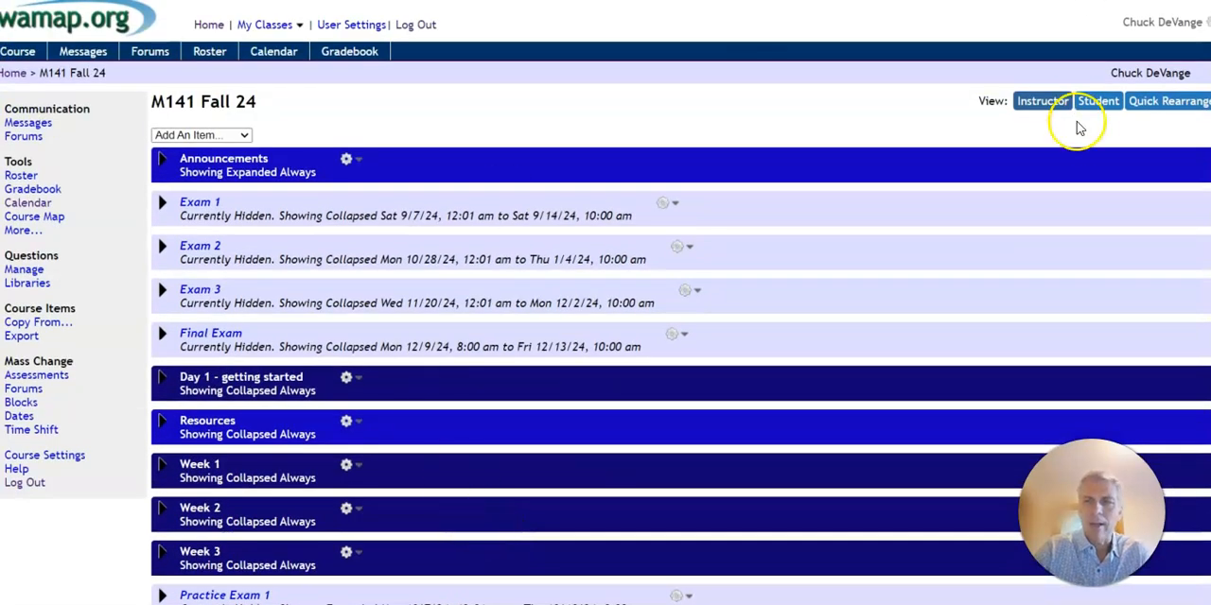
click(1097, 102)
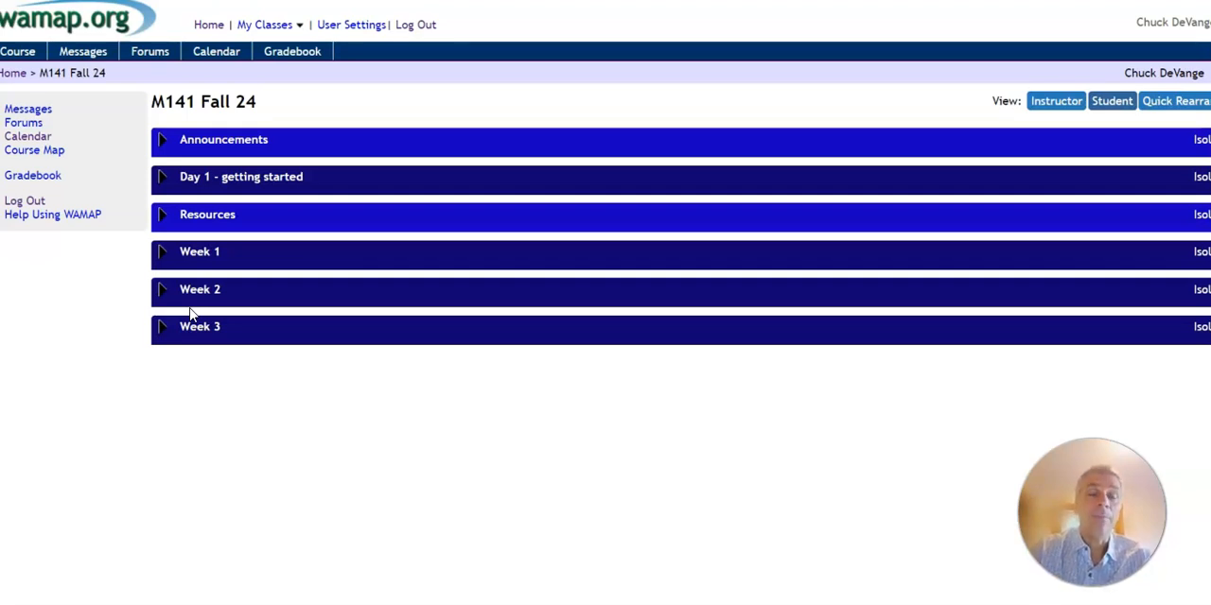
mouse_move(314, 17)
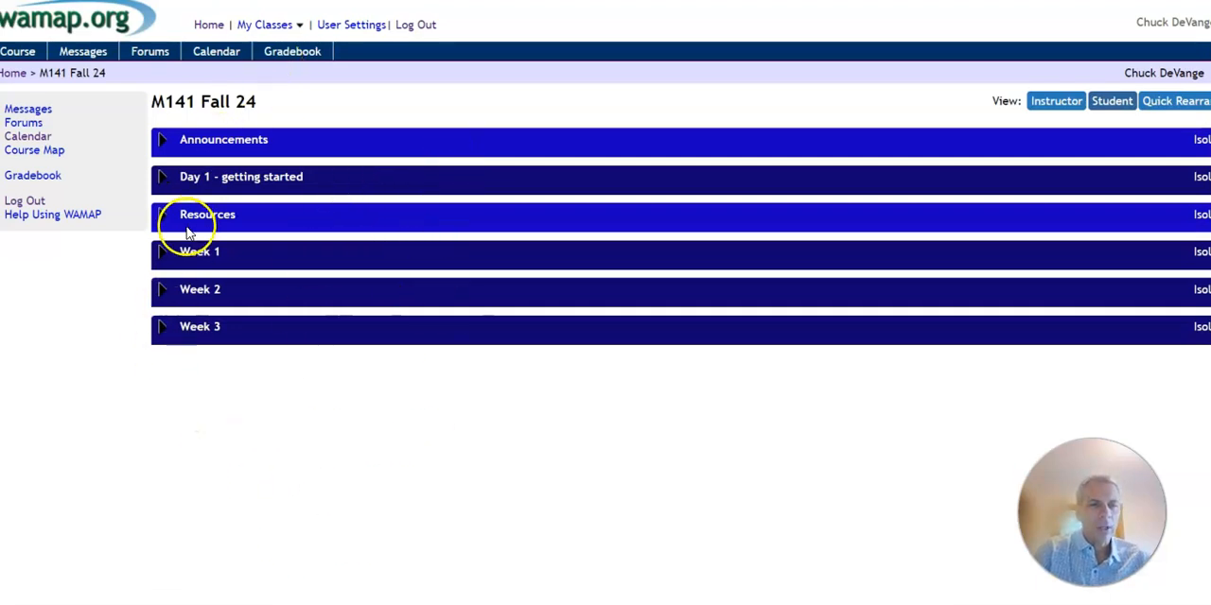
mouse_move(207, 180)
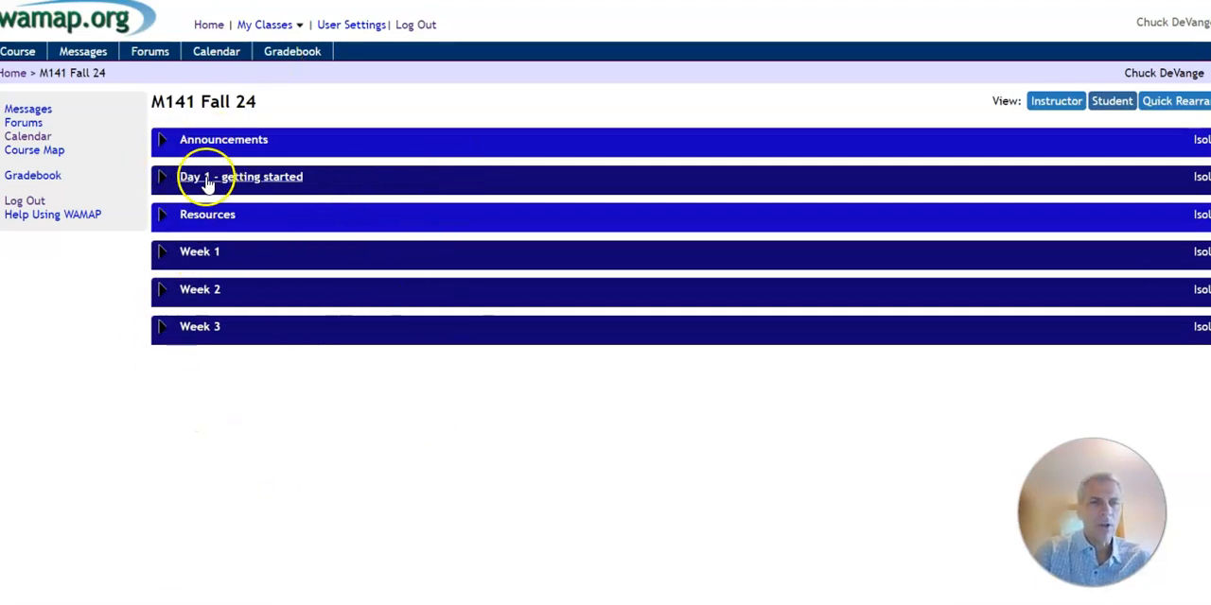
Expand Week 1 and fold its Quizzes and Forums block.
click(243, 178)
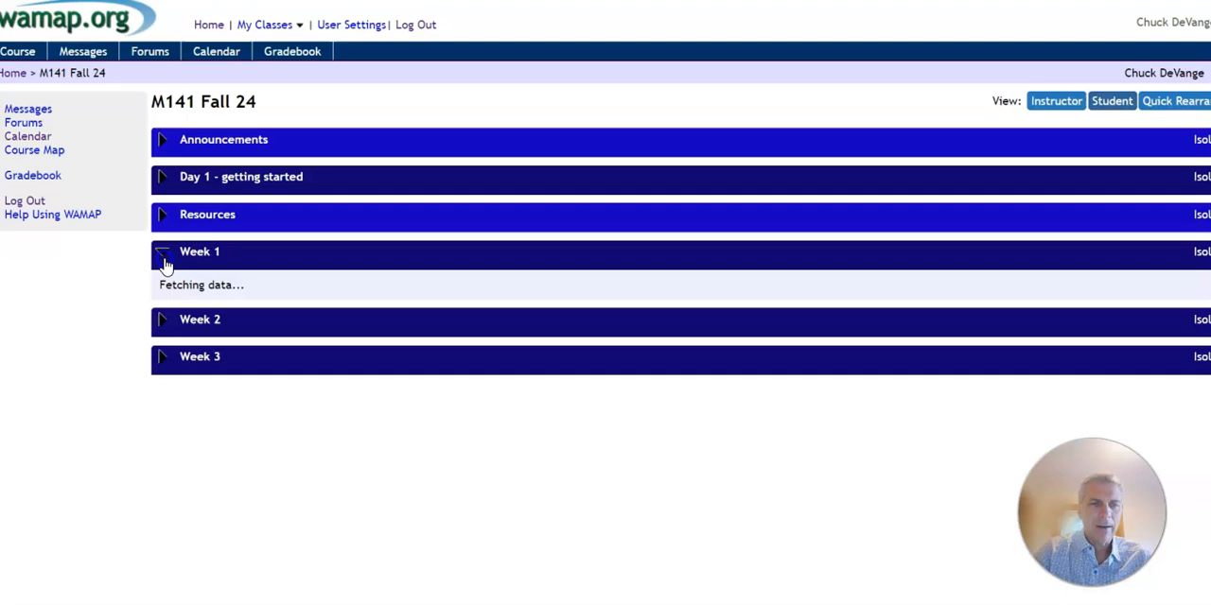
click(163, 251)
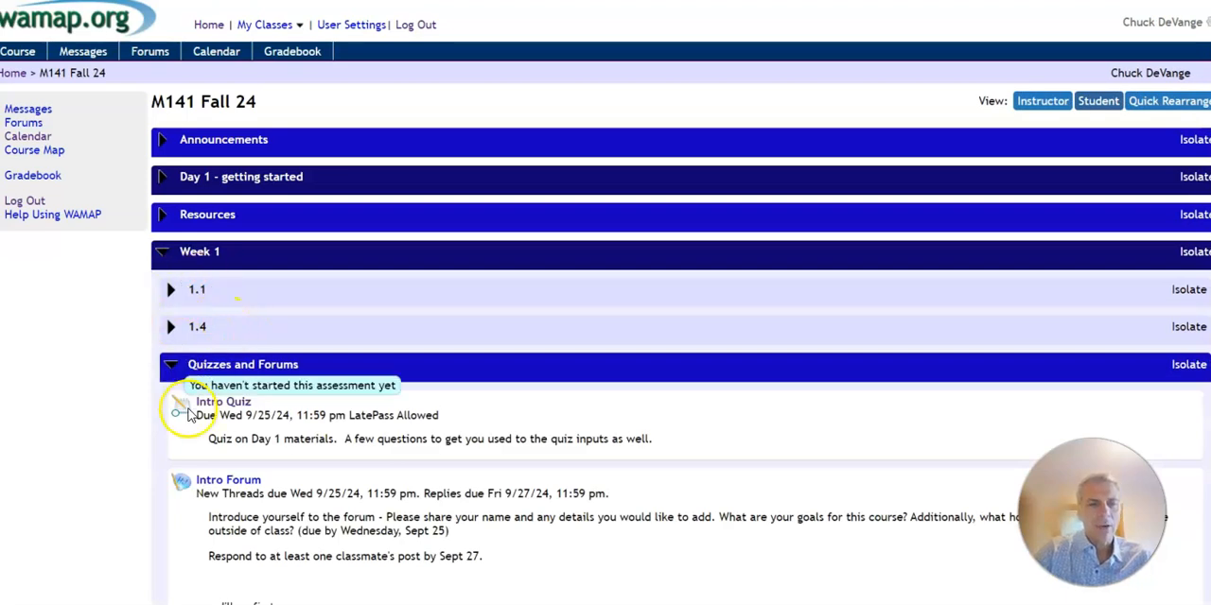
click(171, 363)
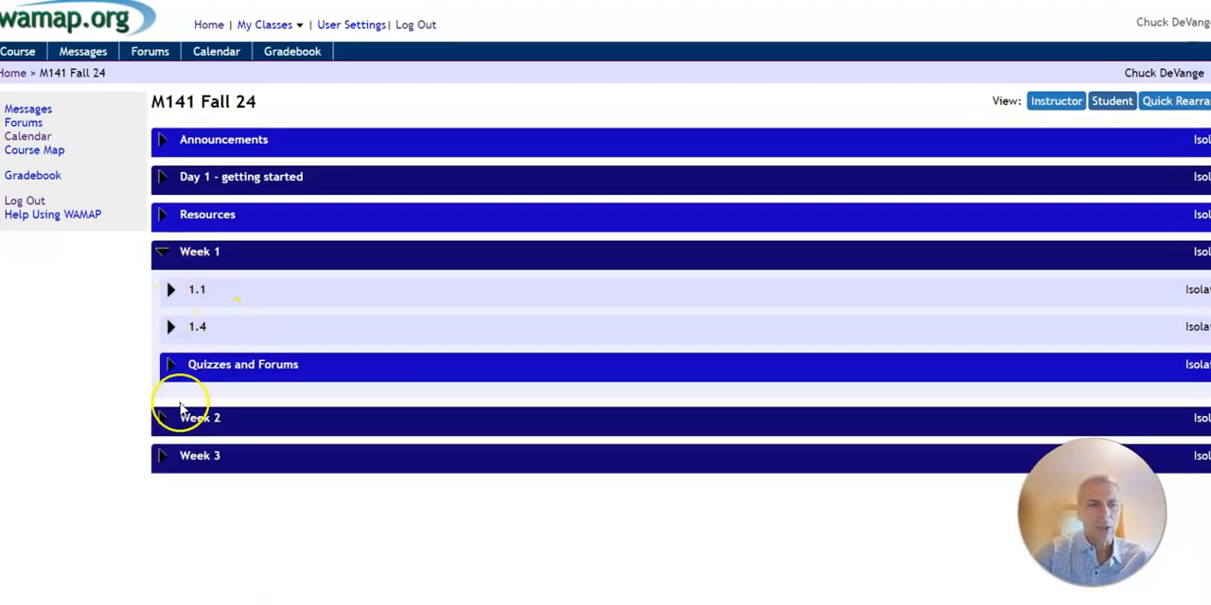
Expand Week 2 and fold its section 1.6 and Quizzes and Forums blocks.
click(161, 416)
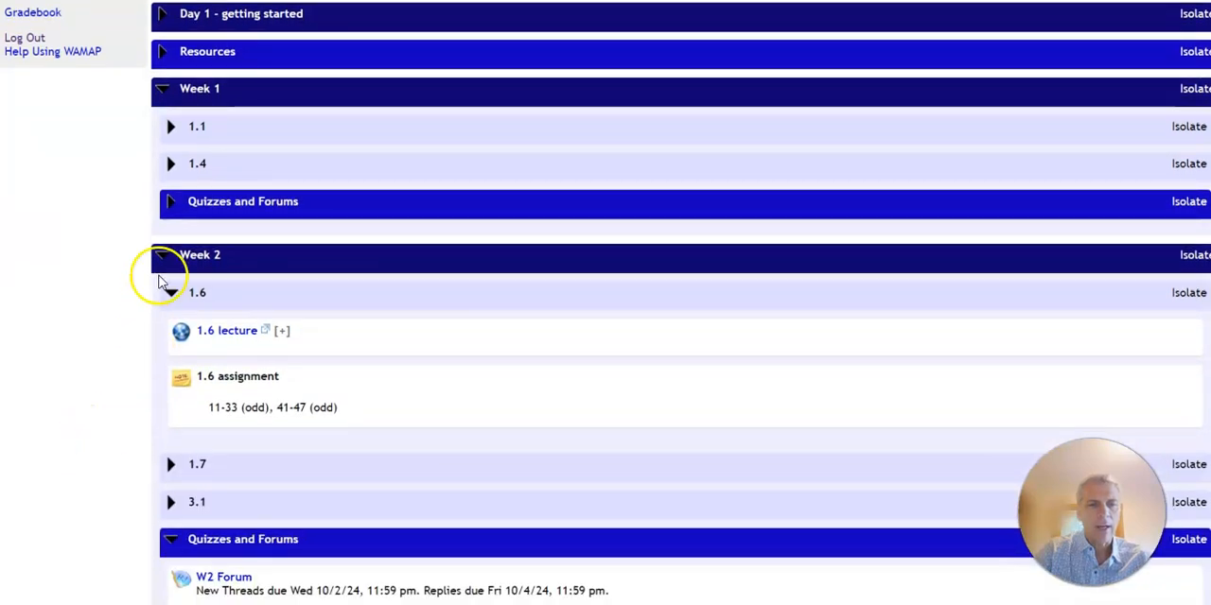
click(170, 291)
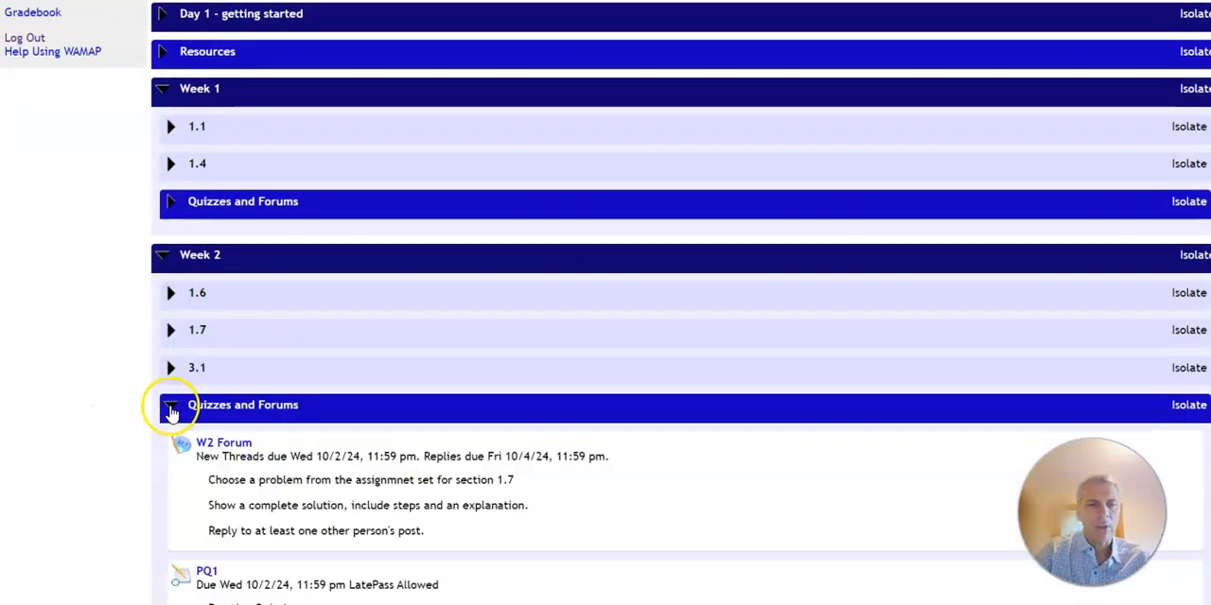
click(170, 405)
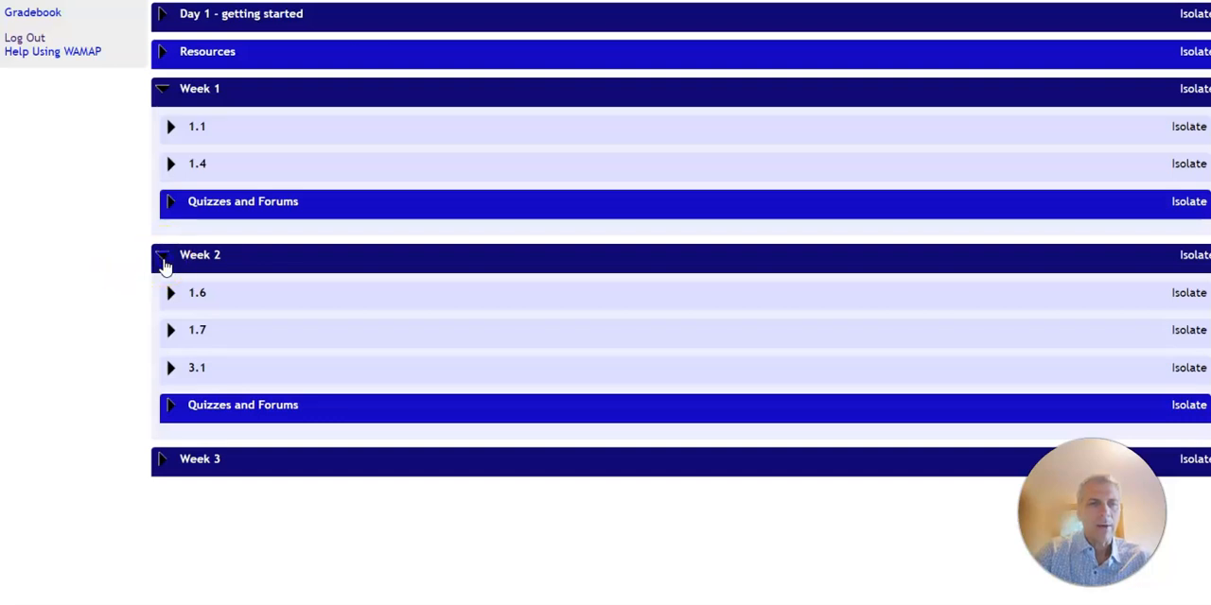
Collapse Week 2, review section 1.1's assignment problem numbers, then fold 1.1 again.
click(163, 254)
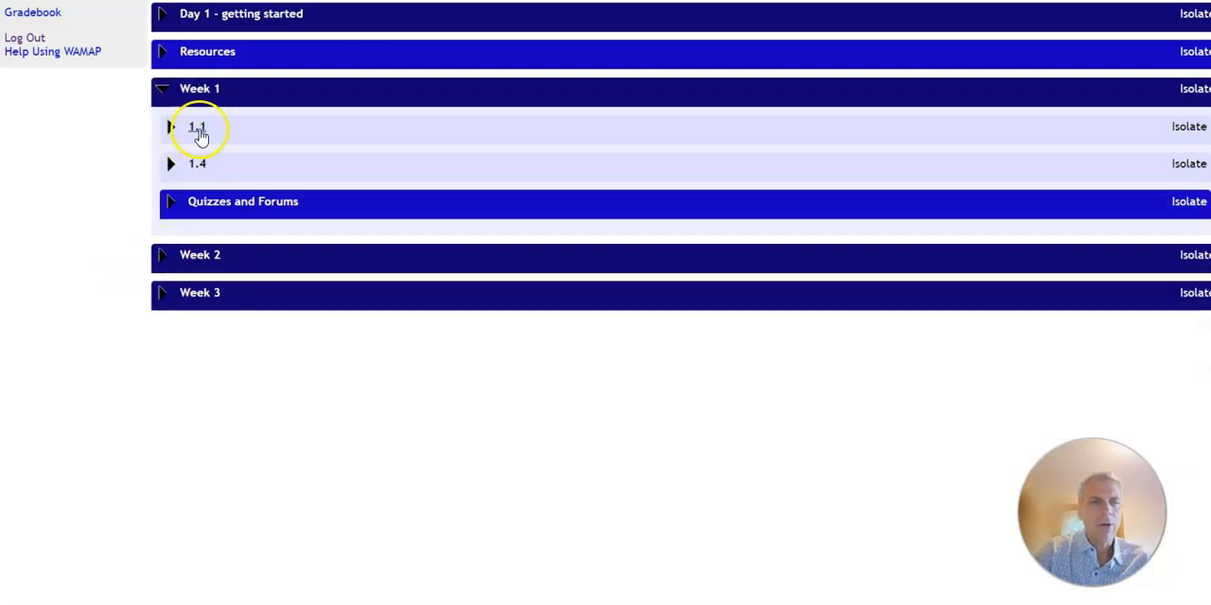
click(170, 125)
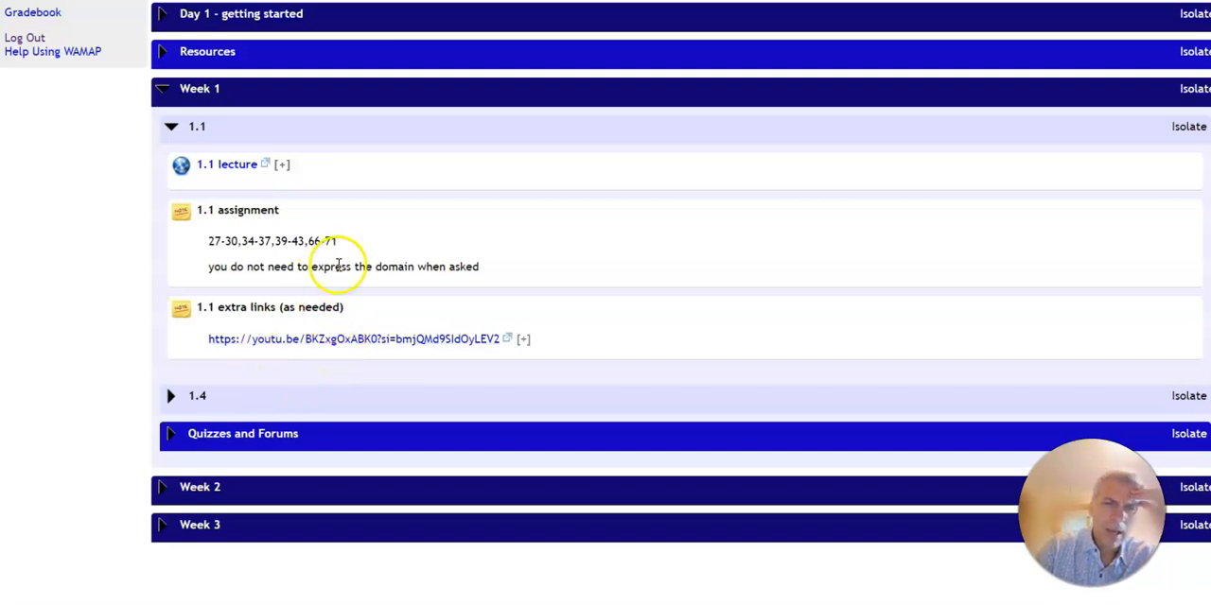
drag(208, 241, 275, 240)
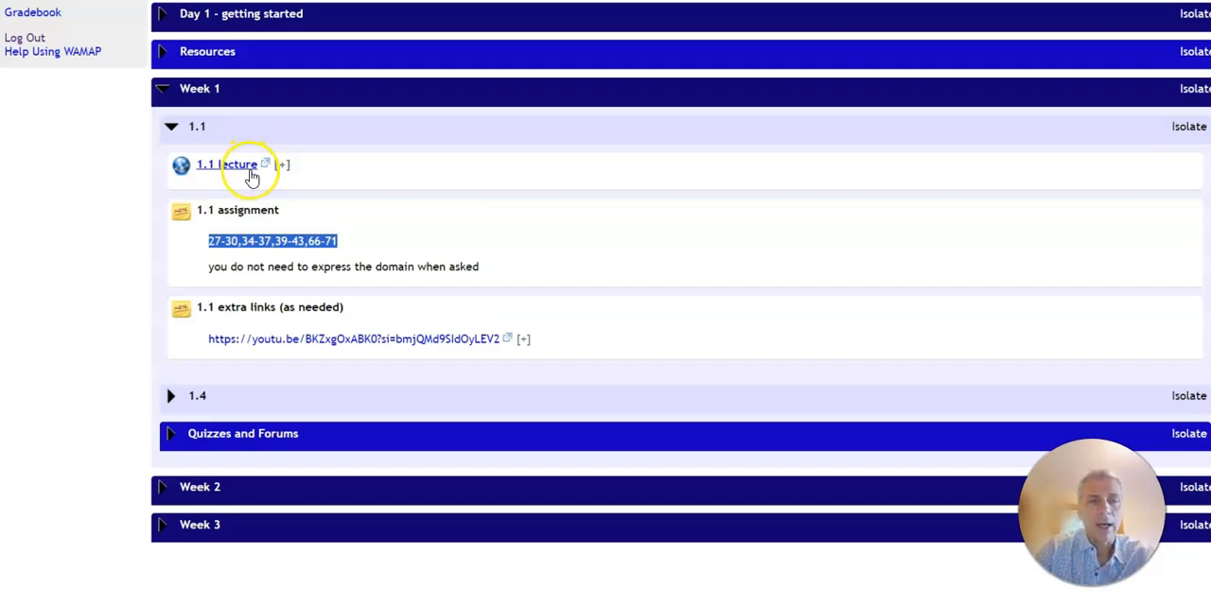
mouse_move(172, 17)
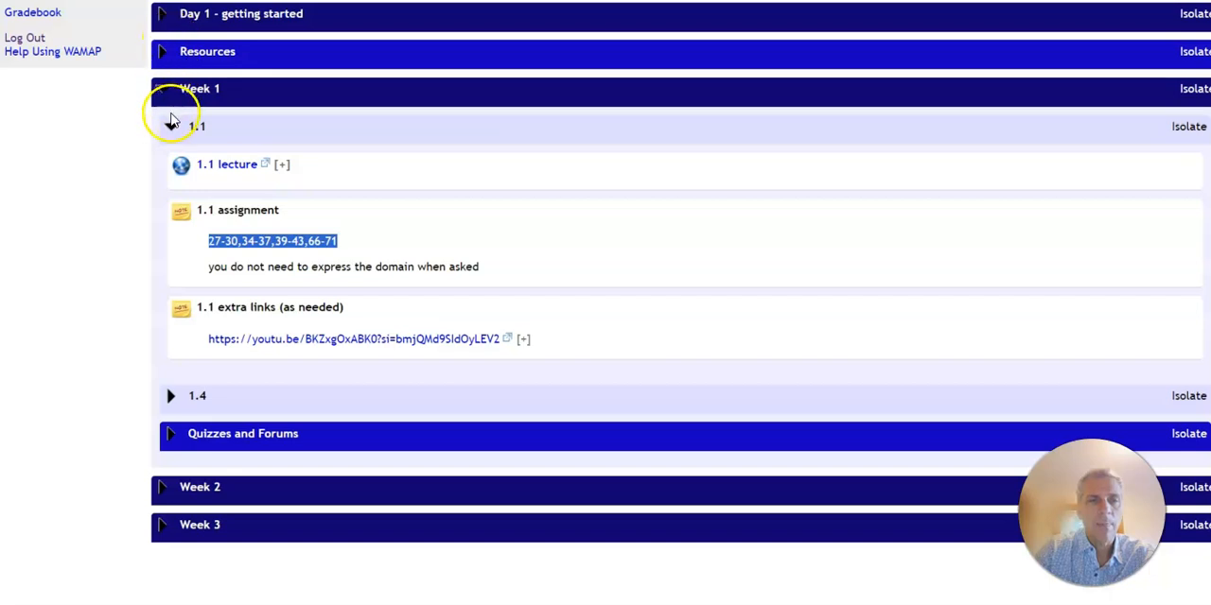
click(170, 125)
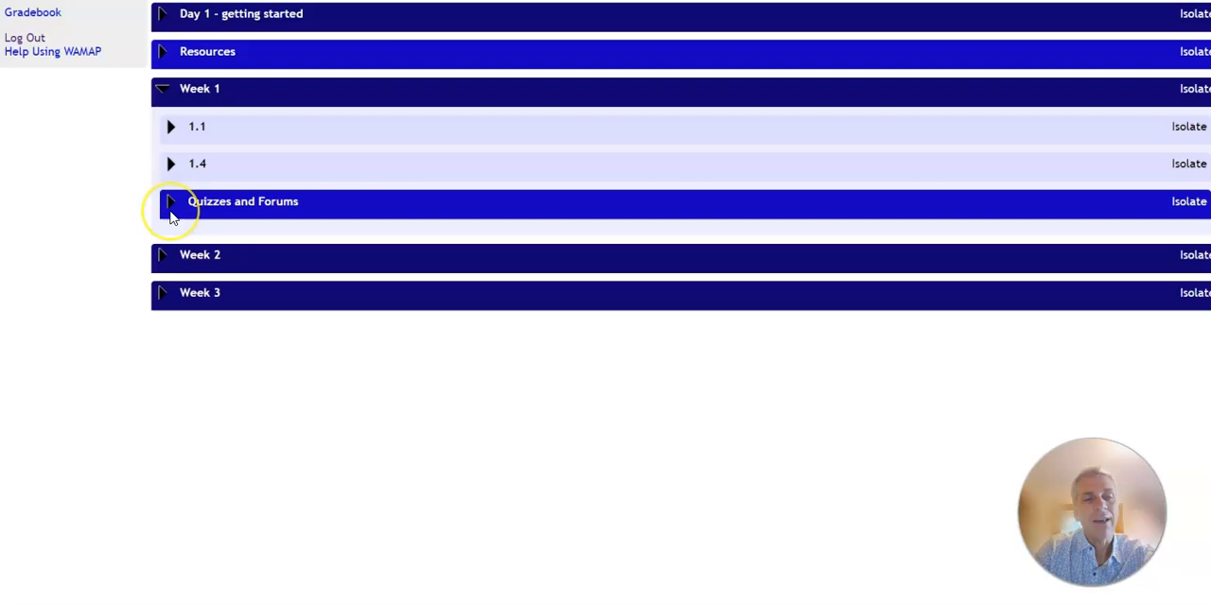
Peek at Week 1's Quizzes and Forums block, then expand Week 2 to show W2 Forum, PQ1 and TQ1.
click(170, 200)
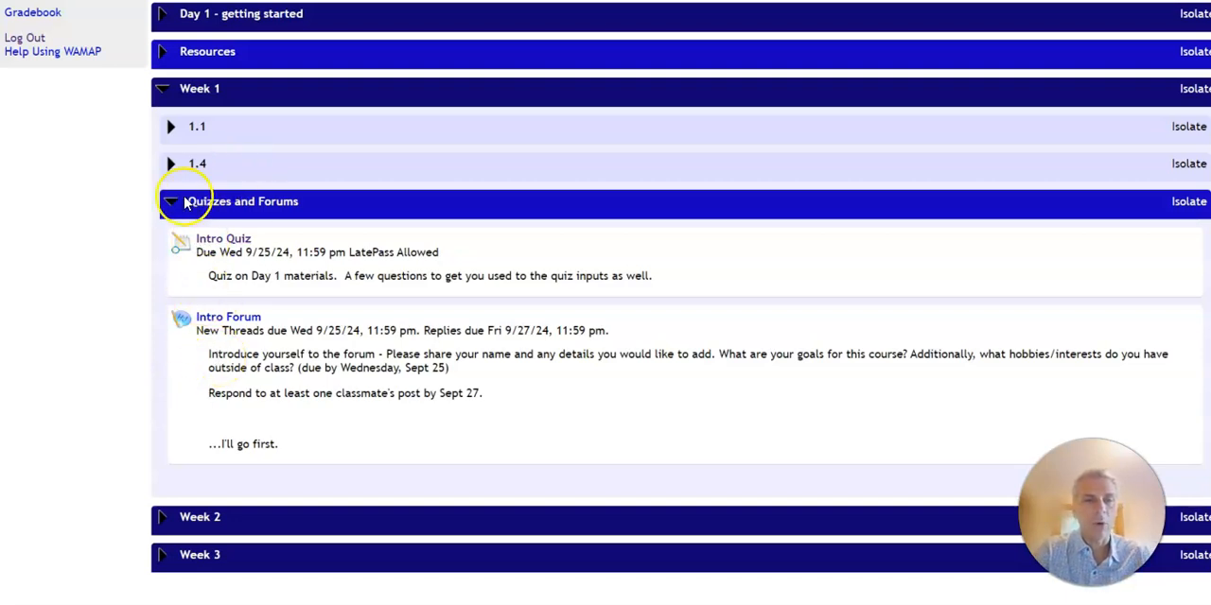
click(170, 201)
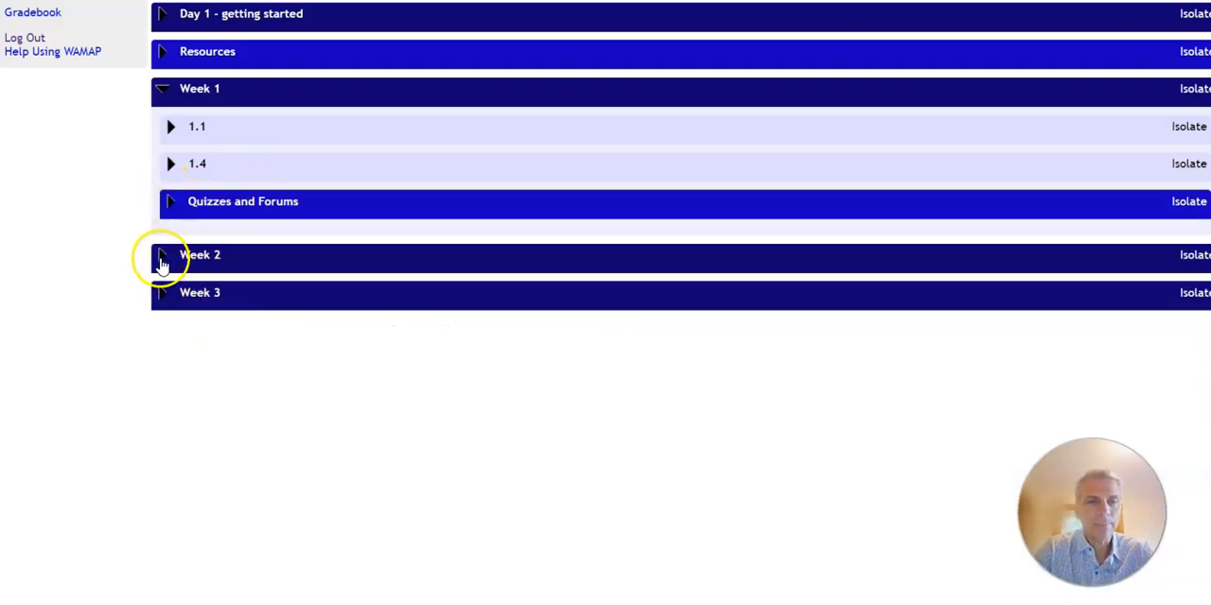
click(161, 254)
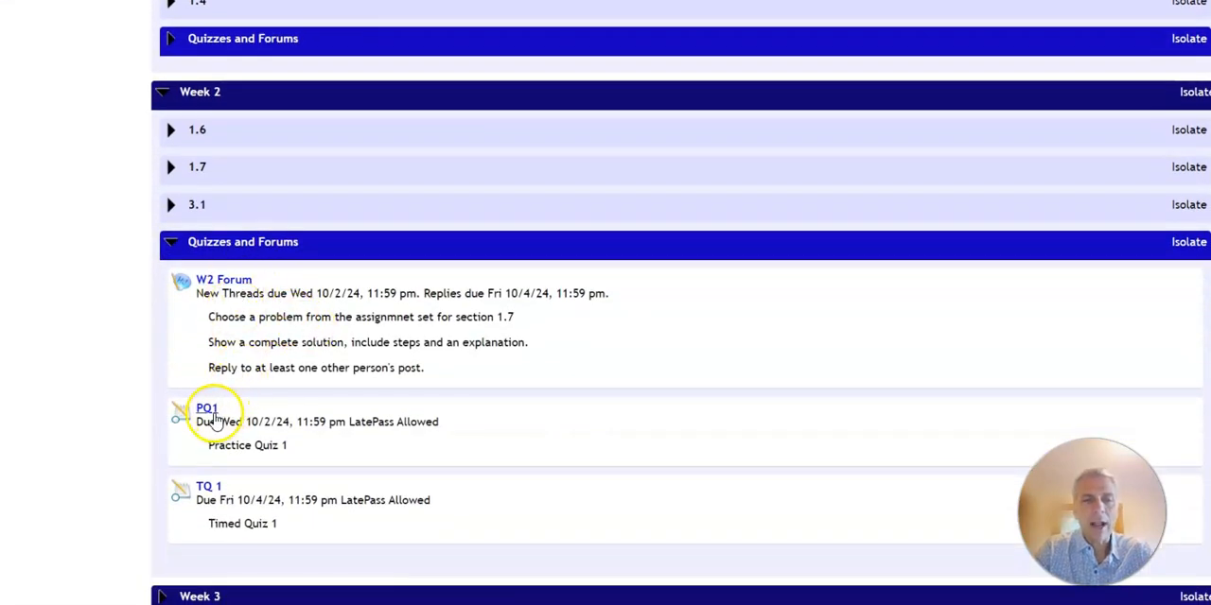
mouse_move(208, 526)
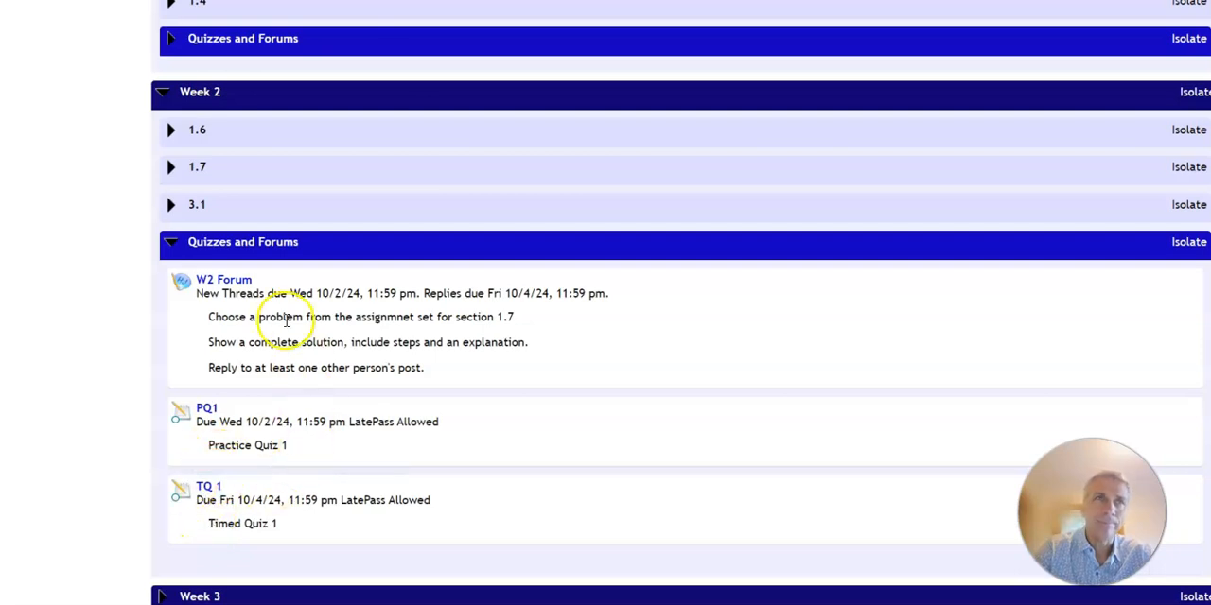
click(170, 242)
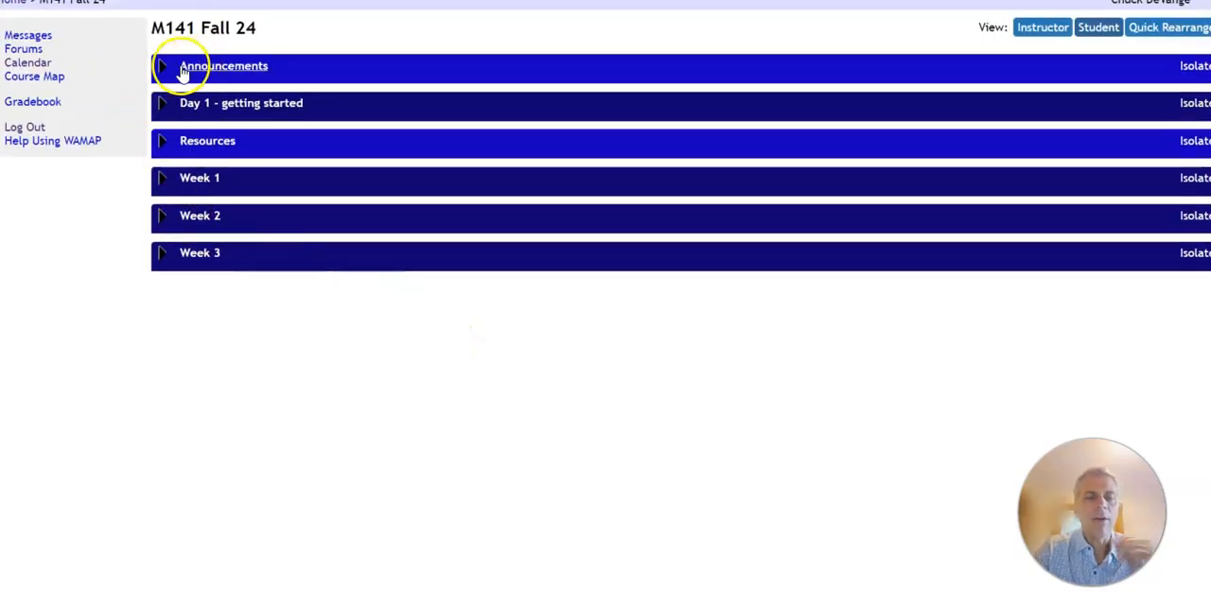
Expand the Announcements block to show the Welcome post with first-week due dates.
click(161, 64)
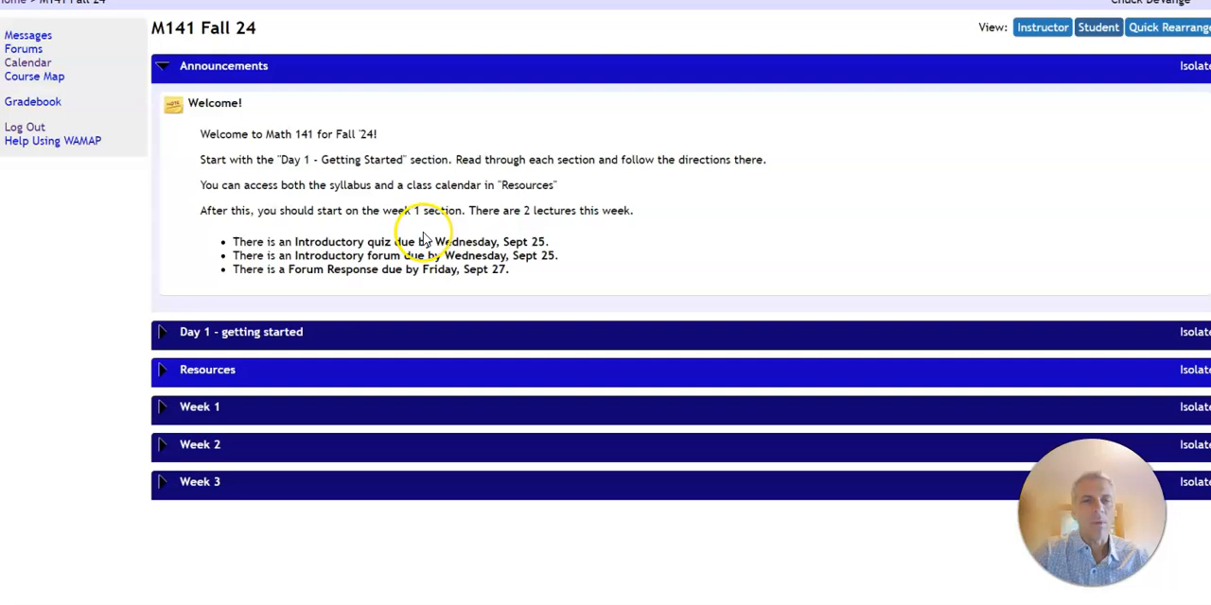
mouse_move(269, 181)
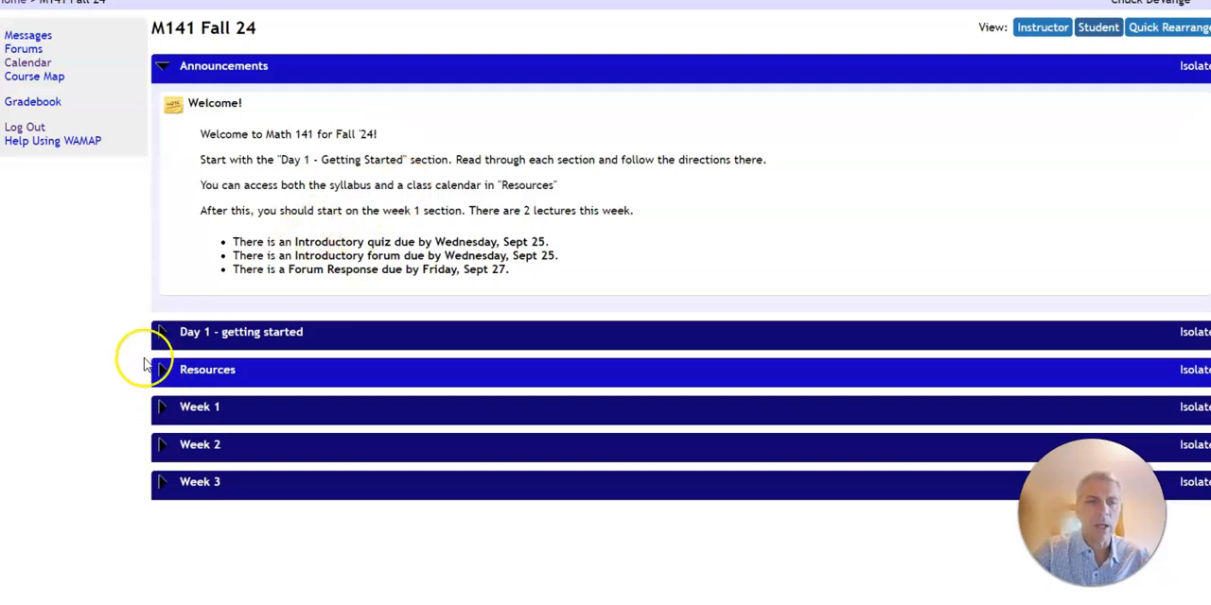
mouse_move(169, 379)
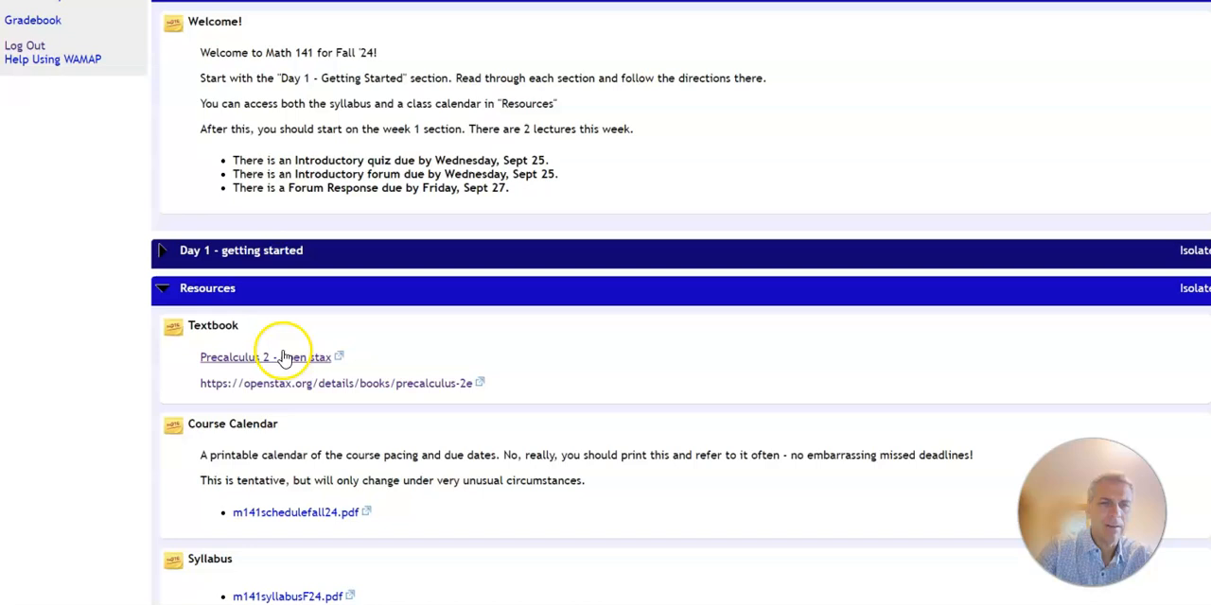
In Resources, peek at Typing Math Symbols, then open the printable course calendar PDF.
scroll(down, 3)
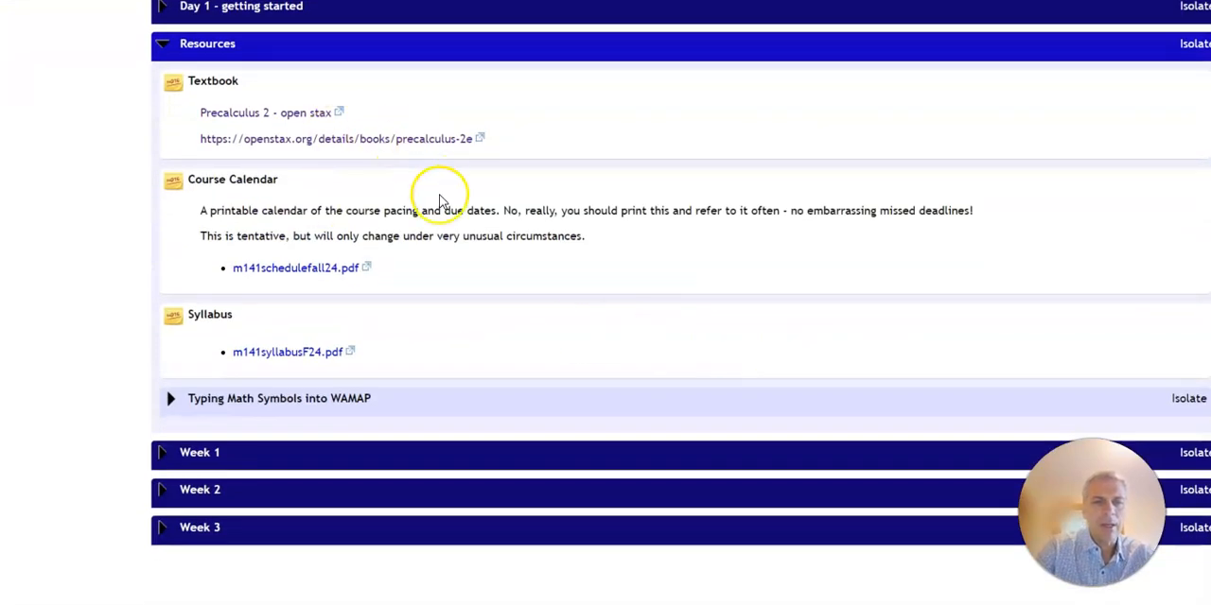
mouse_move(322, 358)
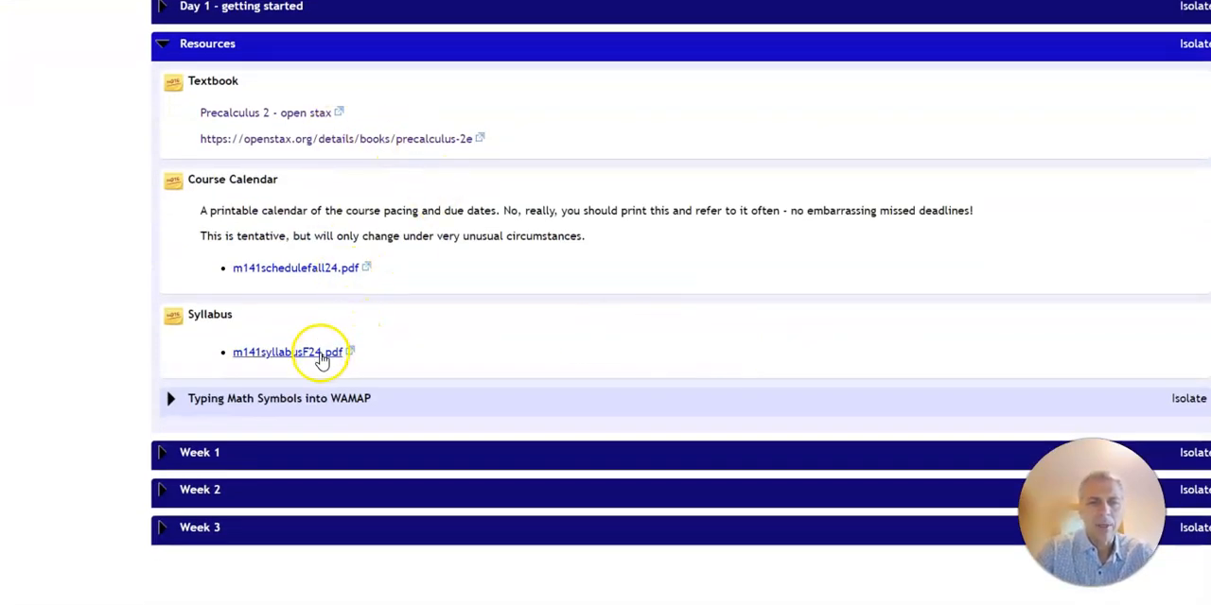
click(171, 397)
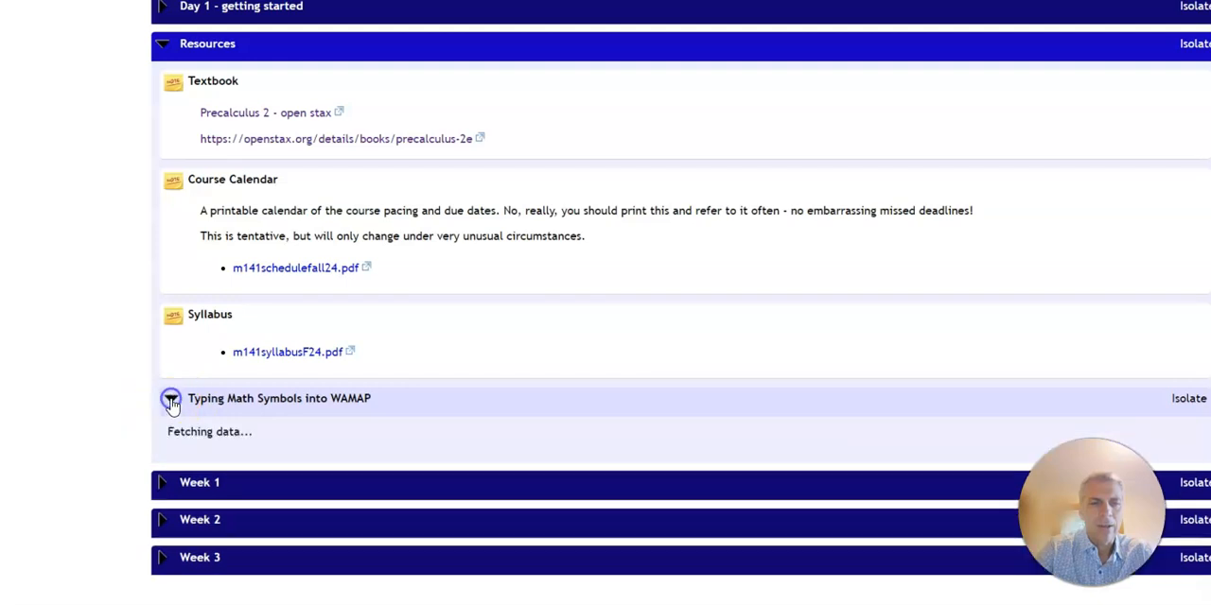
click(171, 397)
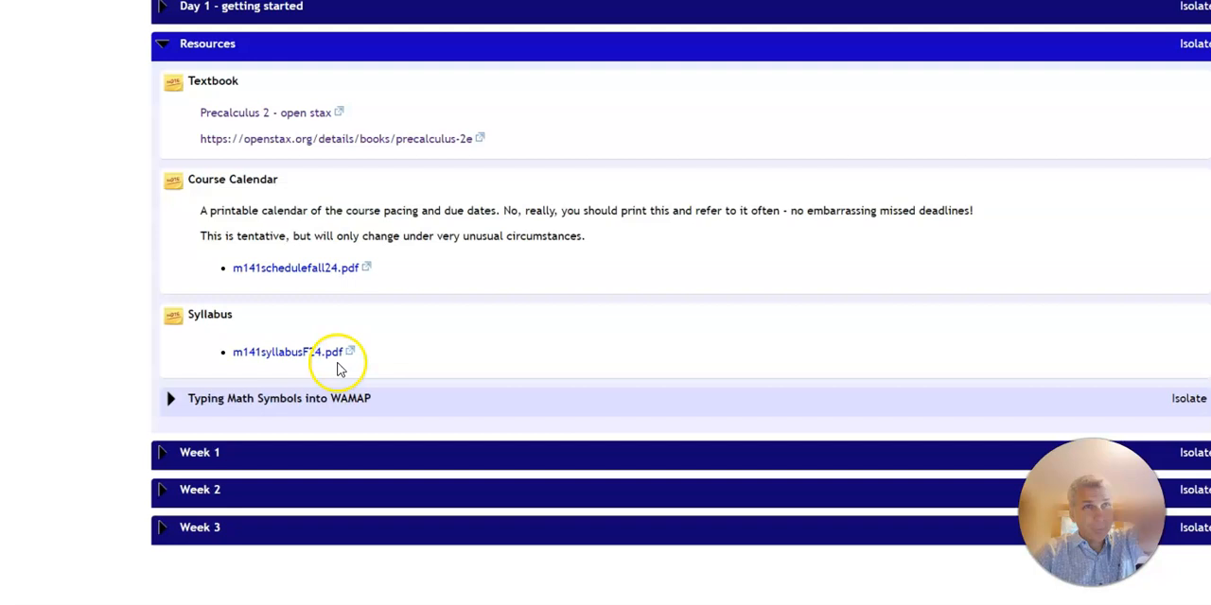
mouse_move(525, 94)
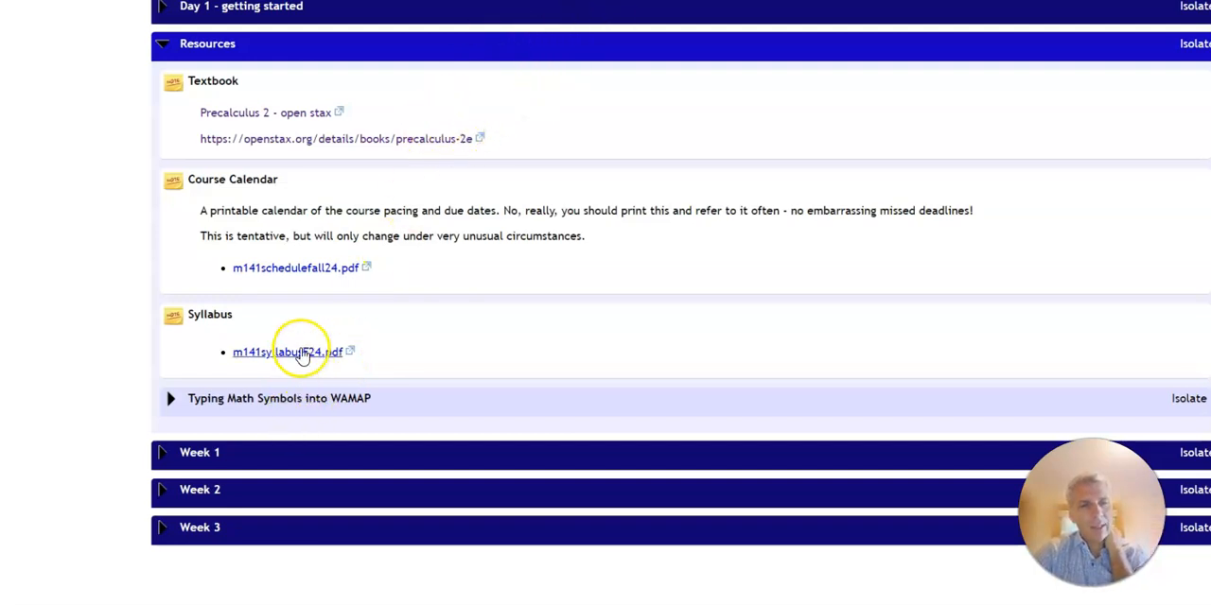
mouse_move(295, 269)
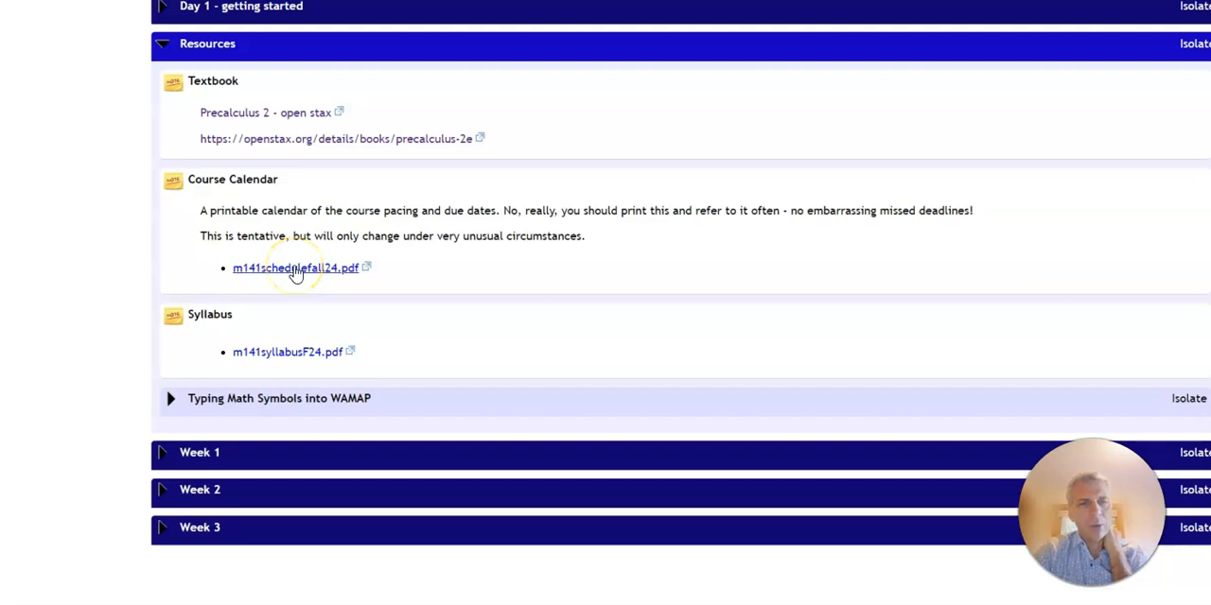
double_click(265, 210)
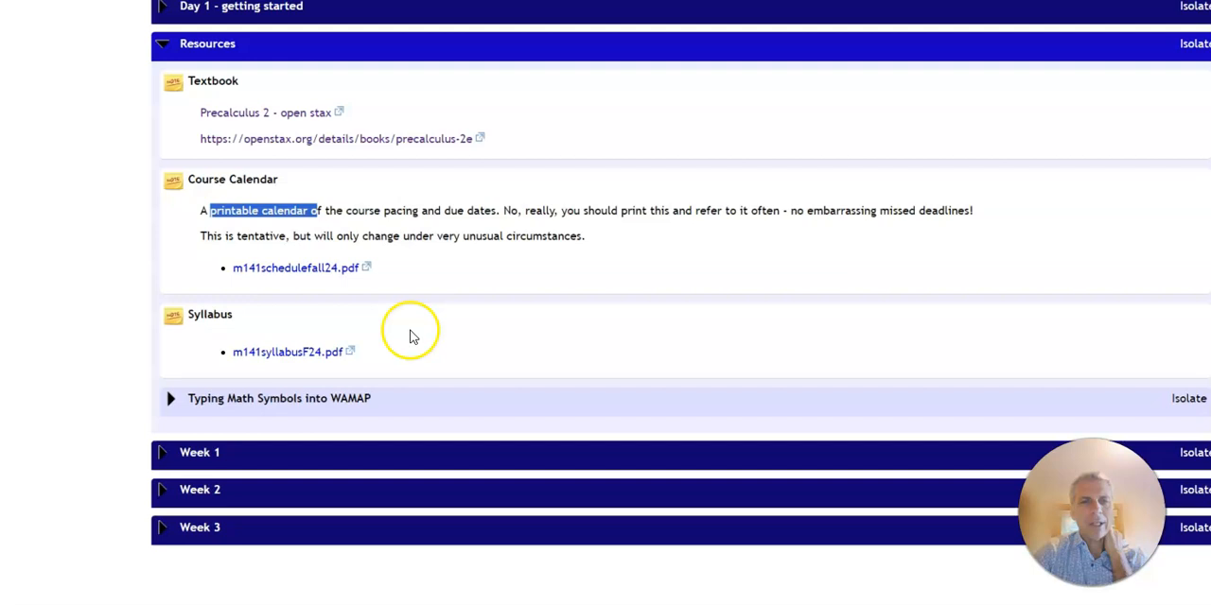
mouse_move(399, 215)
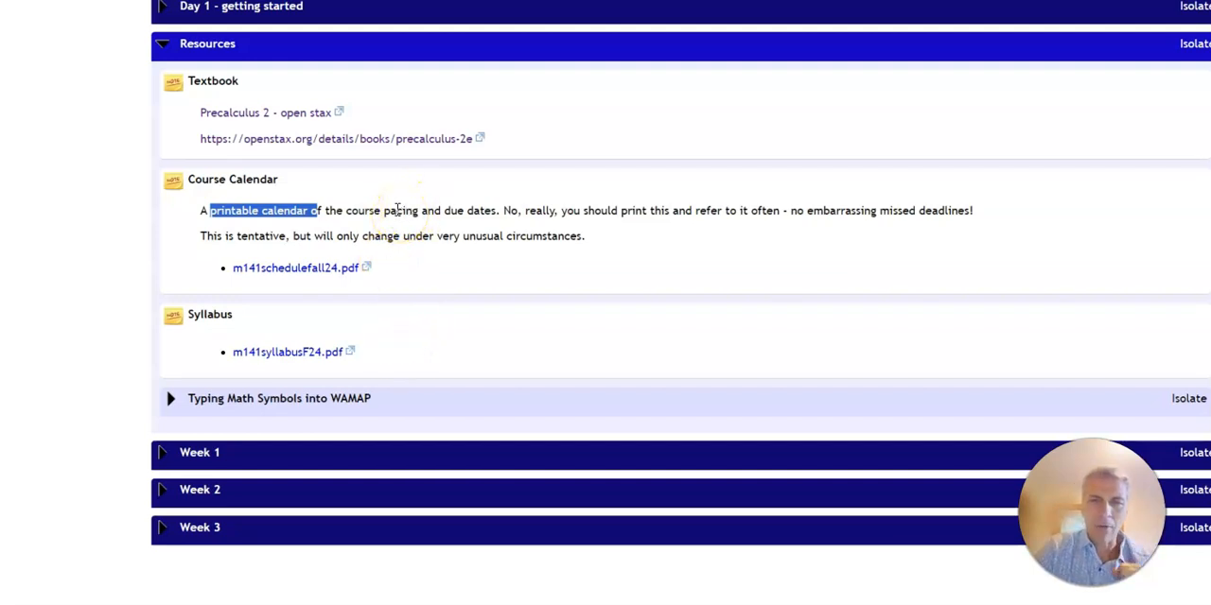
click(261, 210)
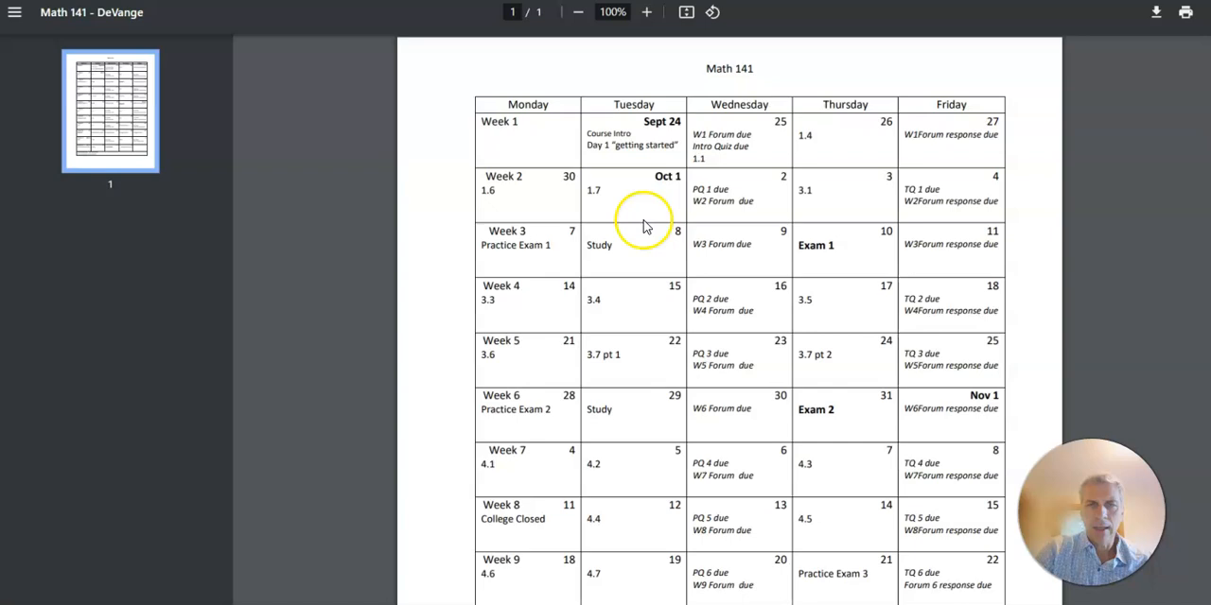
mouse_move(704, 265)
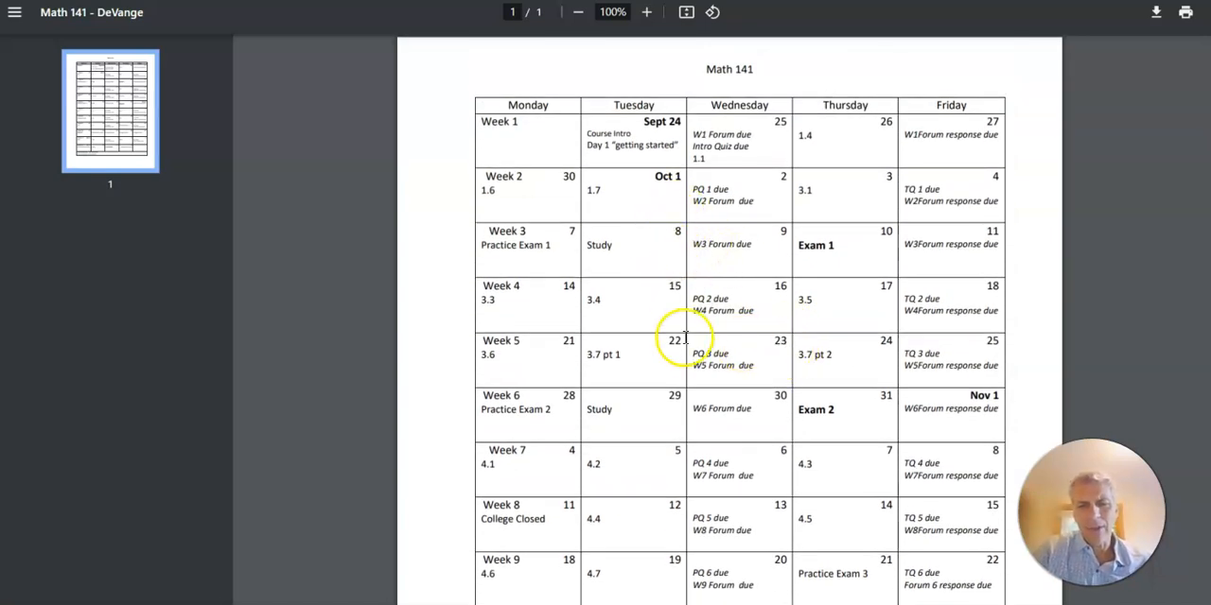
mouse_move(684, 423)
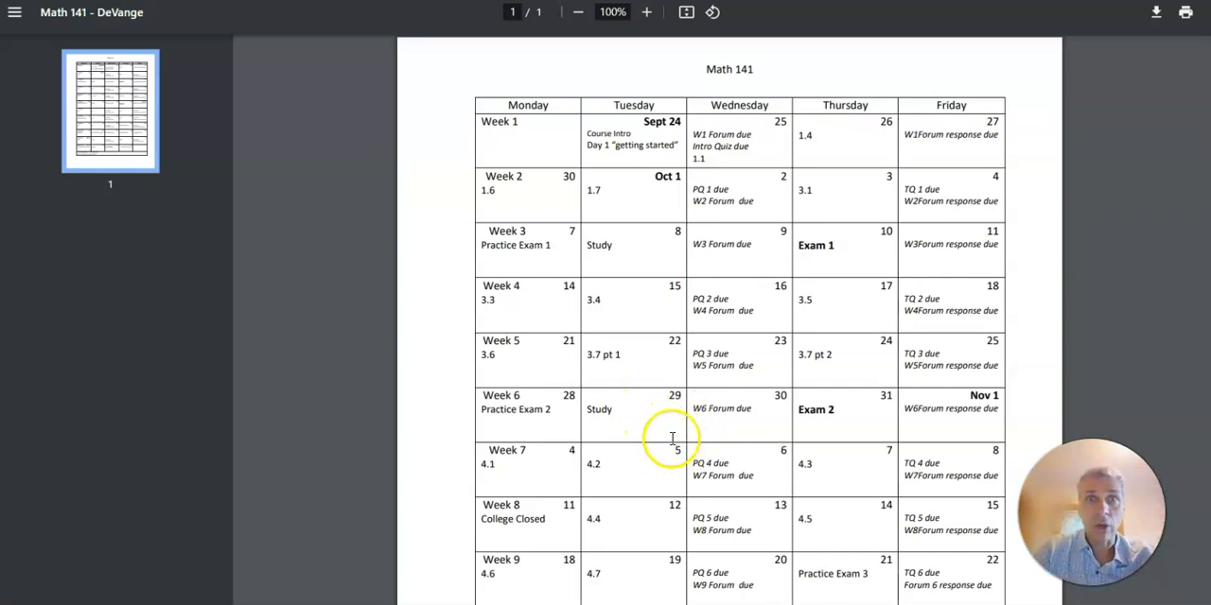
mouse_move(806, 317)
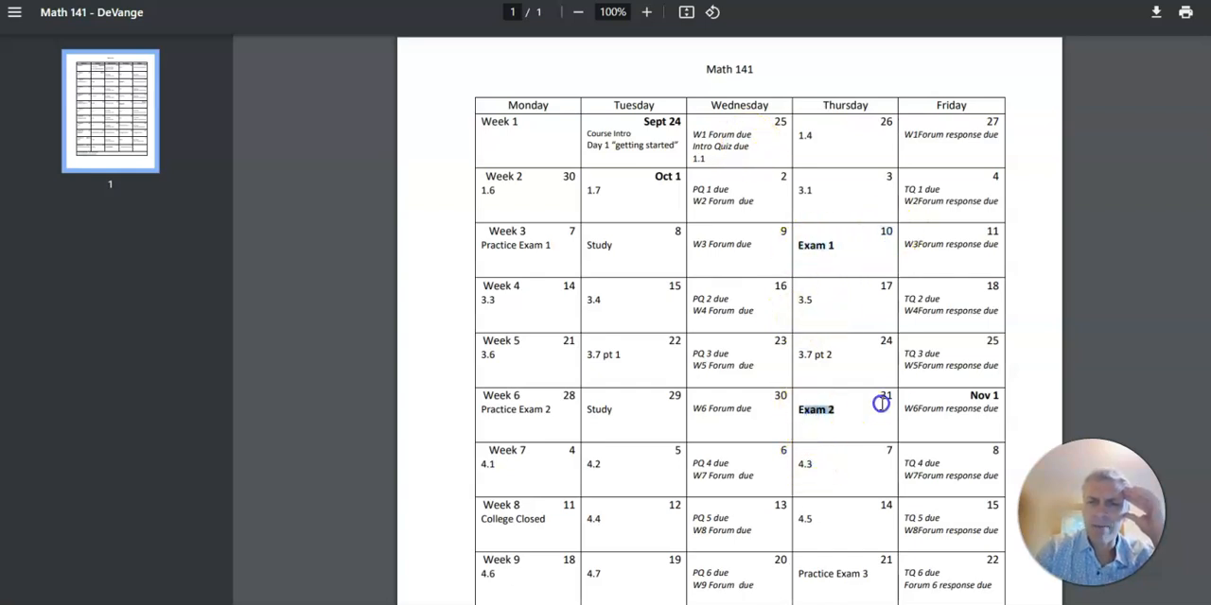
Scroll the calendar PDF down to Week 12's final exam and back to Week 1.
scroll(down, 3)
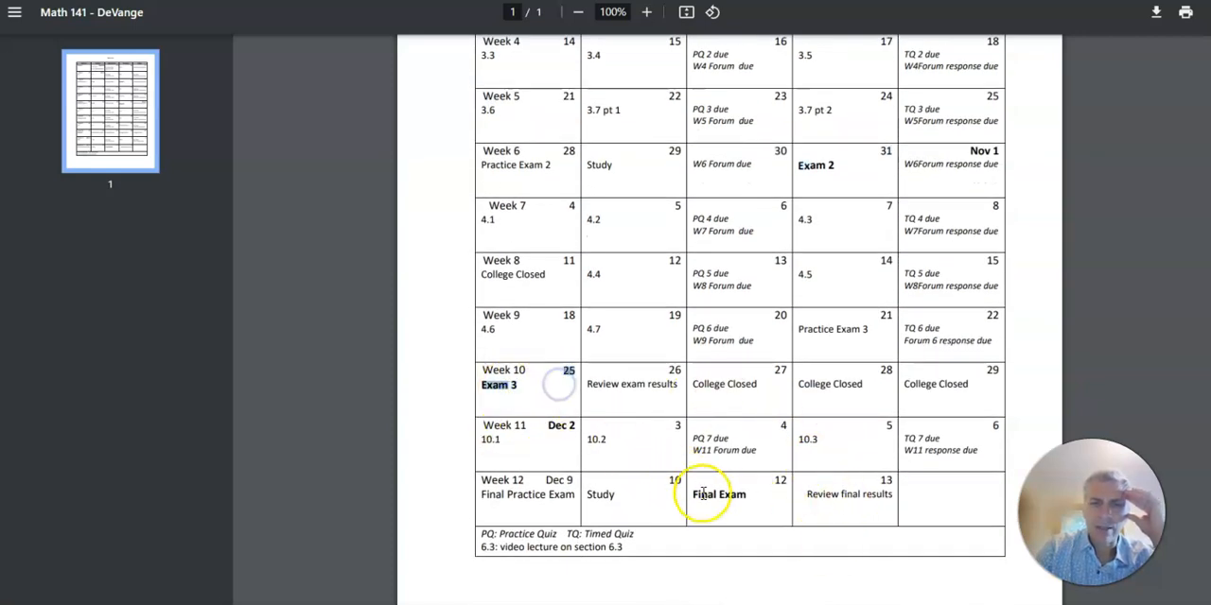
scroll(up, 3)
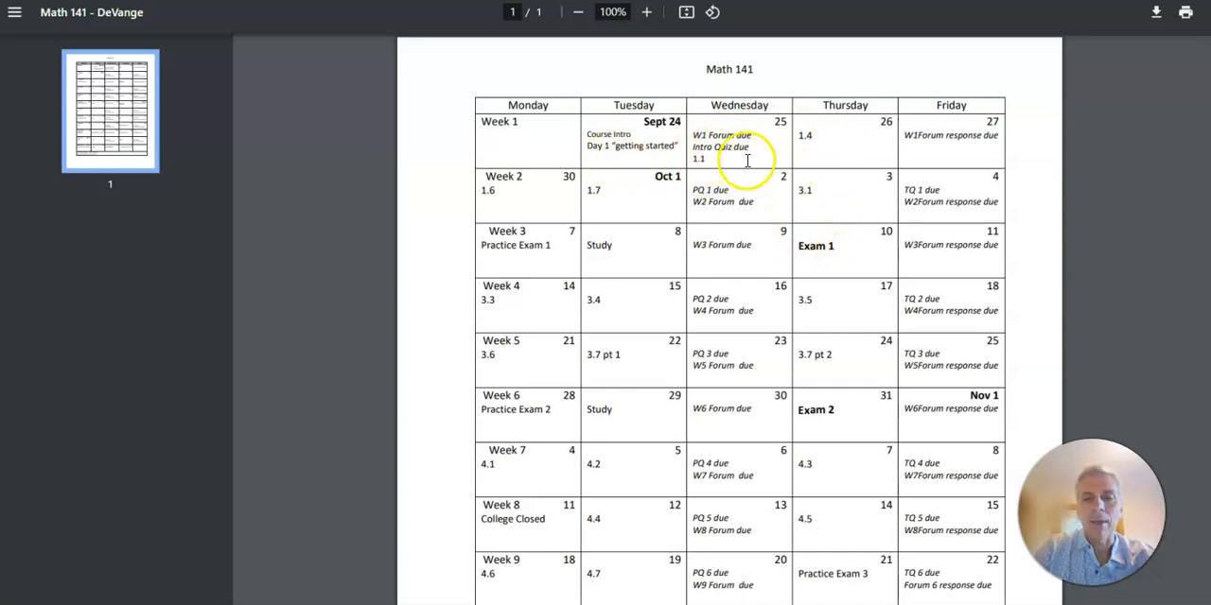
mouse_move(822, 414)
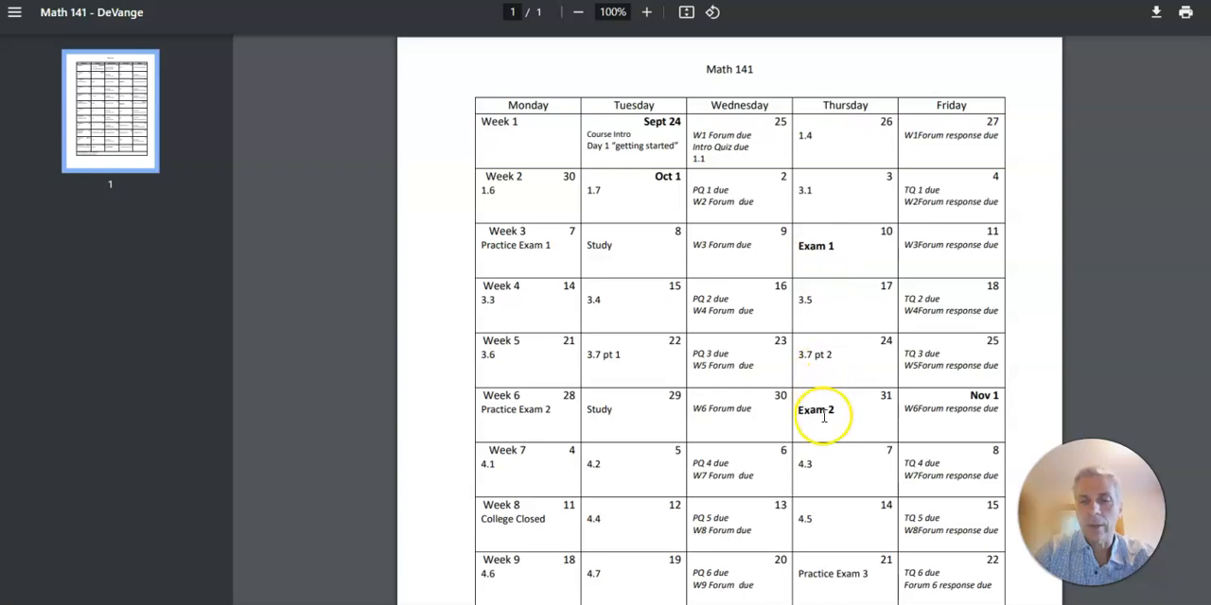
mouse_move(715, 123)
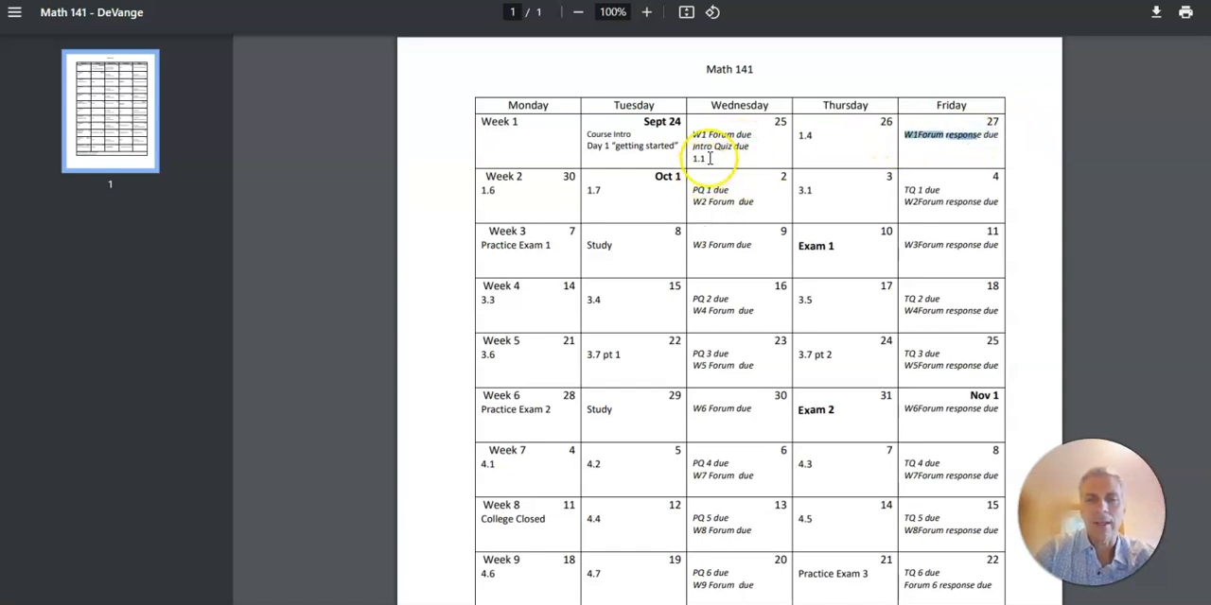
mouse_move(806, 143)
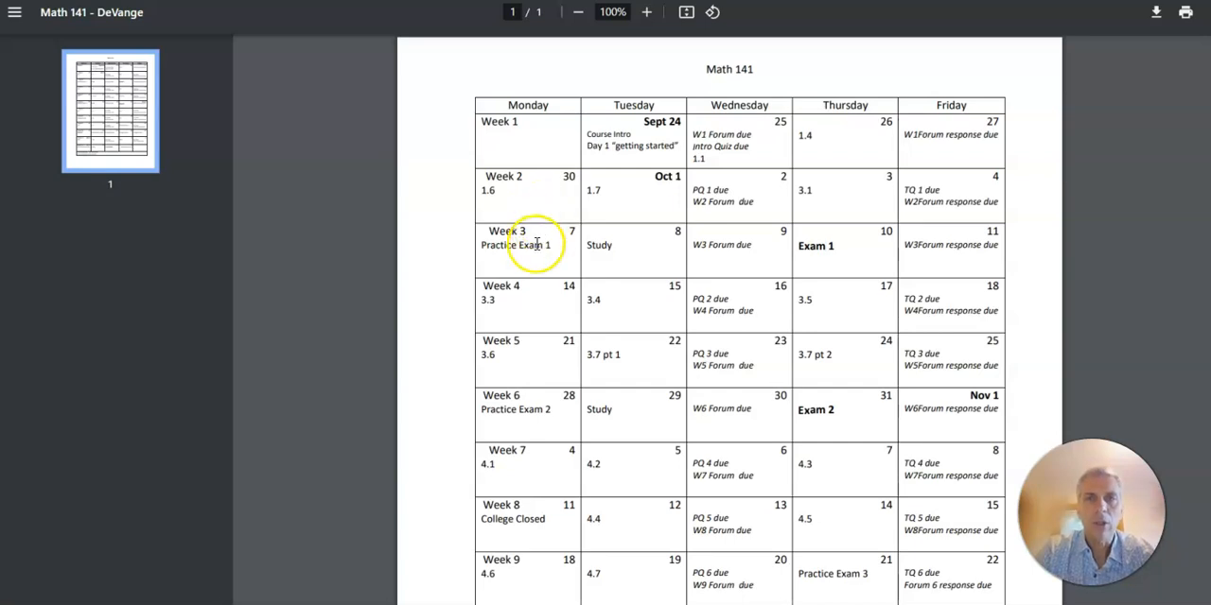
mouse_move(613, 161)
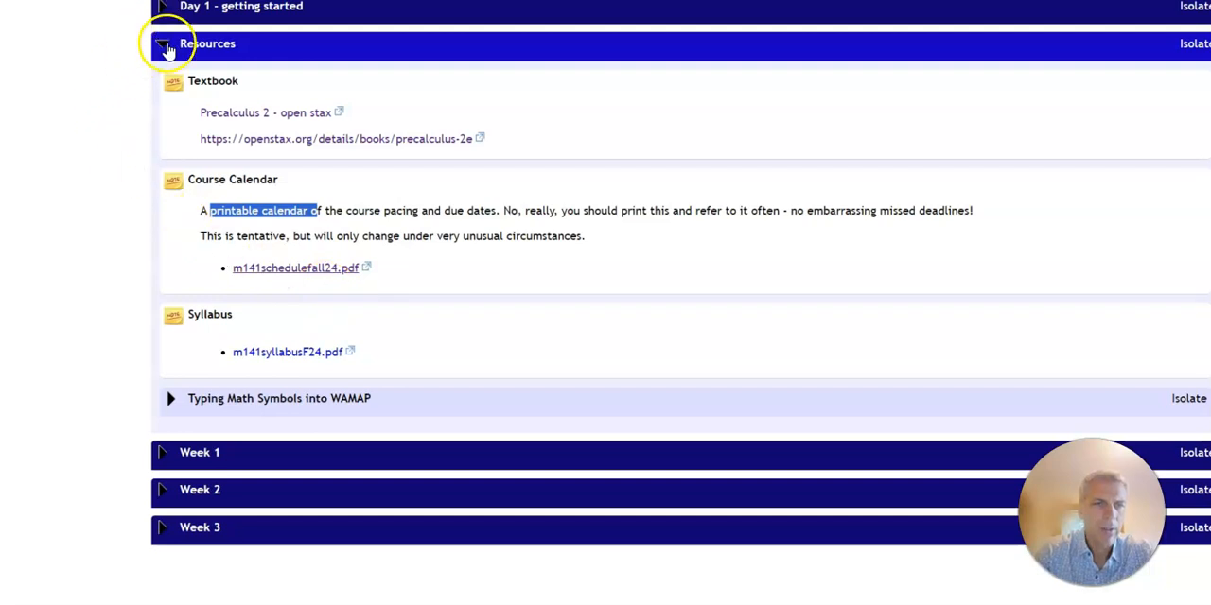
Collapse Resources and open WAMAP's built-in calendar of due quizzes and forums.
click(167, 49)
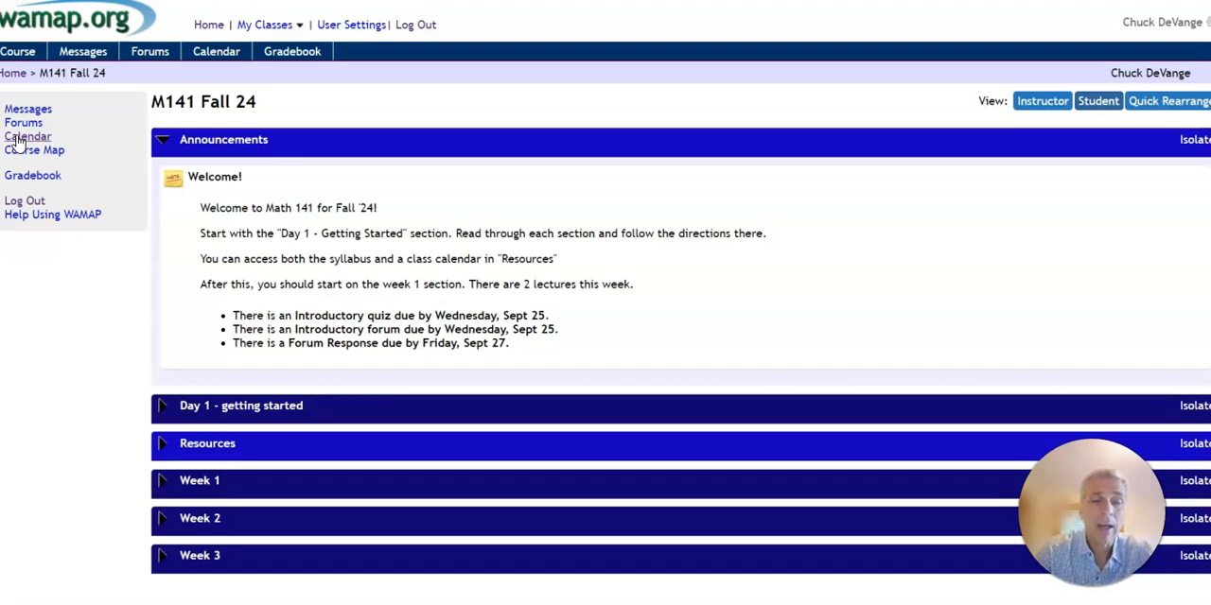
click(29, 136)
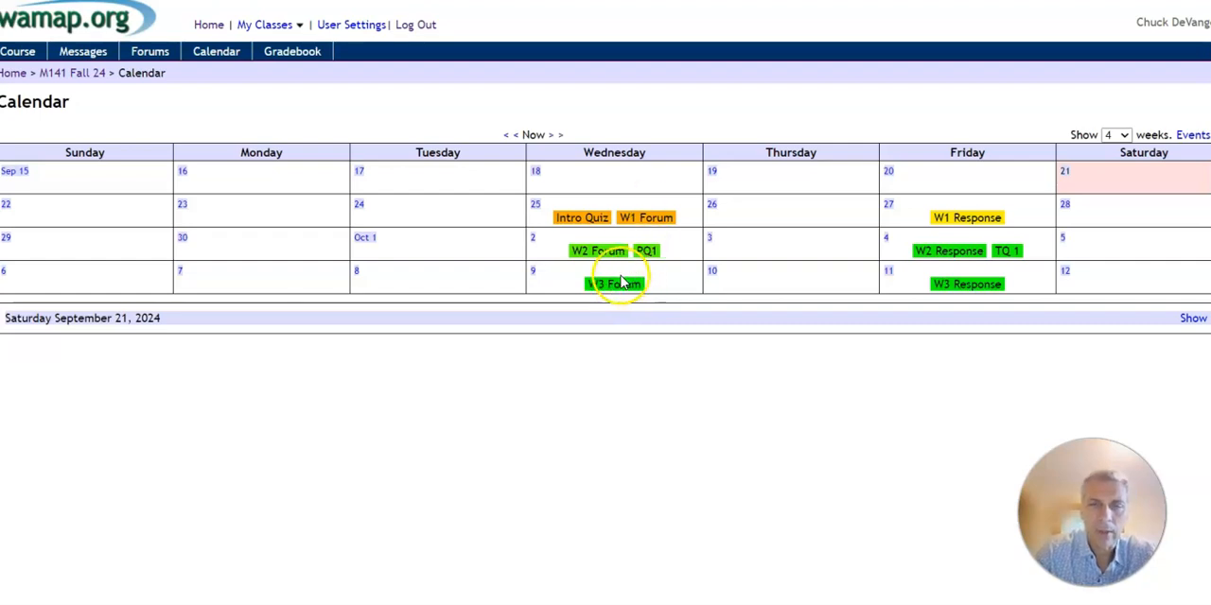
mouse_move(817, 198)
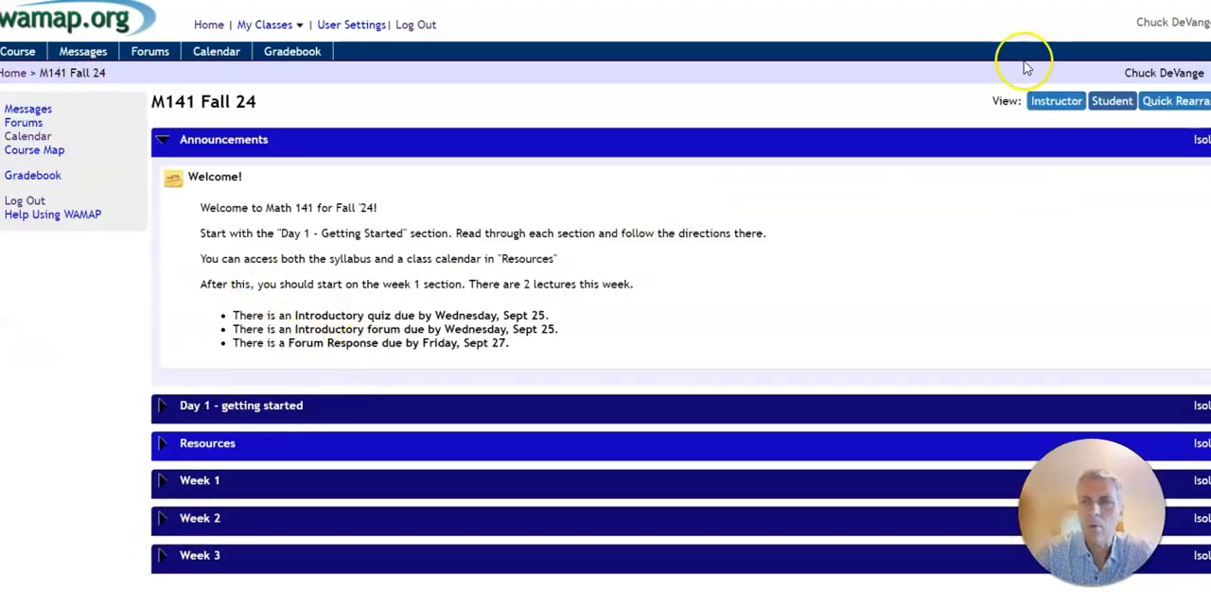
mouse_move(27, 416)
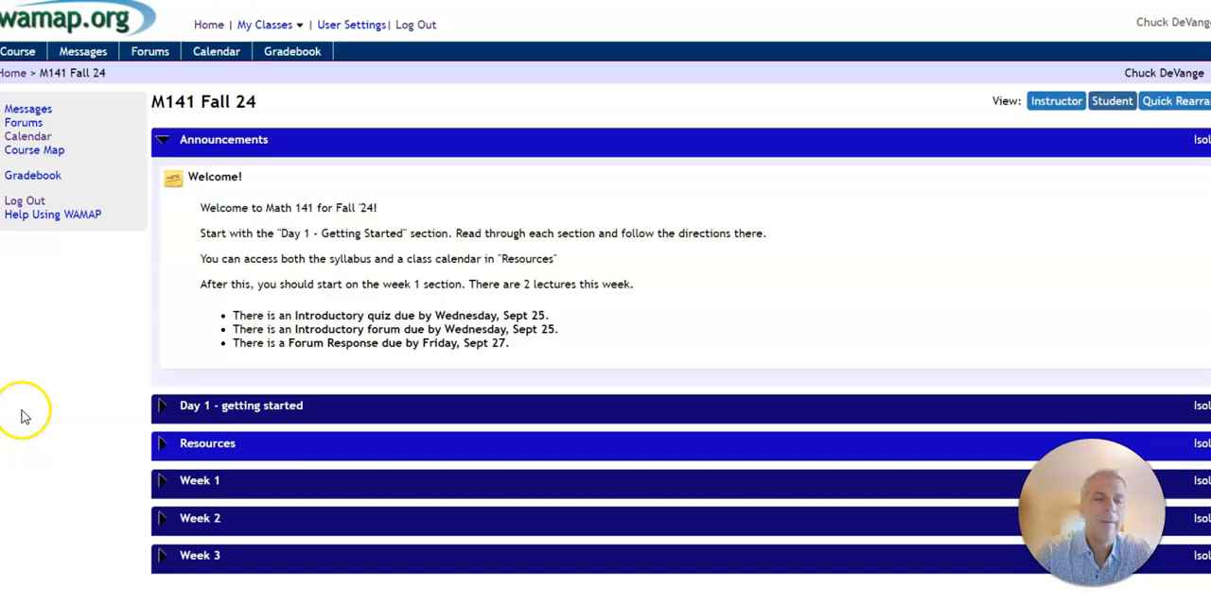
Open the syllabus PDF and read from textbook details past the grading scale to page 3.
click(208, 442)
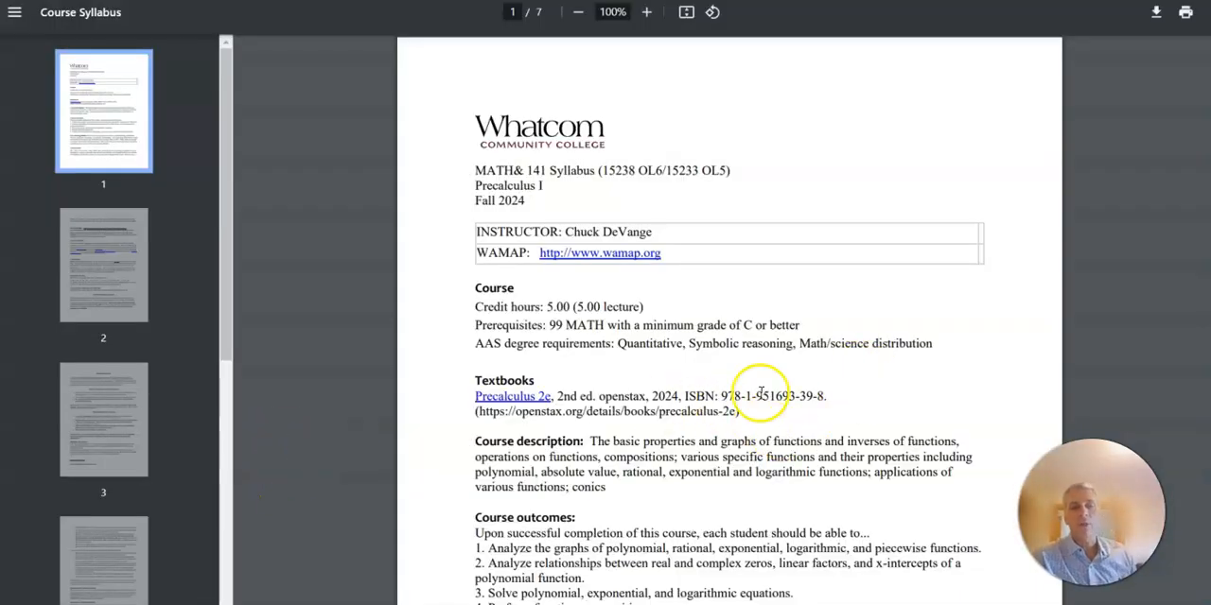
scroll(down, 3)
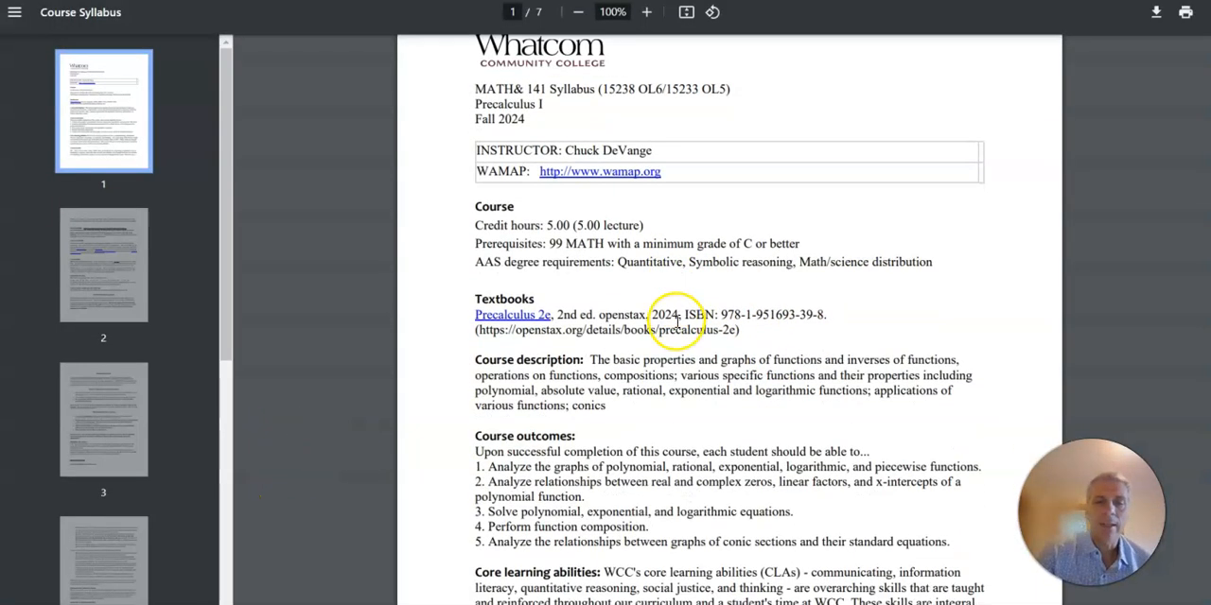
scroll(down, 3)
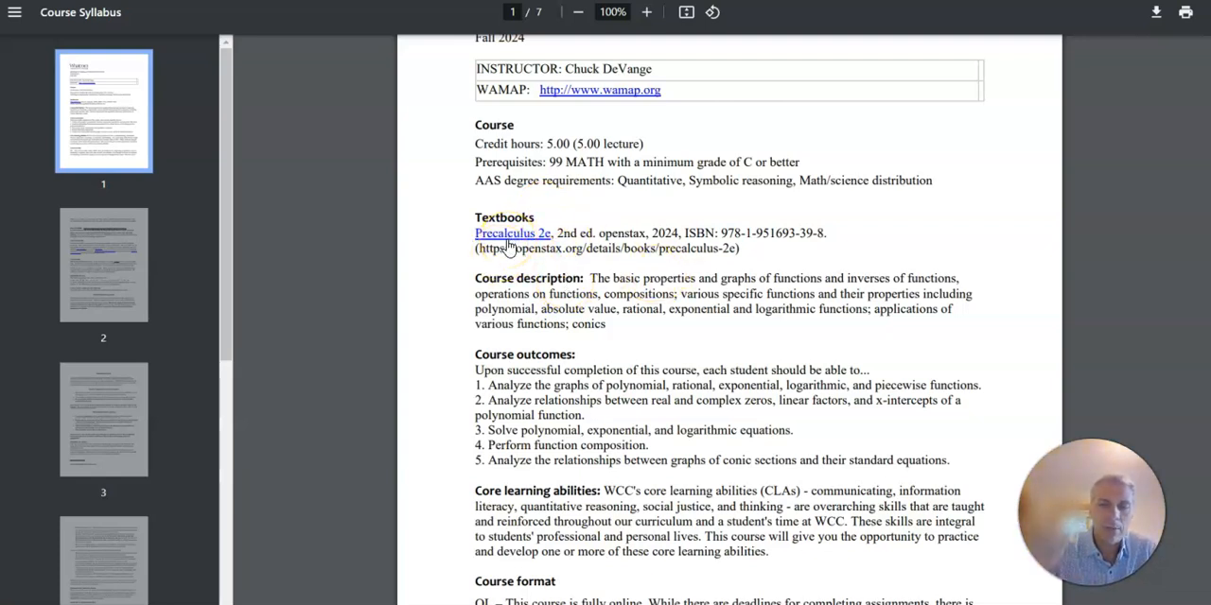
scroll(down, 3)
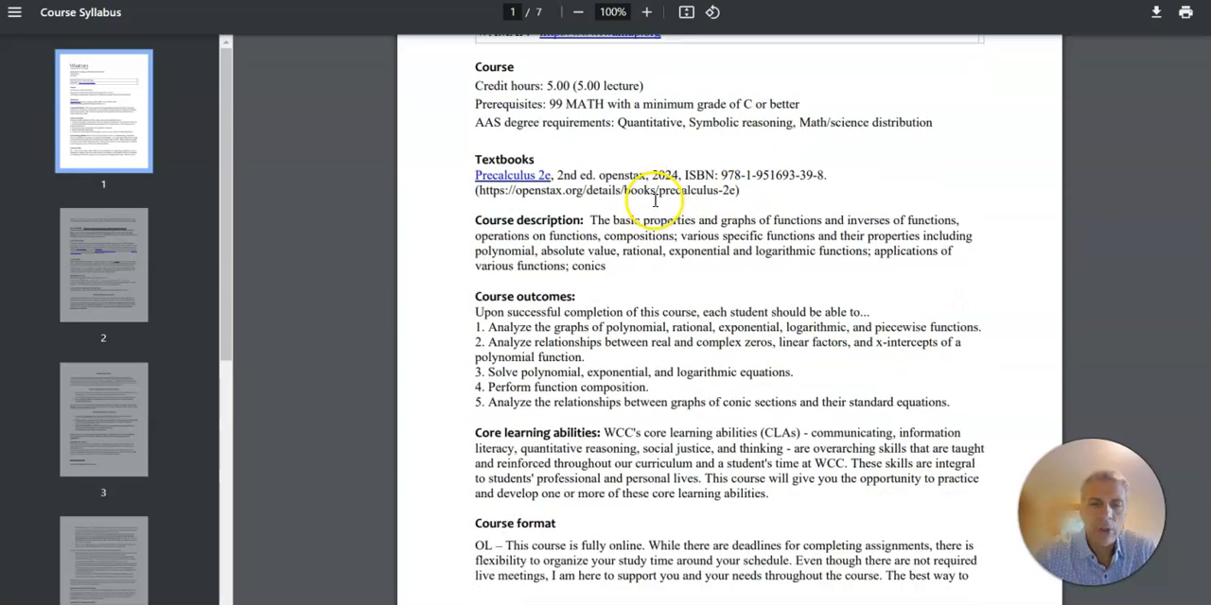
scroll(down, 3)
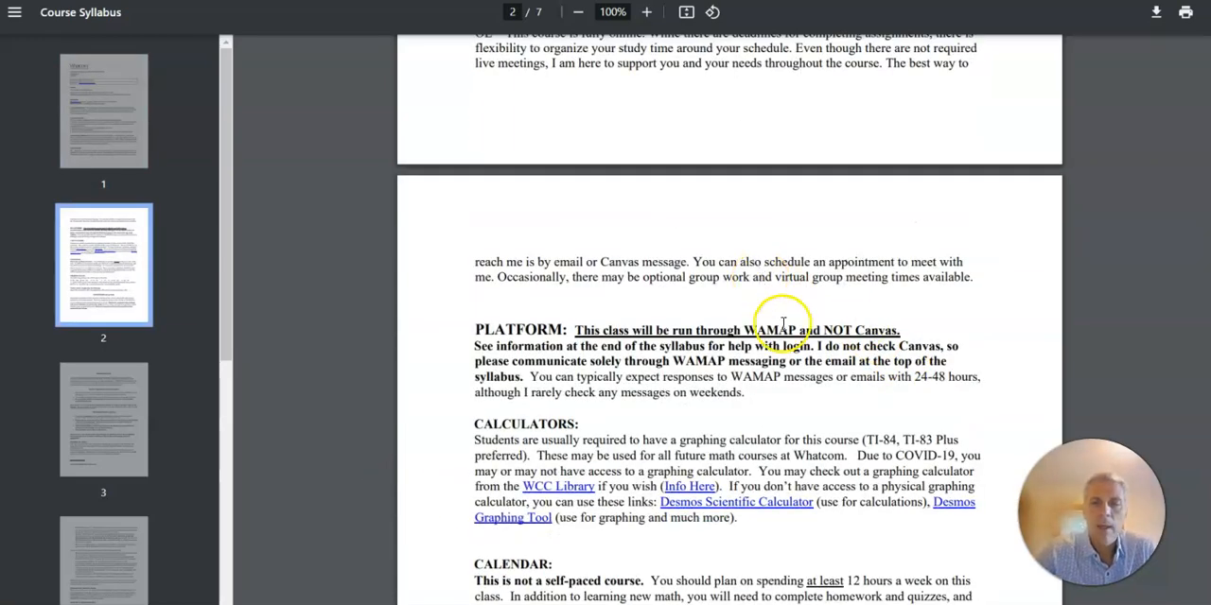
scroll(down, 3)
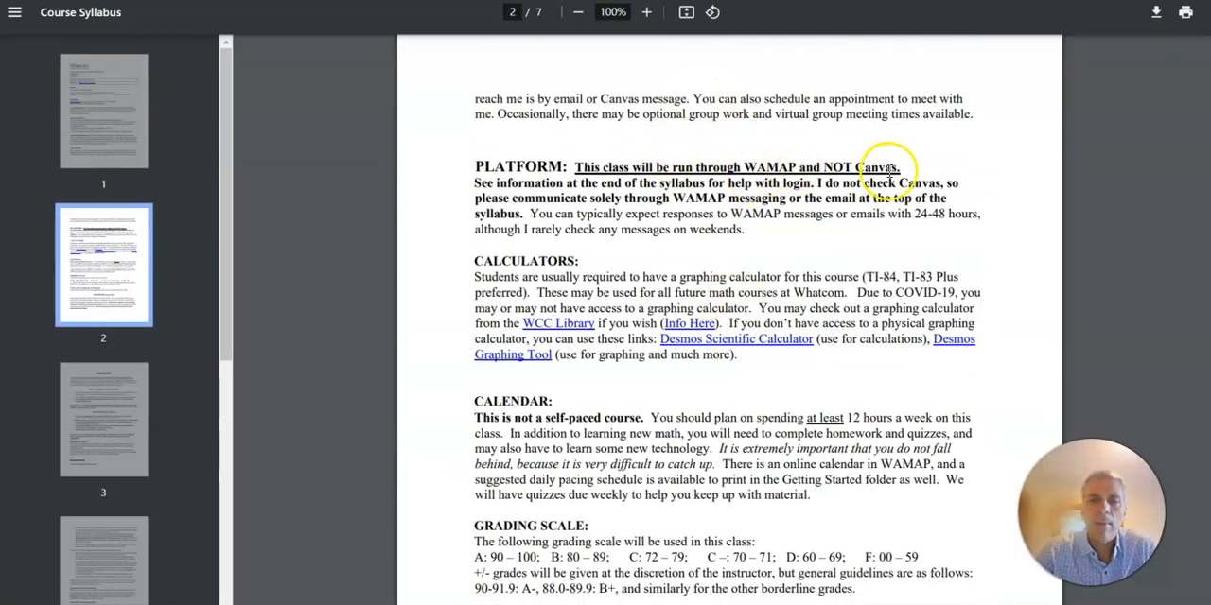
scroll(down, 3)
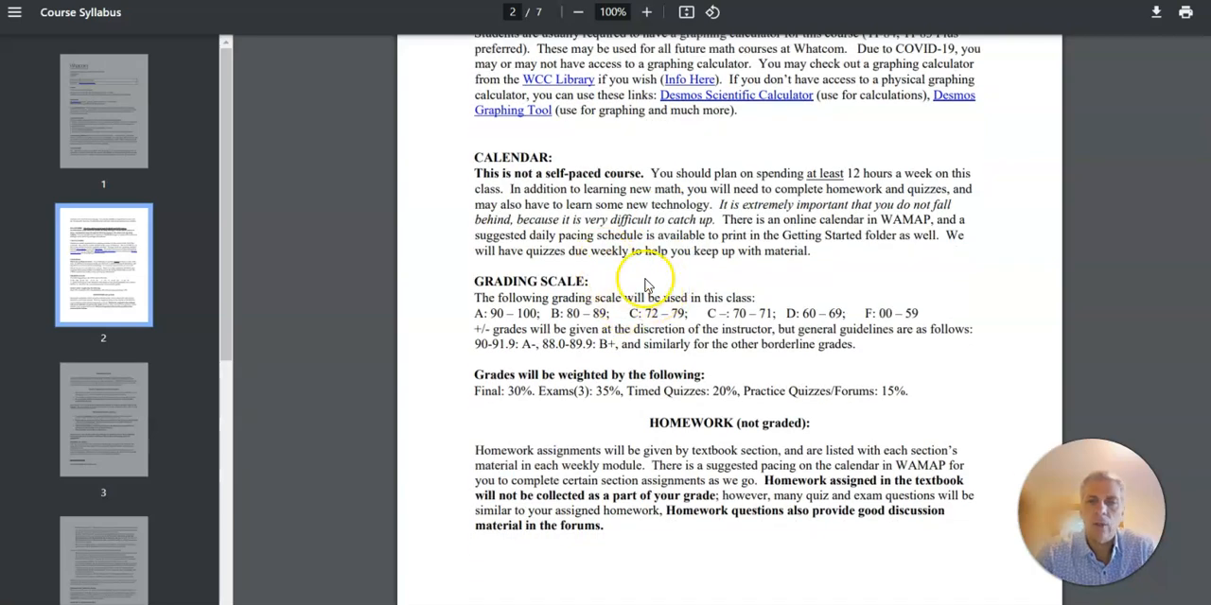
scroll(down, 3)
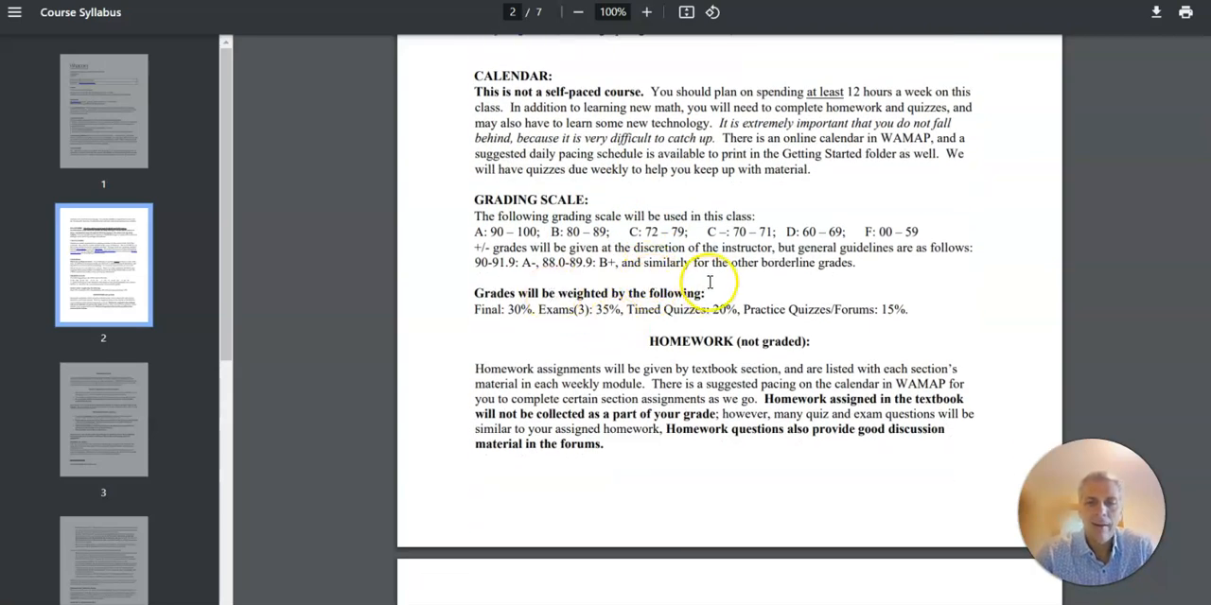
mouse_move(655, 325)
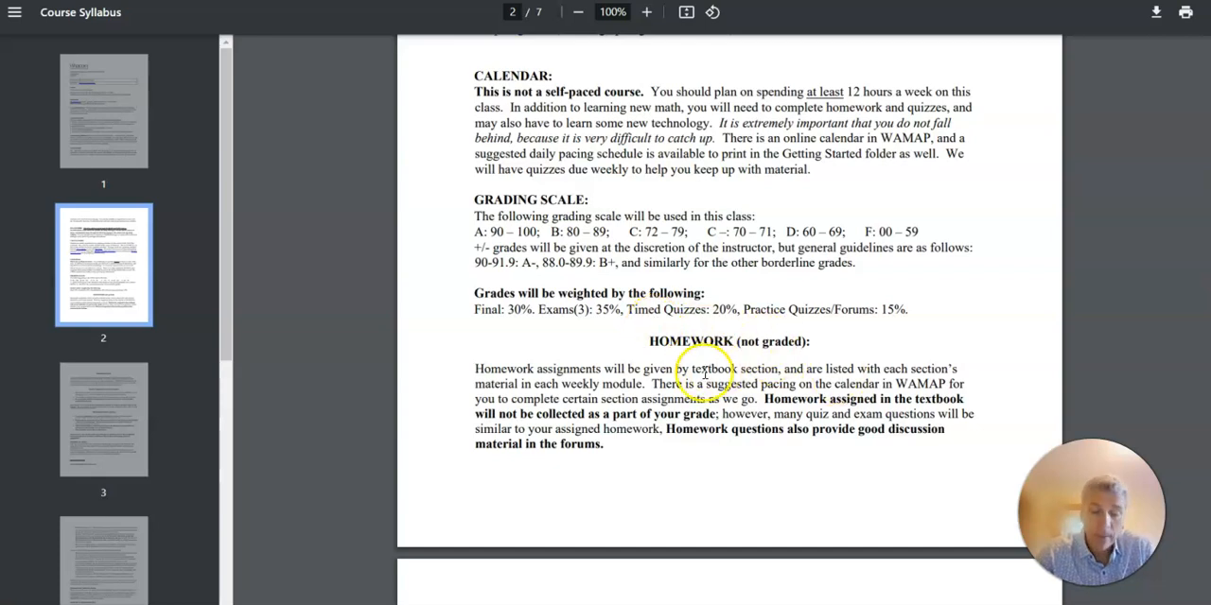
scroll(down, 3)
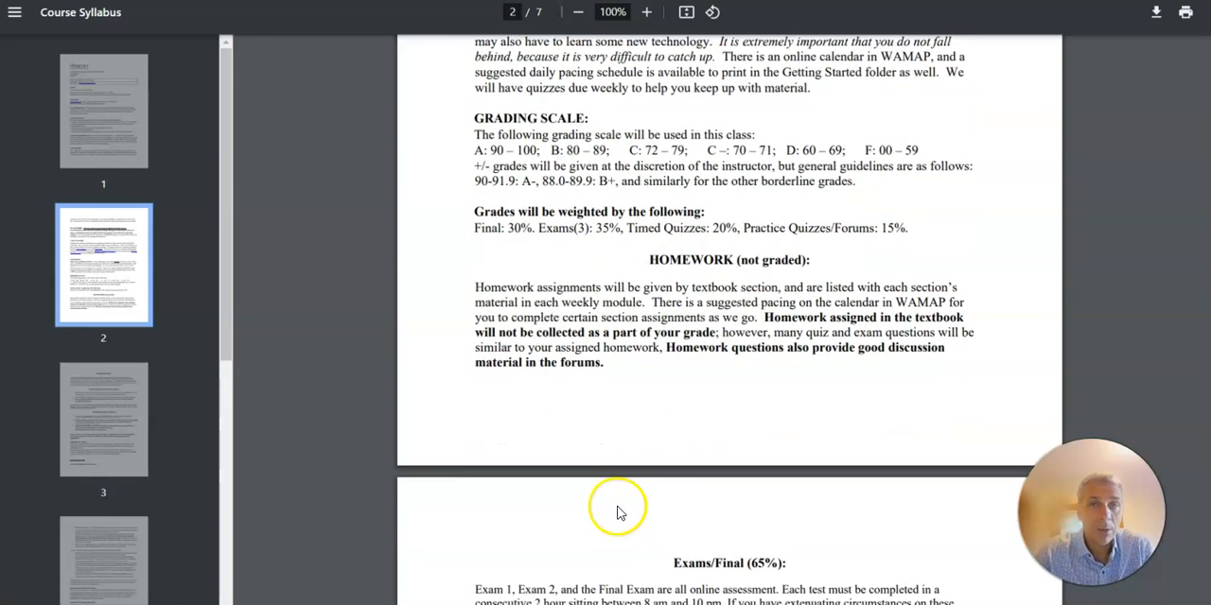
scroll(down, 3)
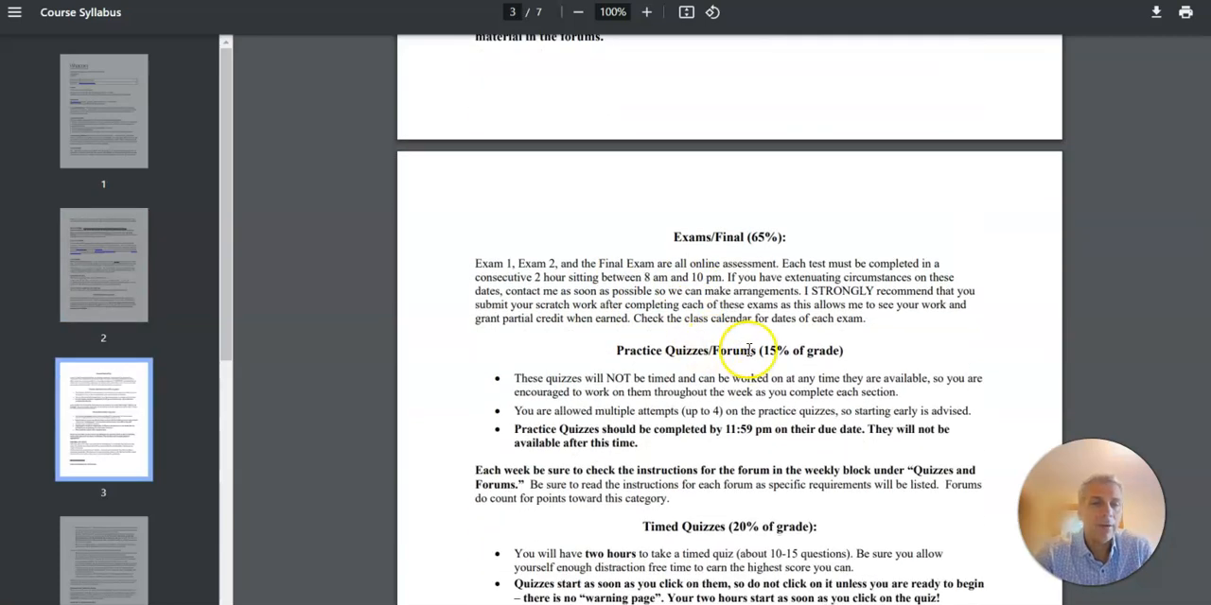
Highlight the 'Exams/Final (65%)' and 'Practice Quizzes/Forums' headings on page 3.
scroll(down, 3)
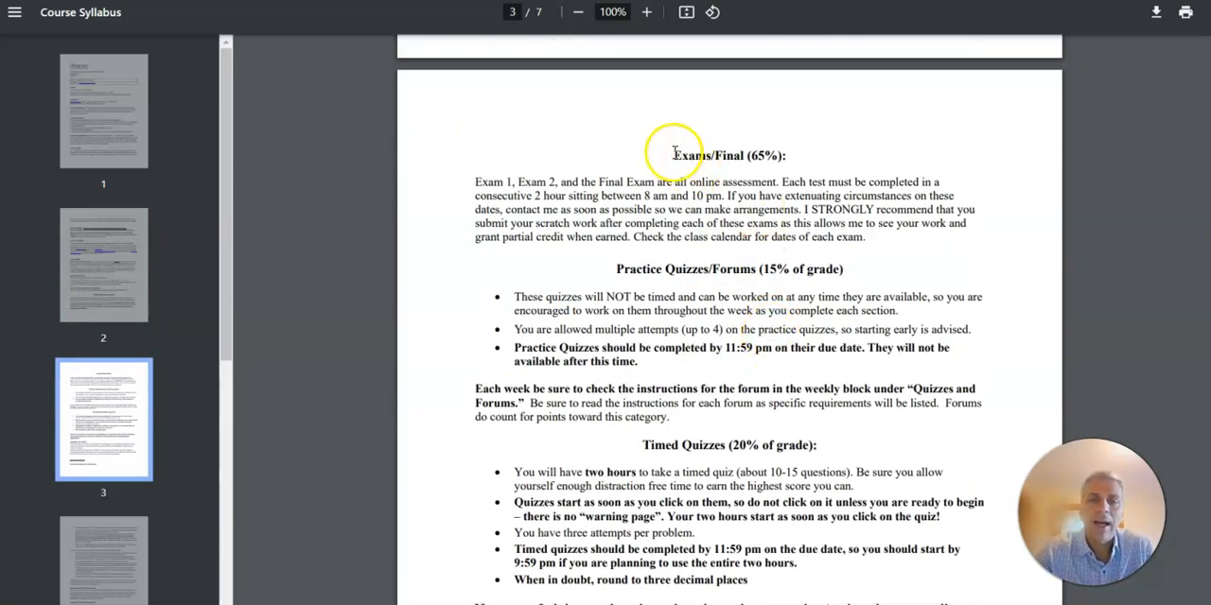
double_click(726, 155)
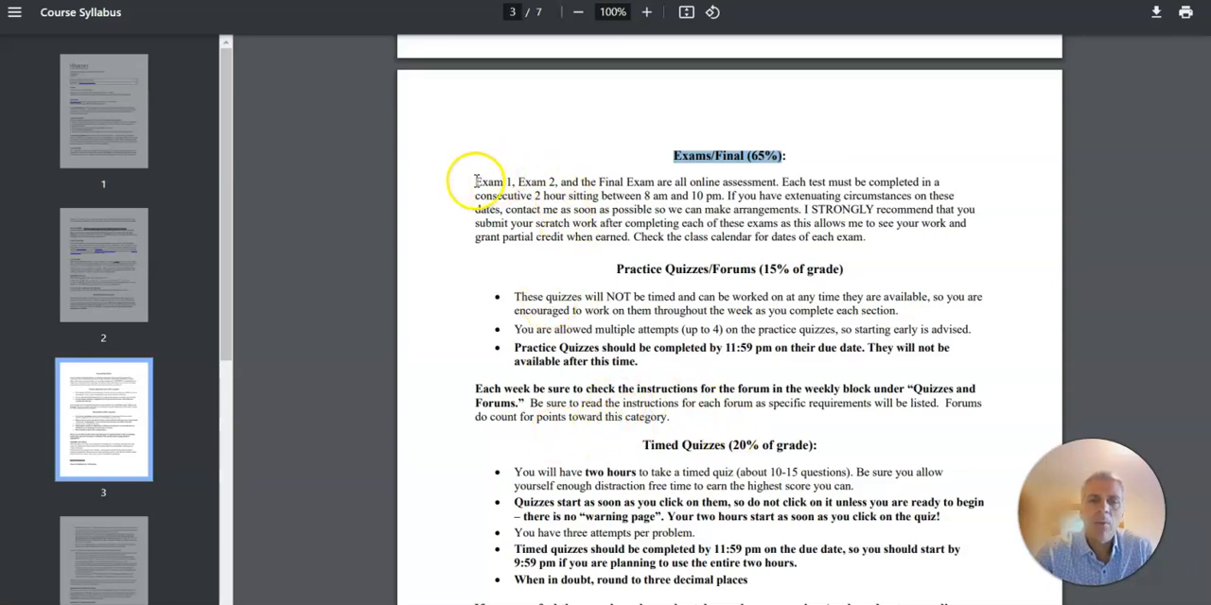
drag(476, 182, 672, 182)
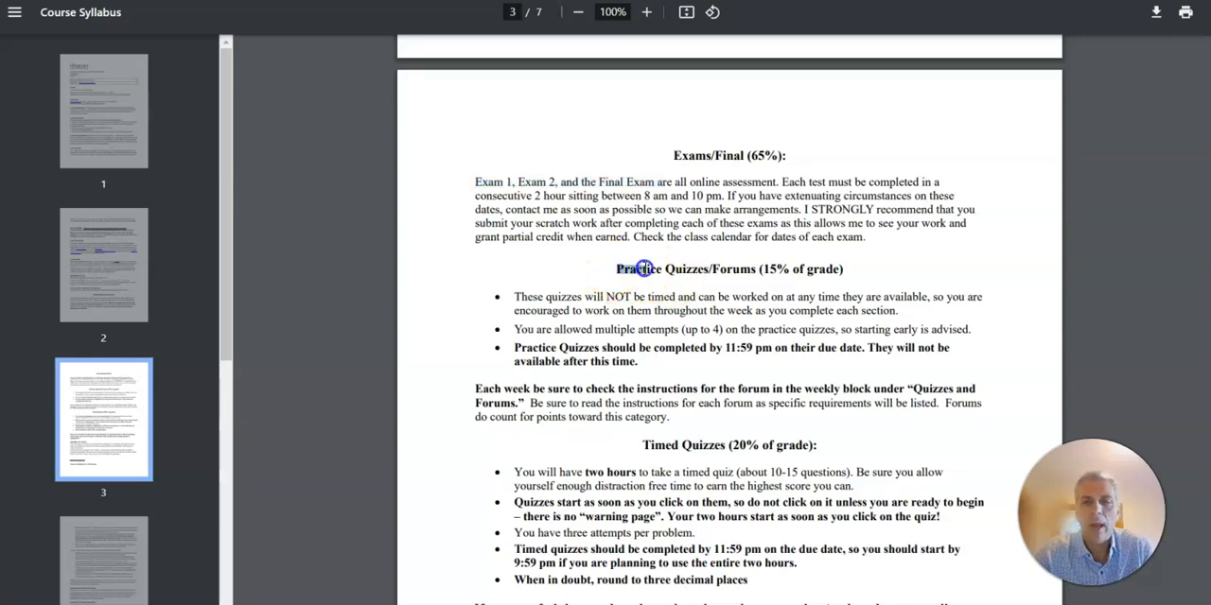
drag(617, 268, 832, 268)
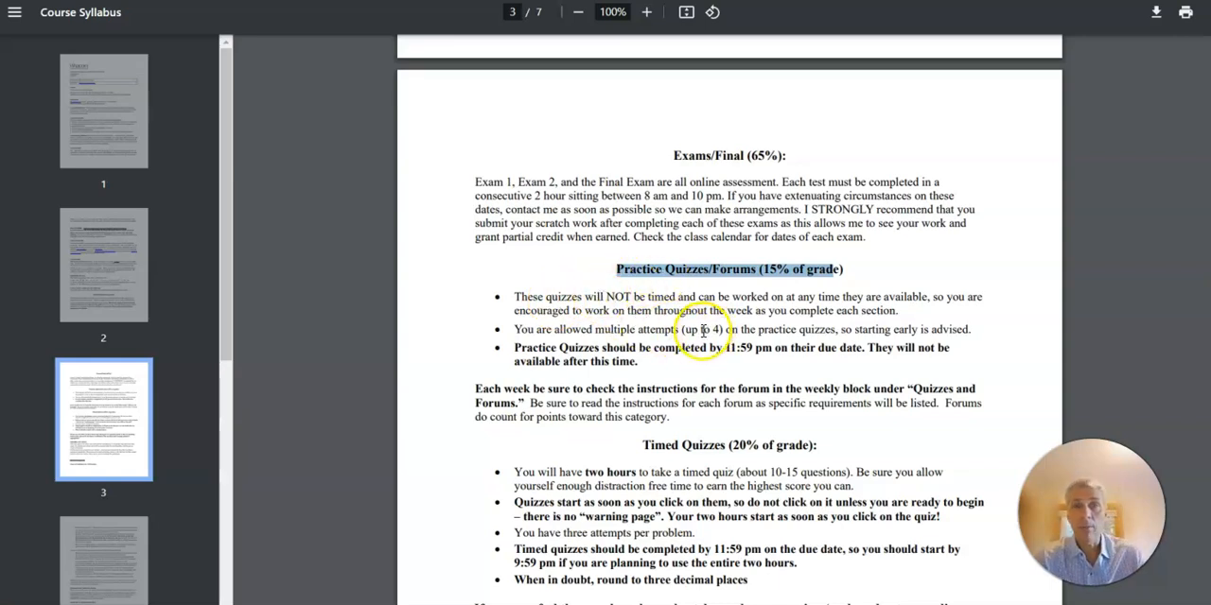
mouse_move(715, 360)
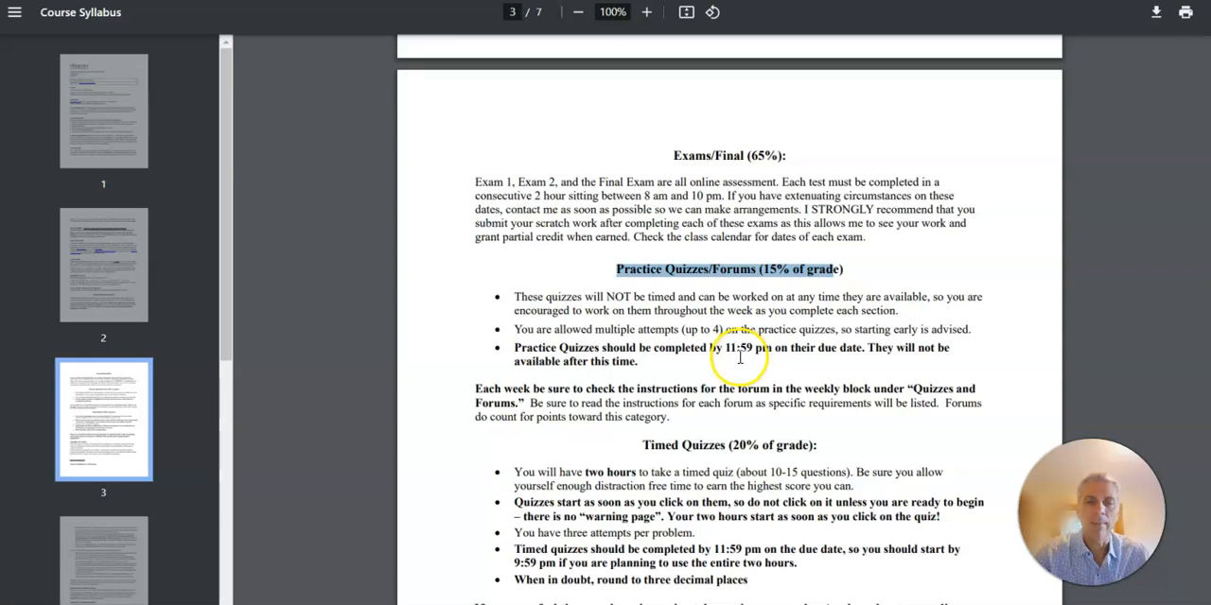
scroll(down, 3)
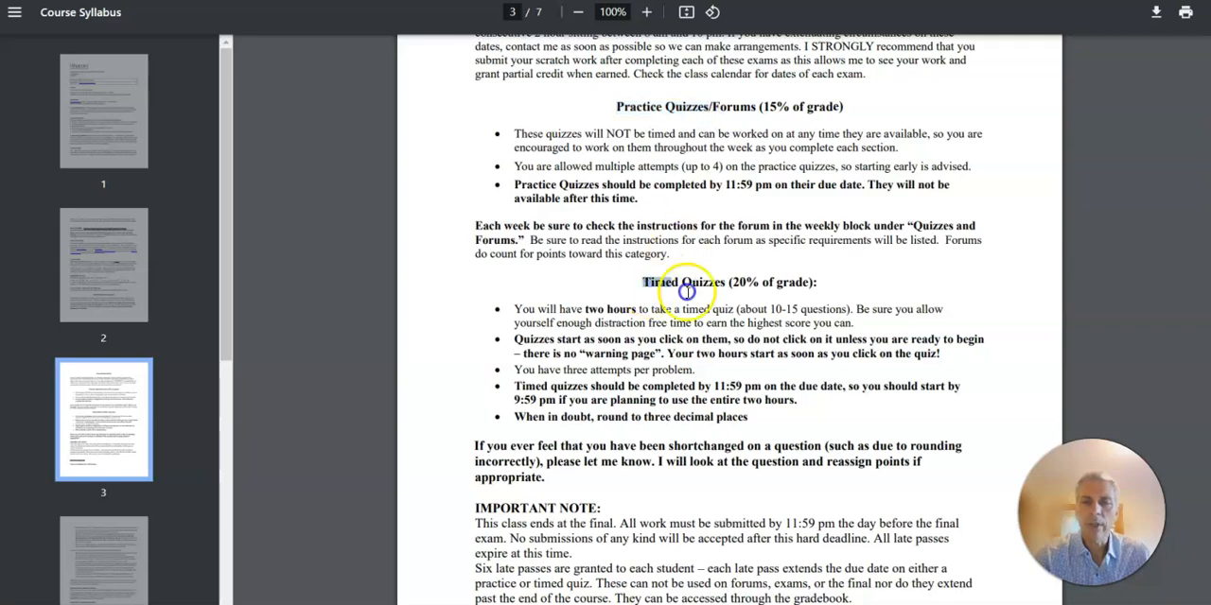
Mark the Timed Quizzes heading and the sentence about the final submission deadline.
double_click(681, 282)
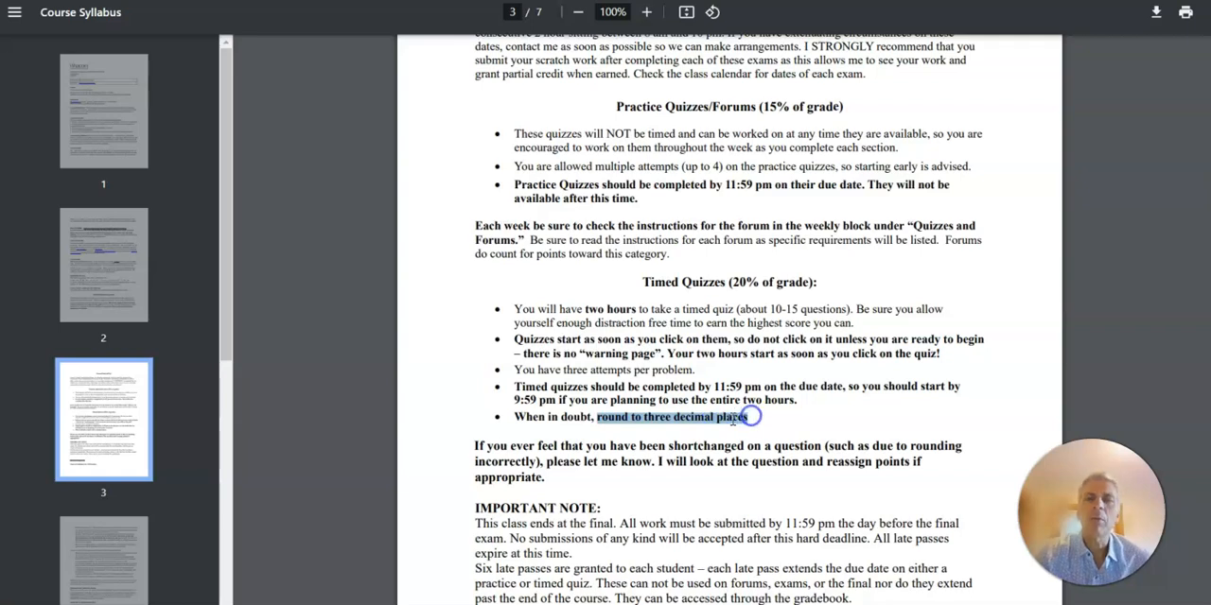
mouse_move(700, 340)
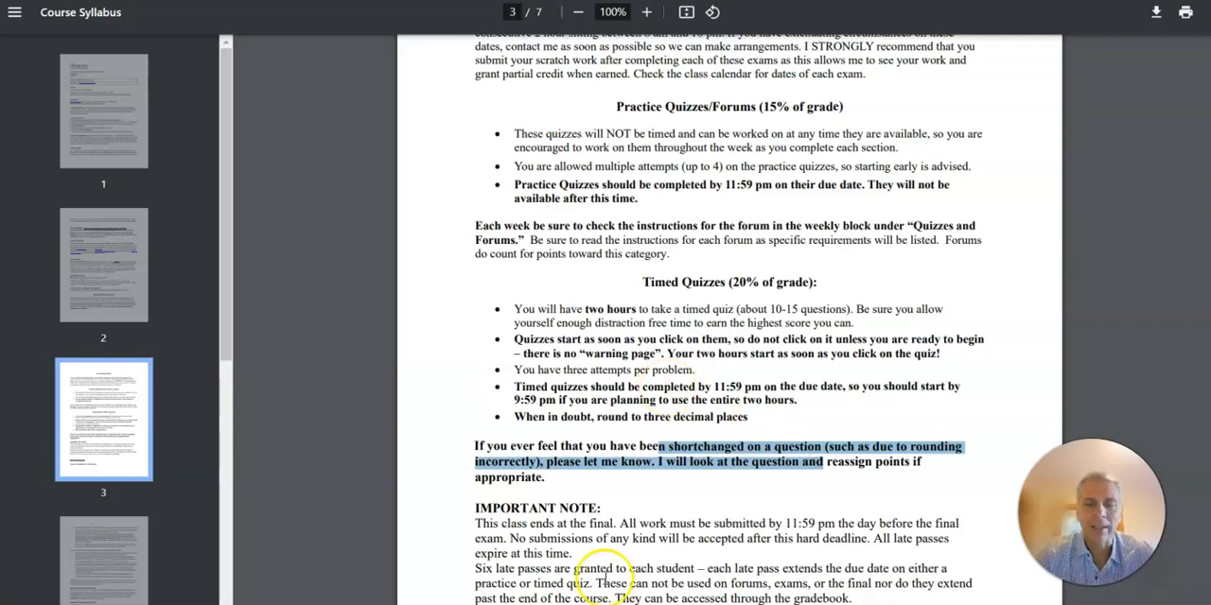
scroll(down, 3)
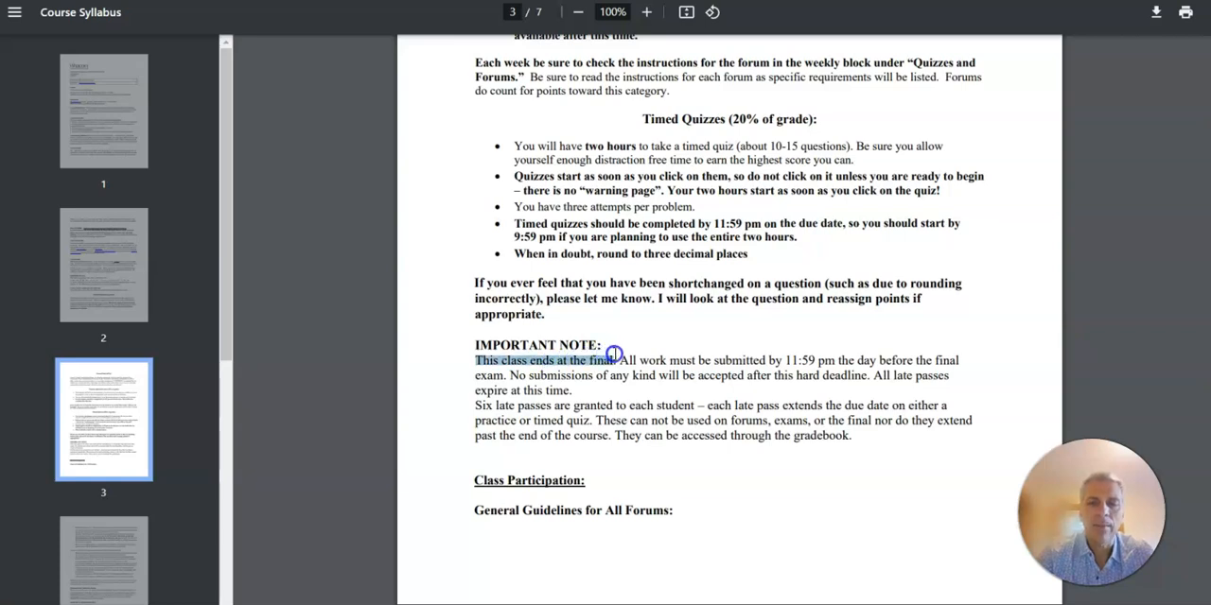
drag(613, 359, 880, 359)
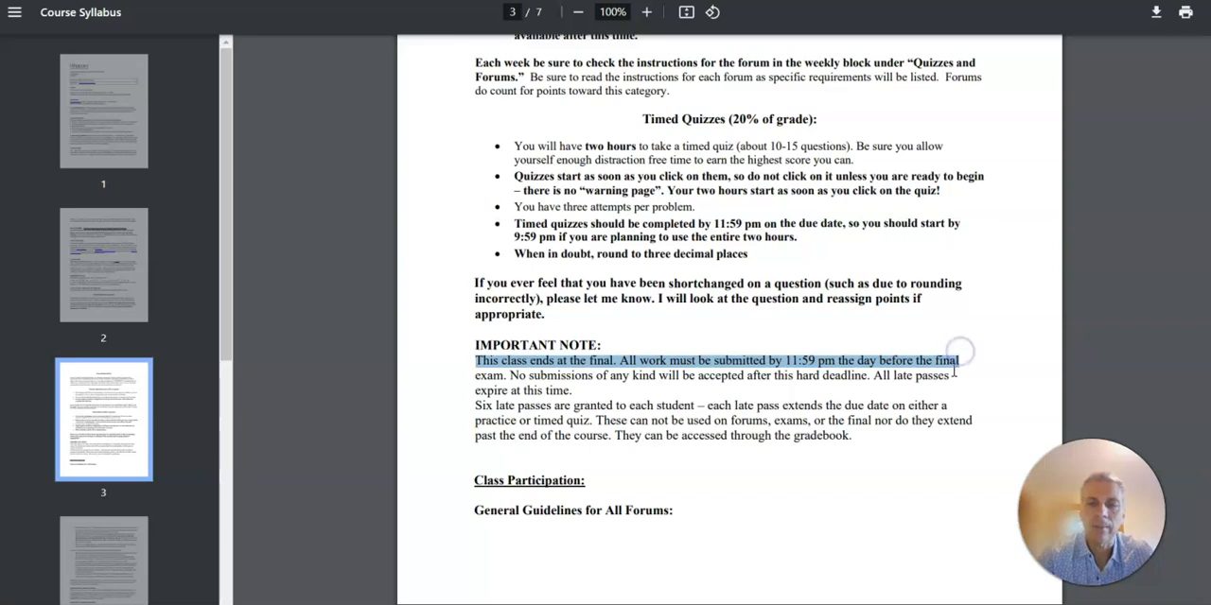
mouse_move(639, 412)
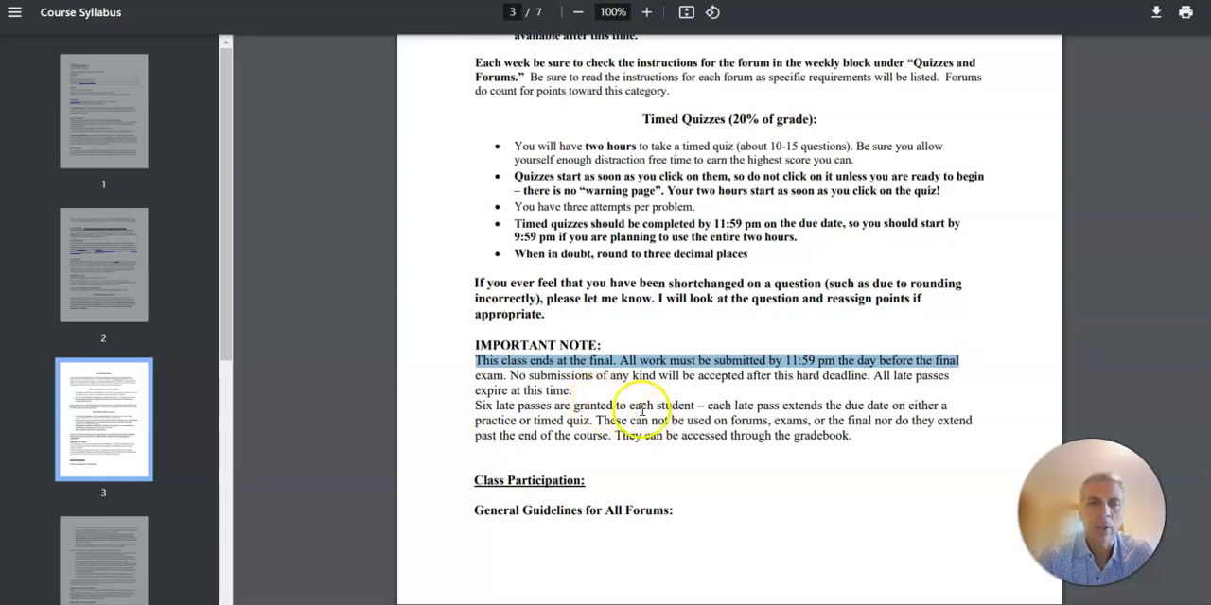
Read the late-pass policy and continue to the forum guidelines on page 4.
scroll(down, 3)
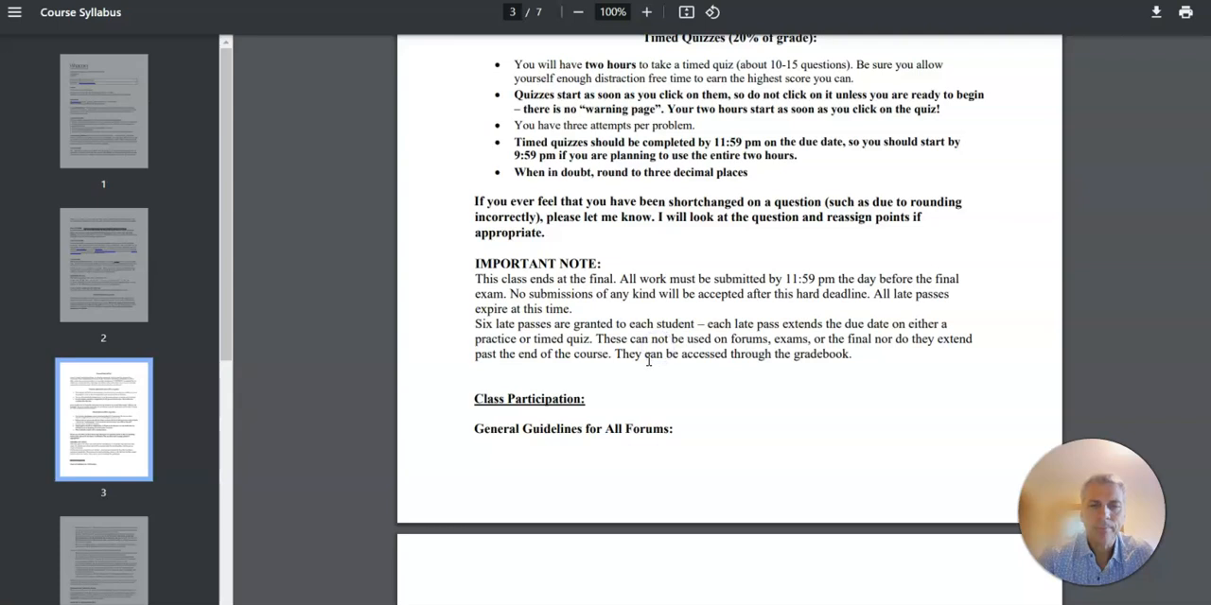
scroll(down, 3)
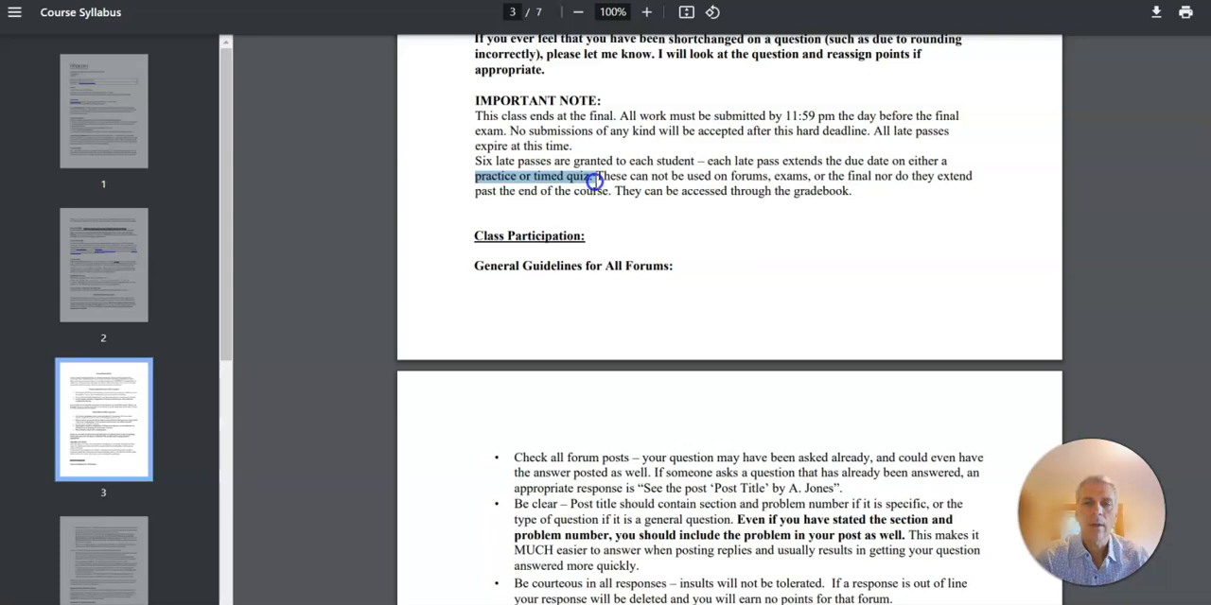
mouse_move(798, 177)
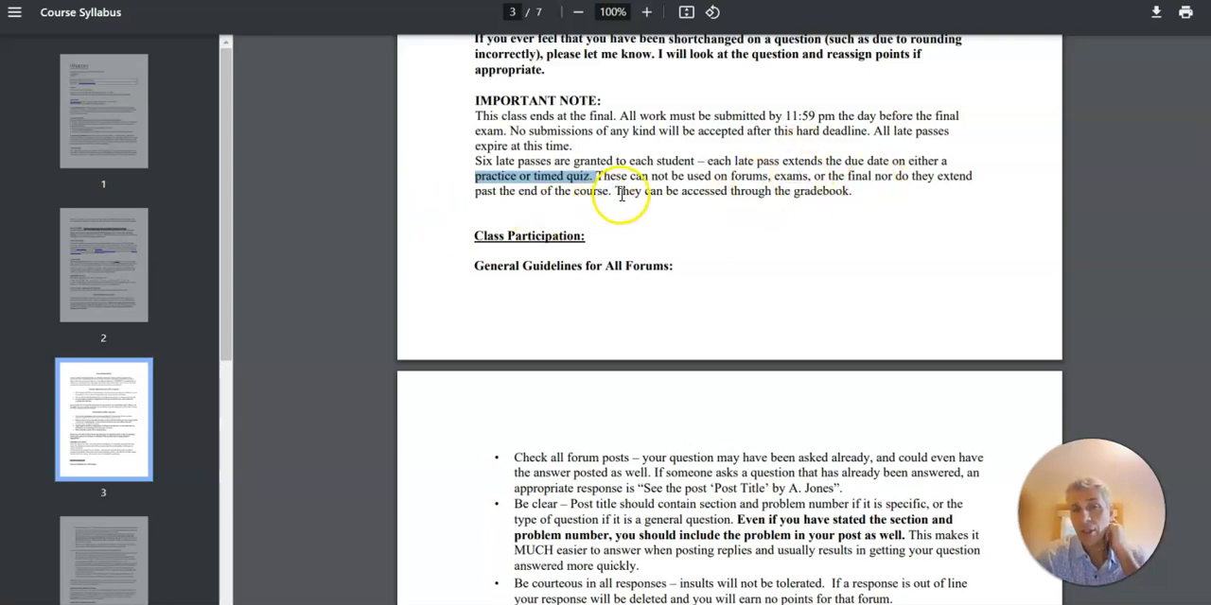
mouse_move(617, 199)
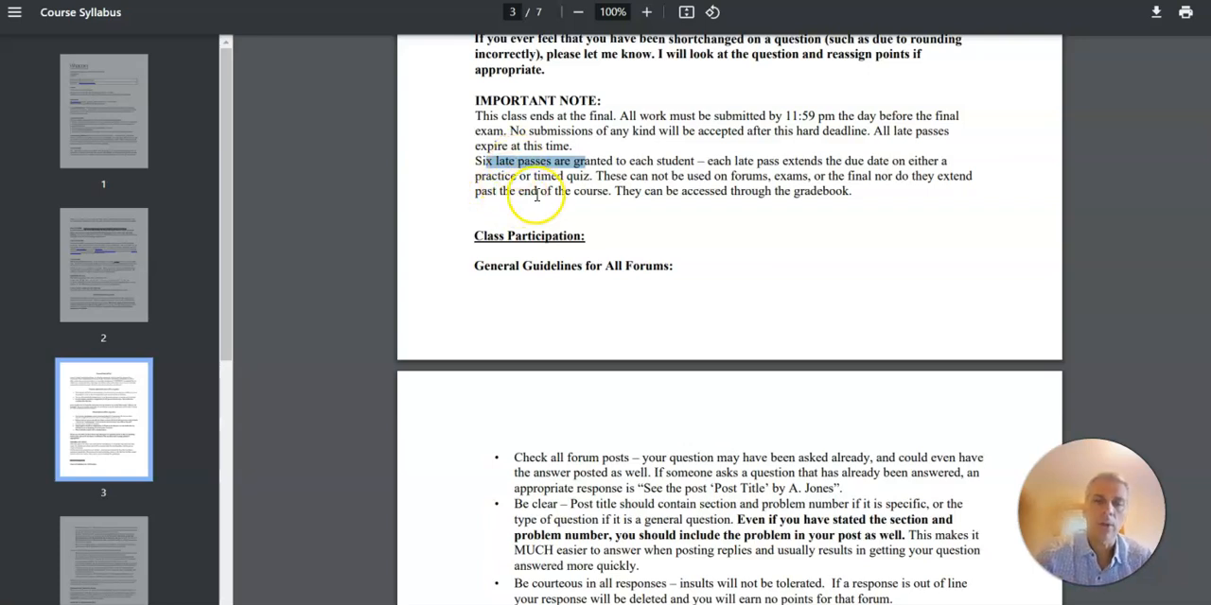
scroll(down, 3)
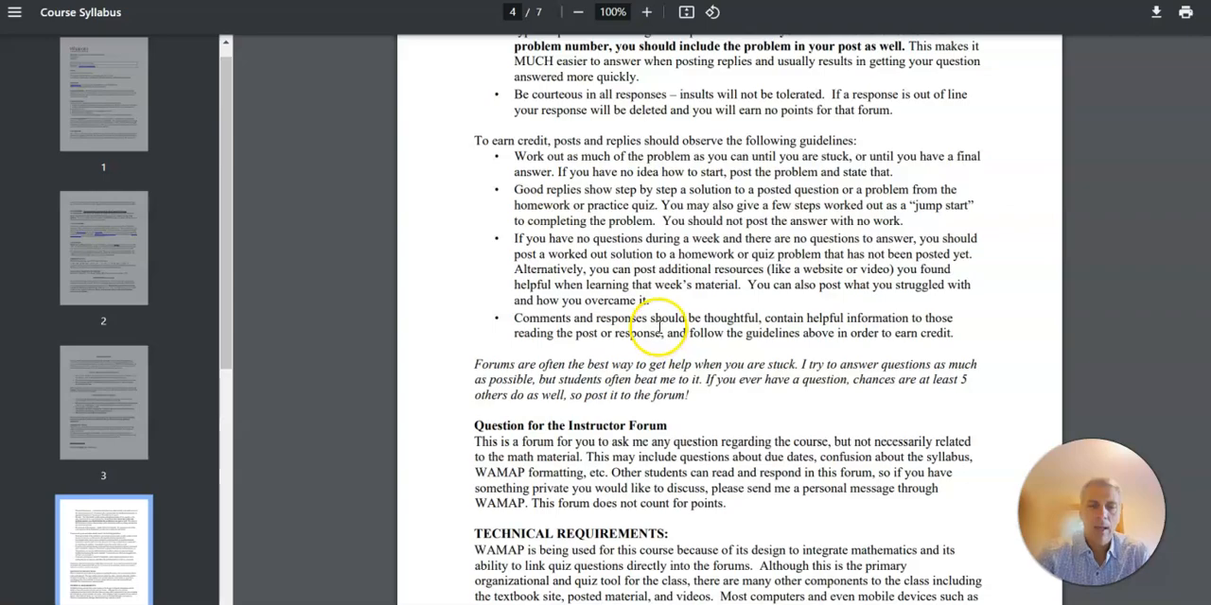
scroll(down, 3)
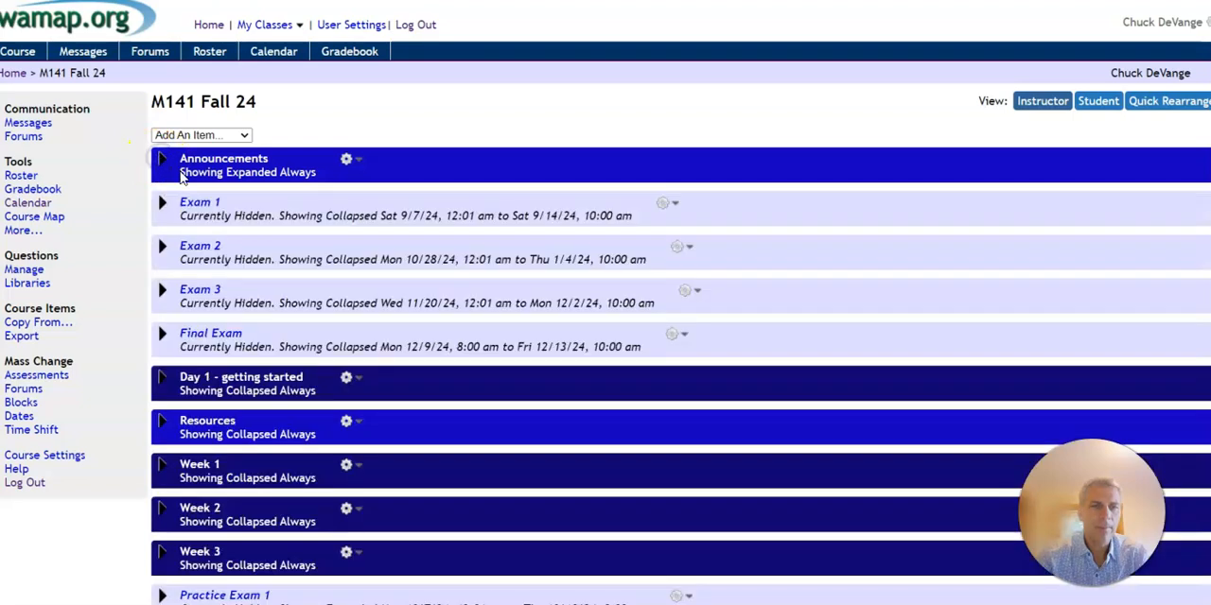
scroll(down, 3)
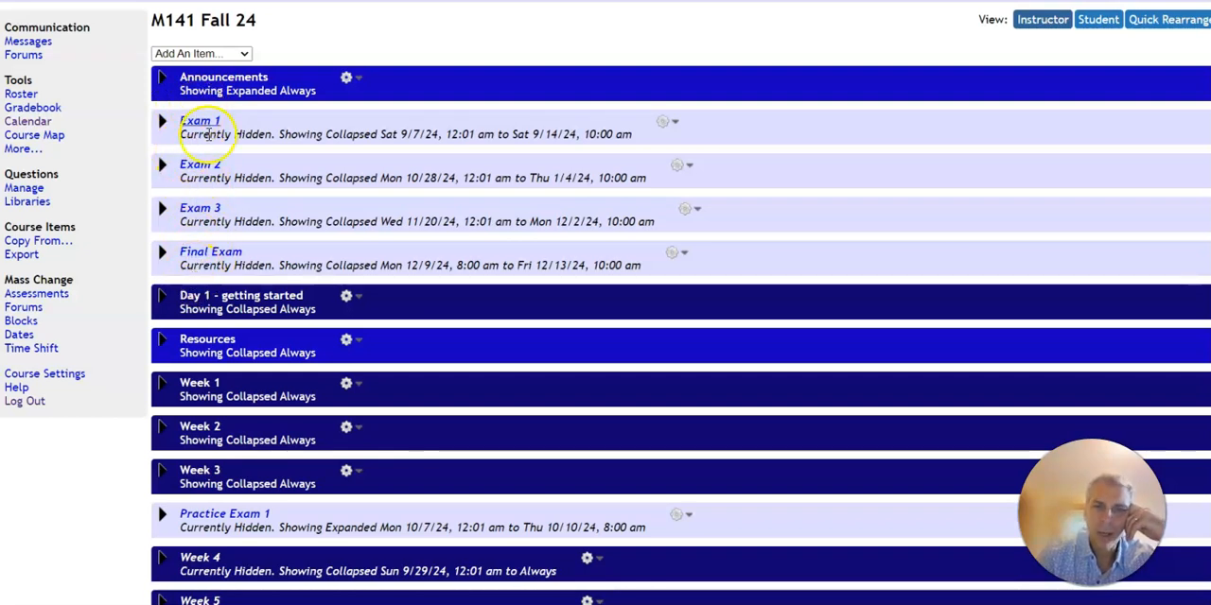
scroll(down, 3)
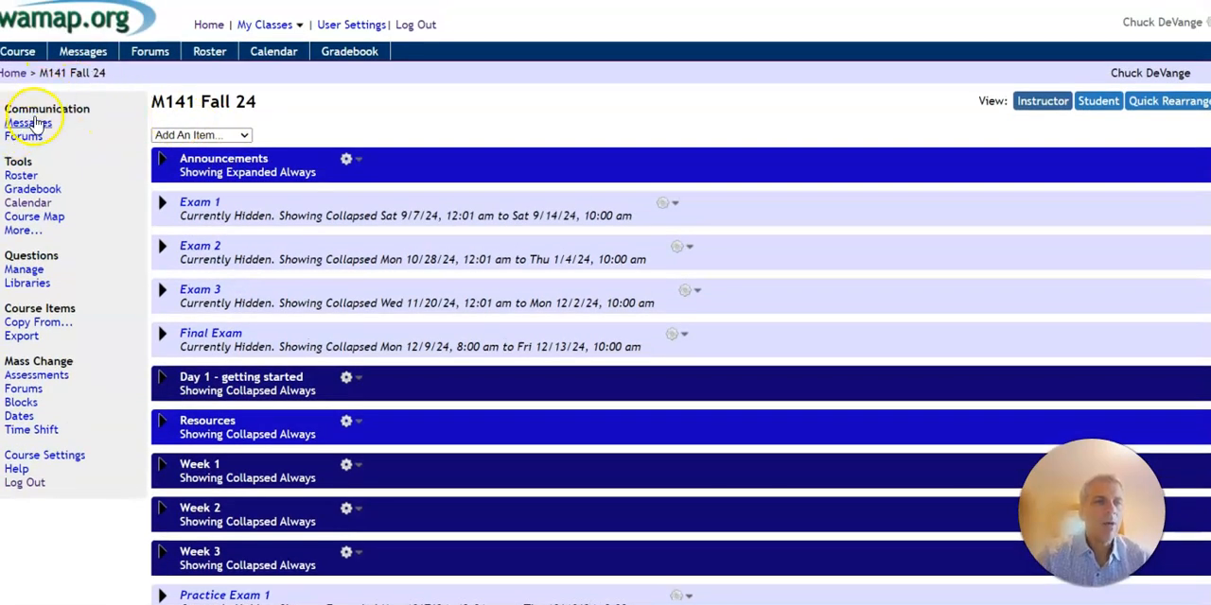
mouse_move(22, 136)
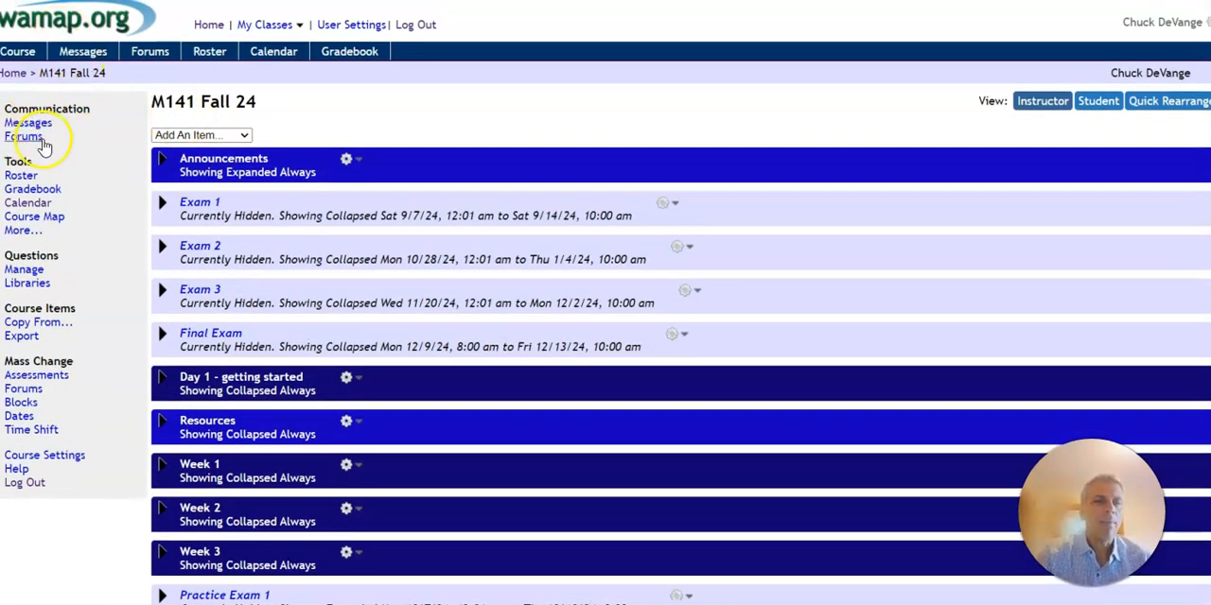
Begin a new course message and choose 'class work' as its subject from earlier subjects.
click(30, 123)
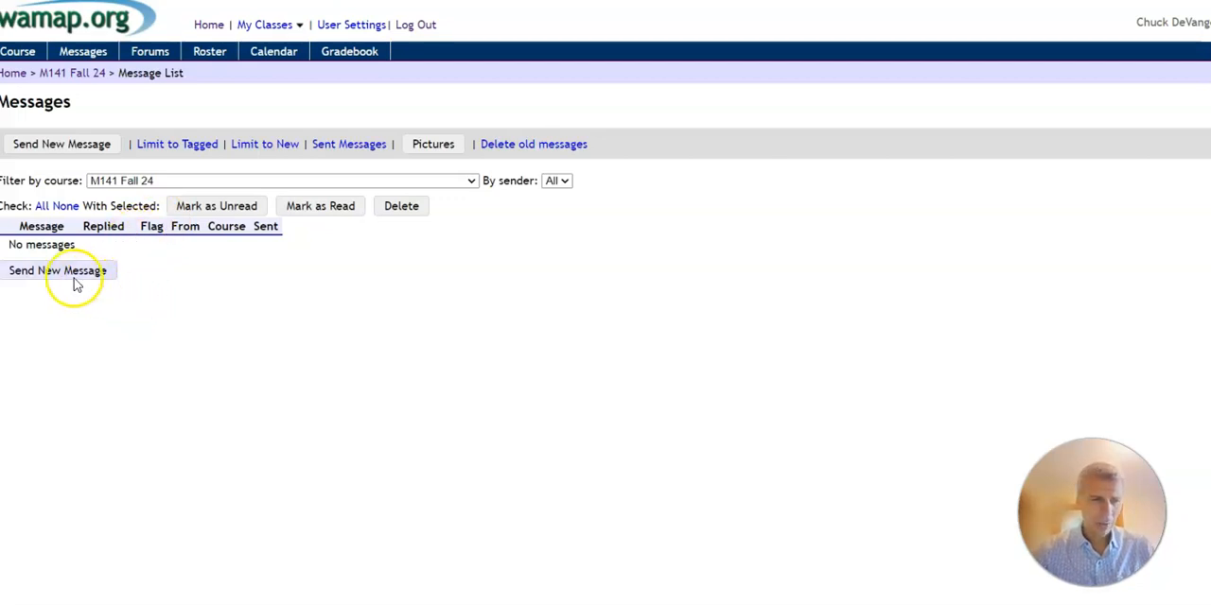
click(56, 270)
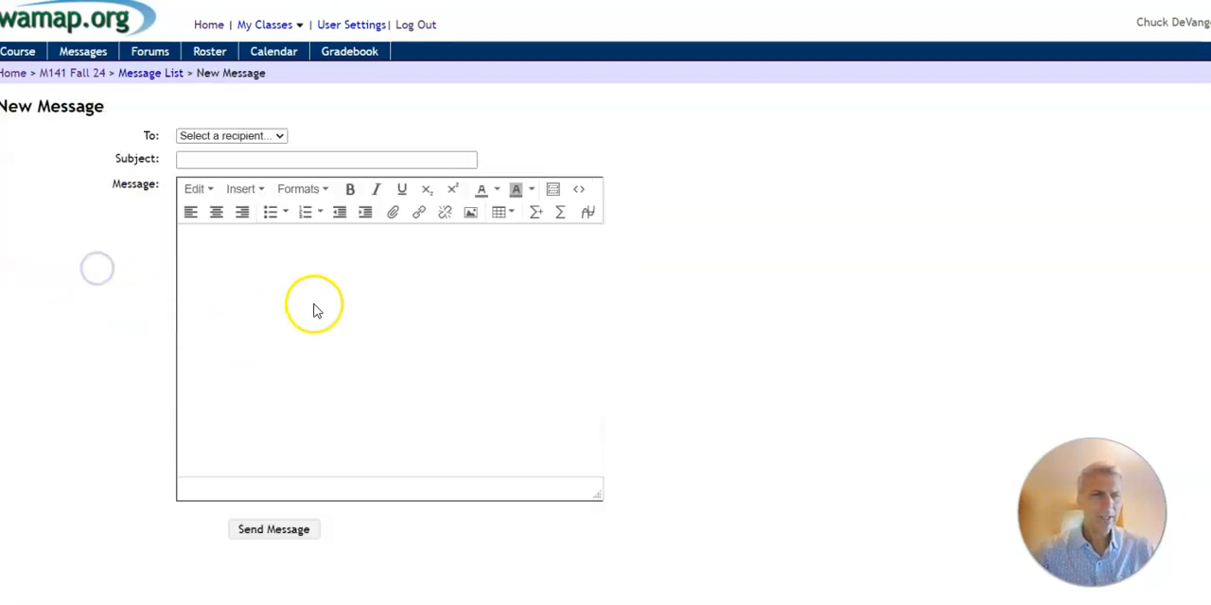
click(230, 137)
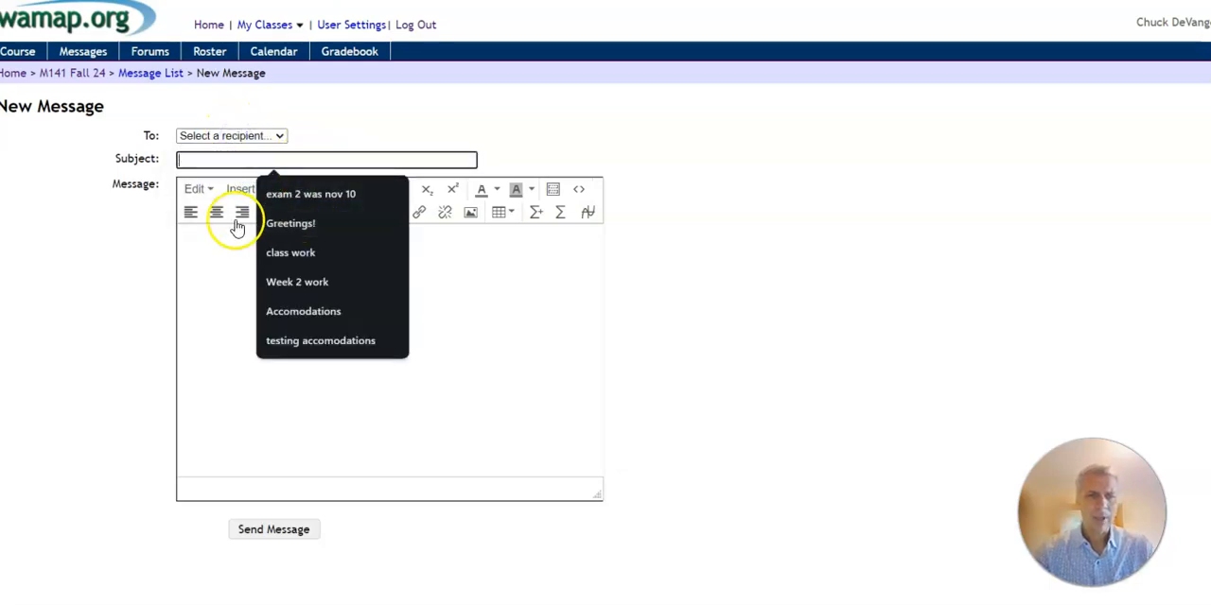
click(292, 254)
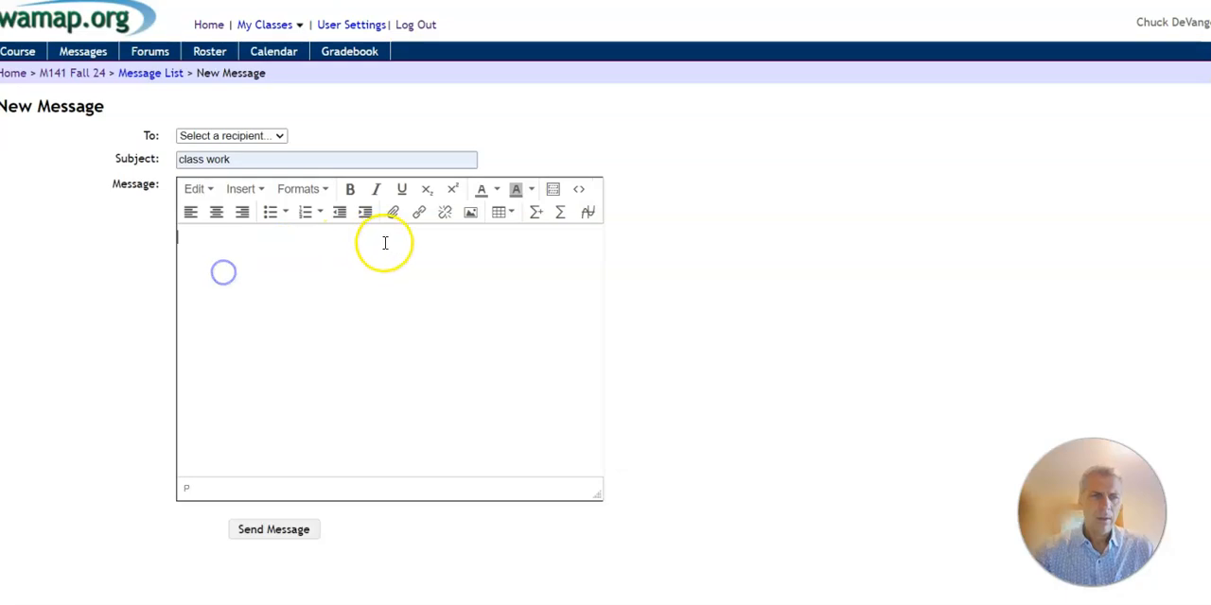
Fill the message body with placeholder text 'ergoifvkjrful hcxv jdiugf jb'.
text(ergoifvkjrful)
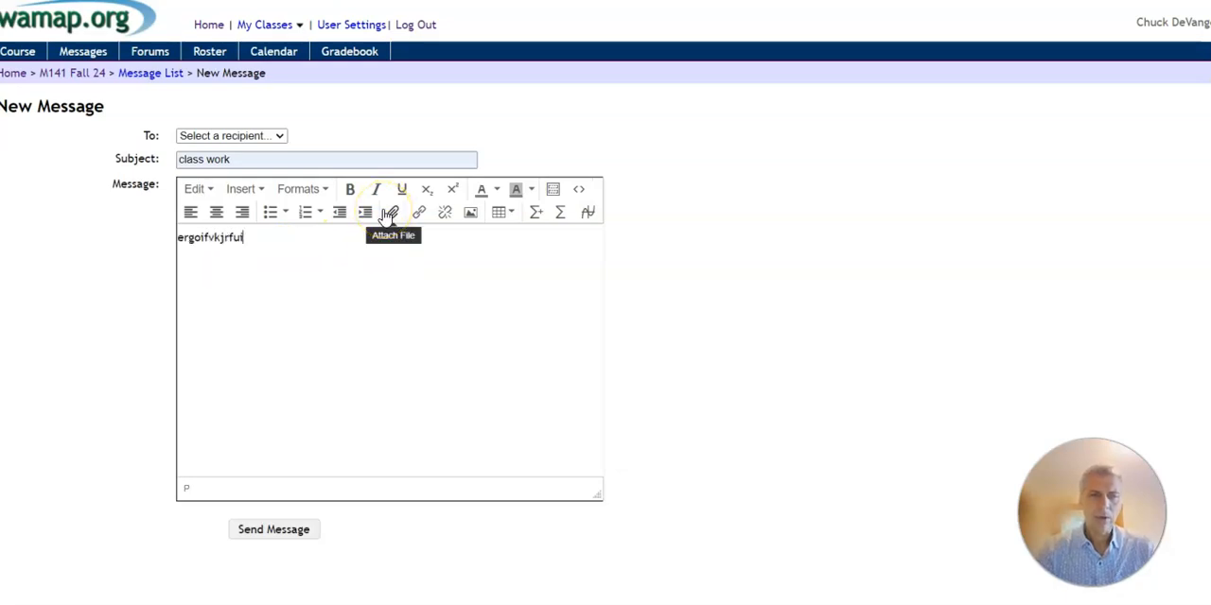
text(hcxv jdiugf  jbib)
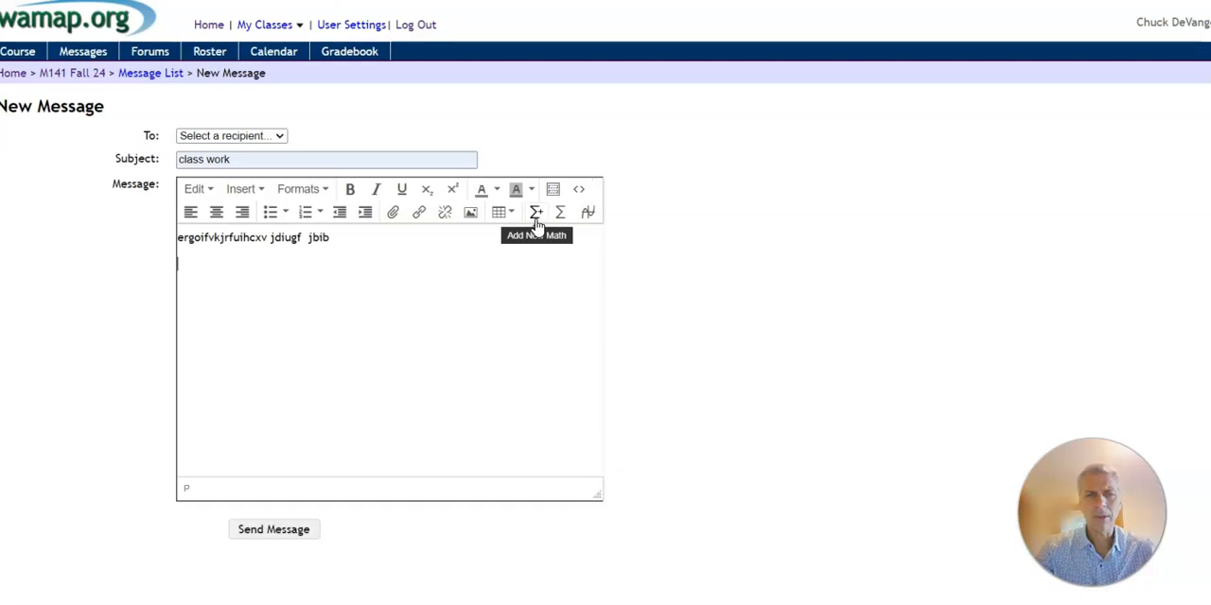
Insert the math expression (3x^2+5x)/sqrt(7y) into the body, then return to the M141 Fall 24 page.
click(538, 212)
text(`(3)
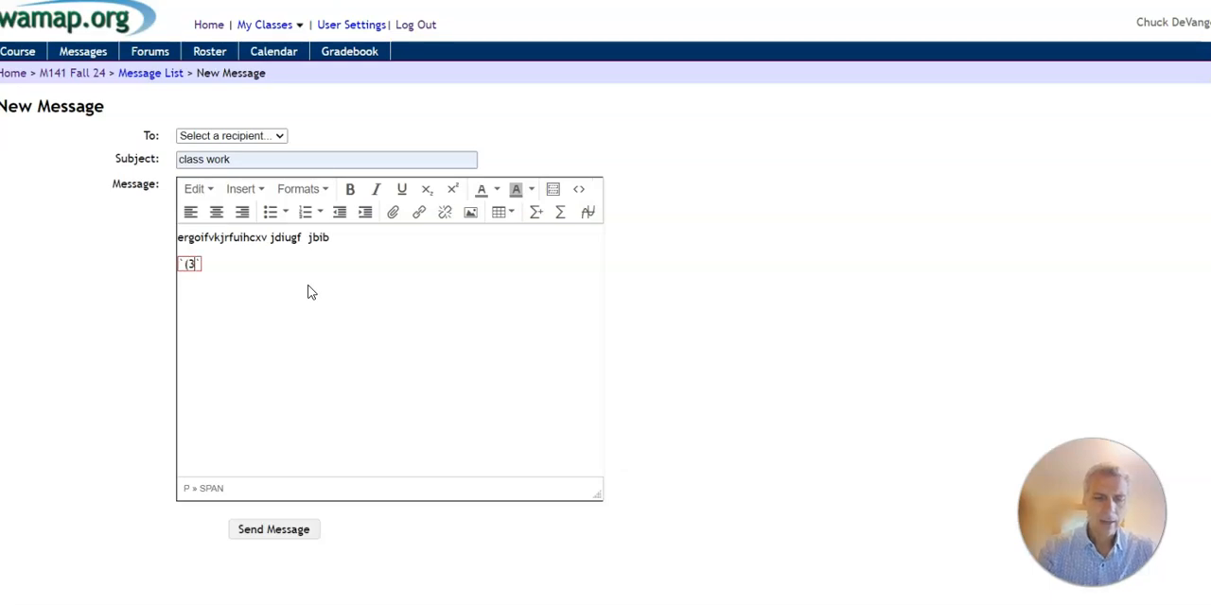
text(x2)
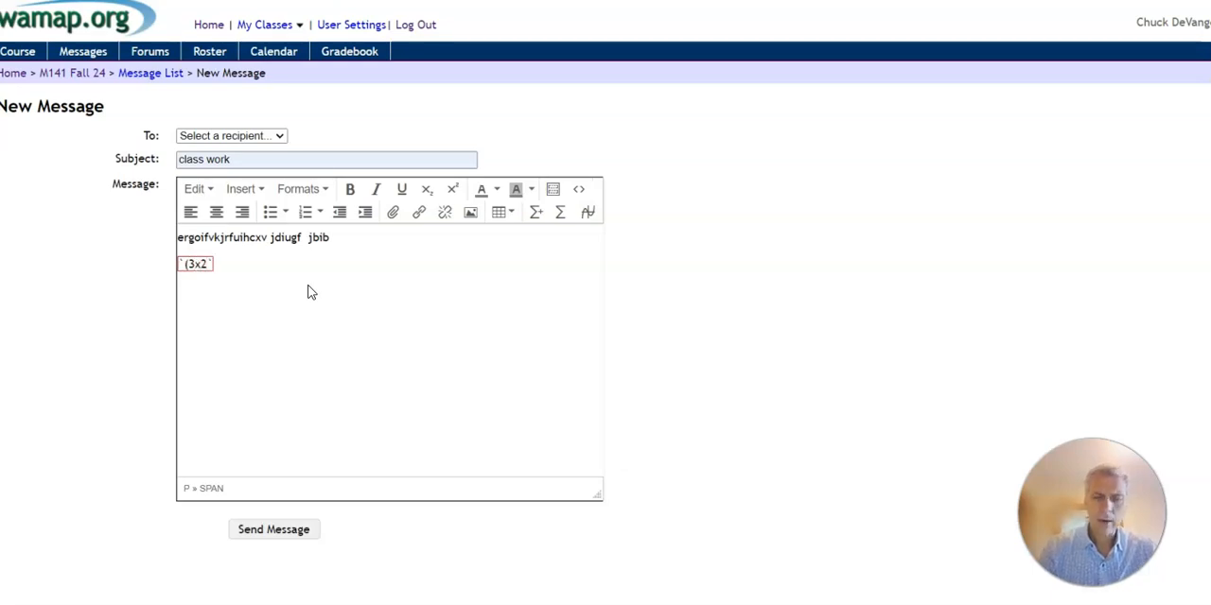
text(^)
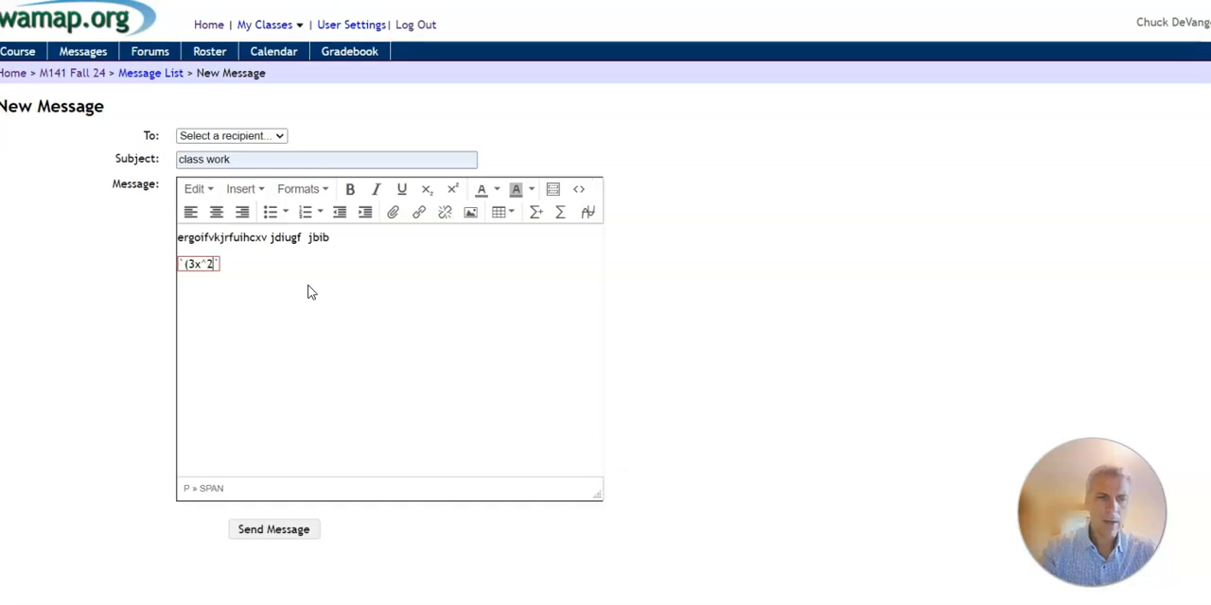
text(+5x)/)
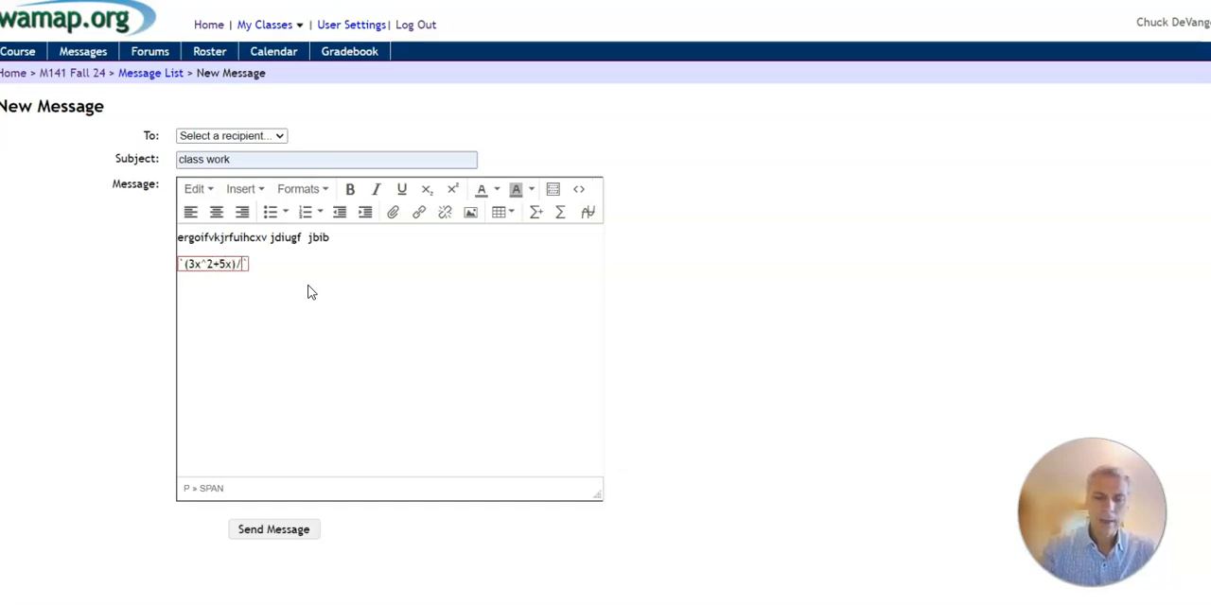
text(sqrt()
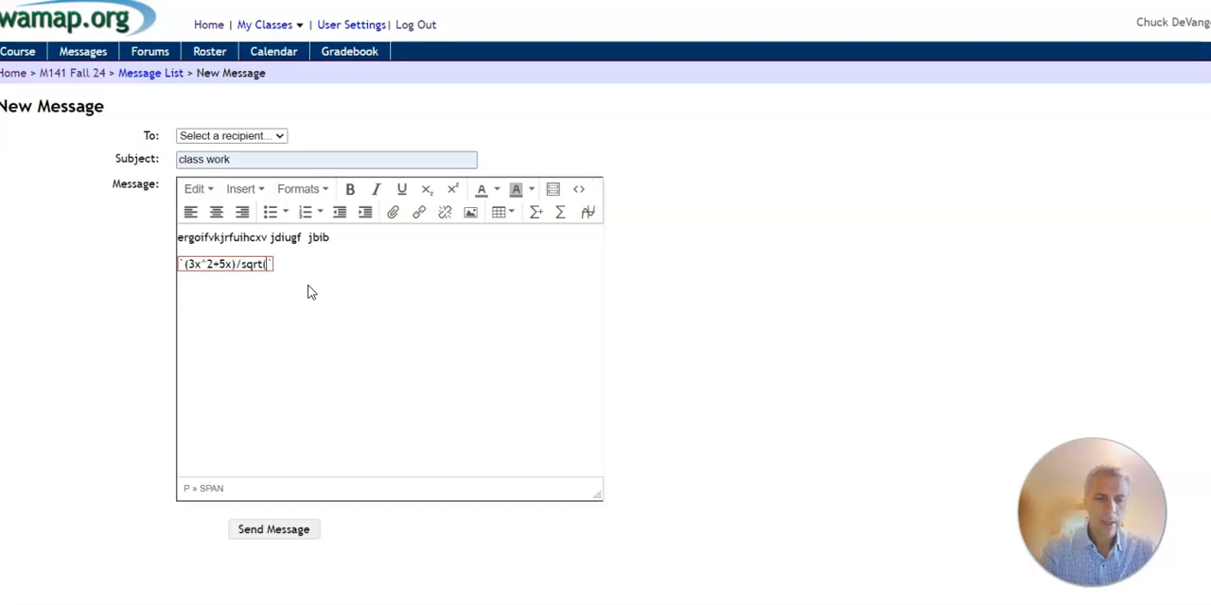
text(7y))
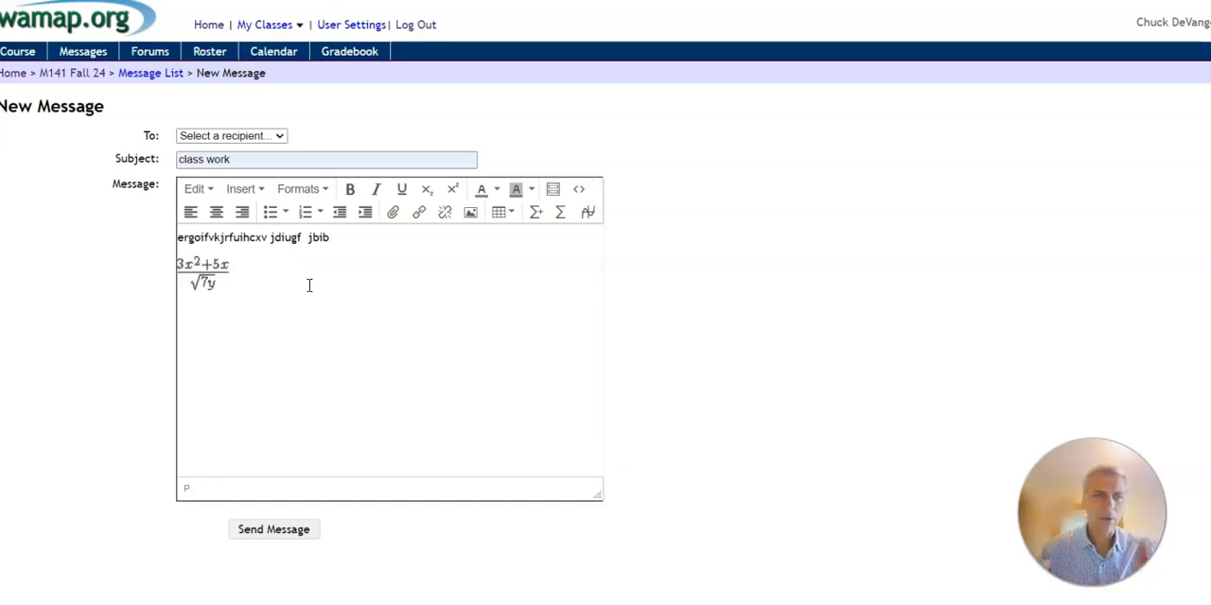
mouse_move(161, 374)
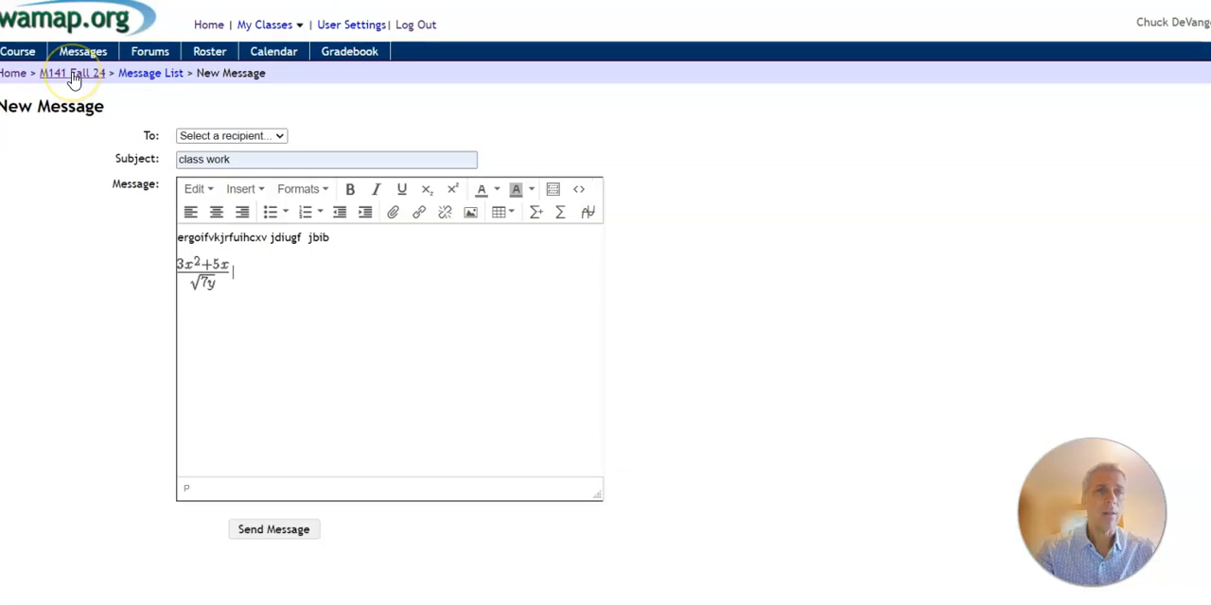
click(72, 72)
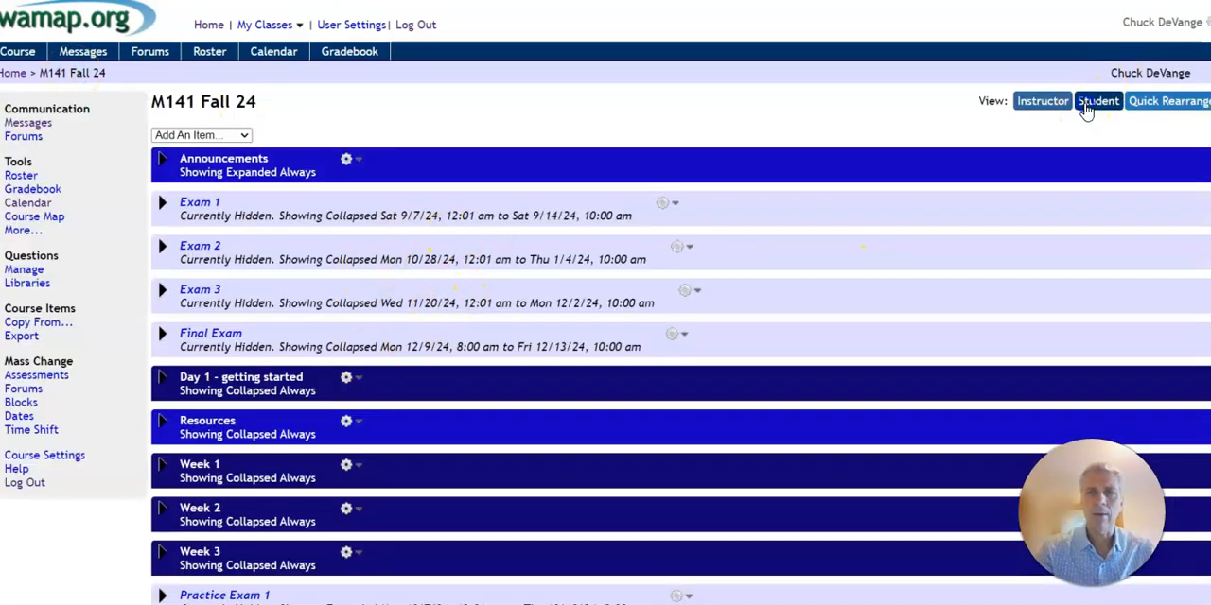
Switch to Student view, reveal Week 1's Quizzes and Forums items, then collapse them again.
click(1097, 102)
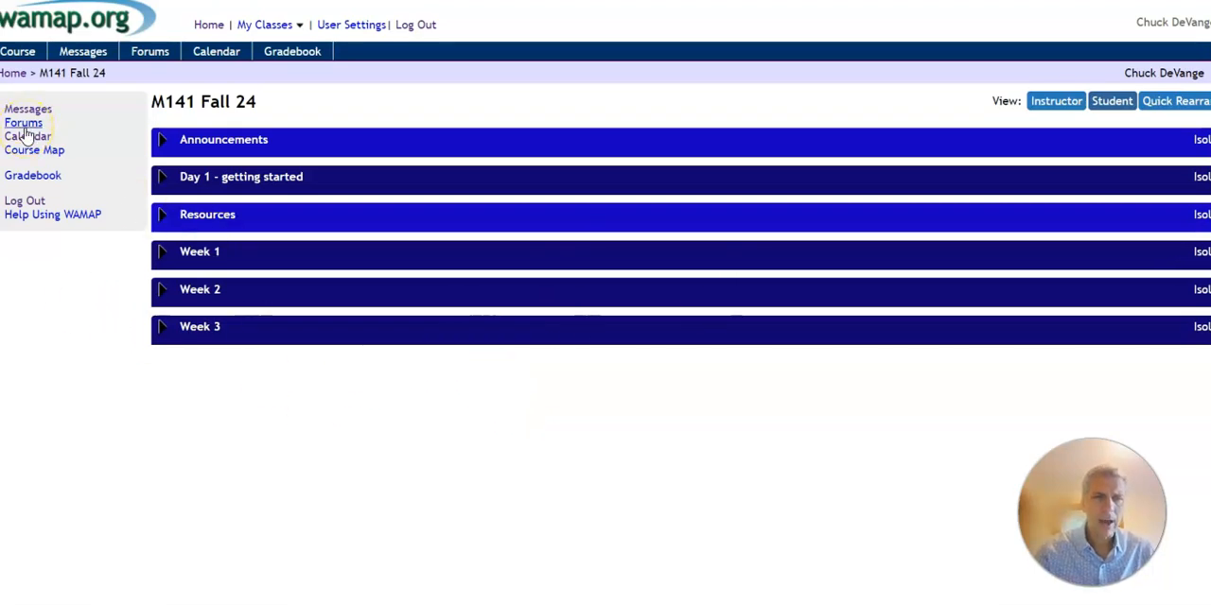
click(200, 252)
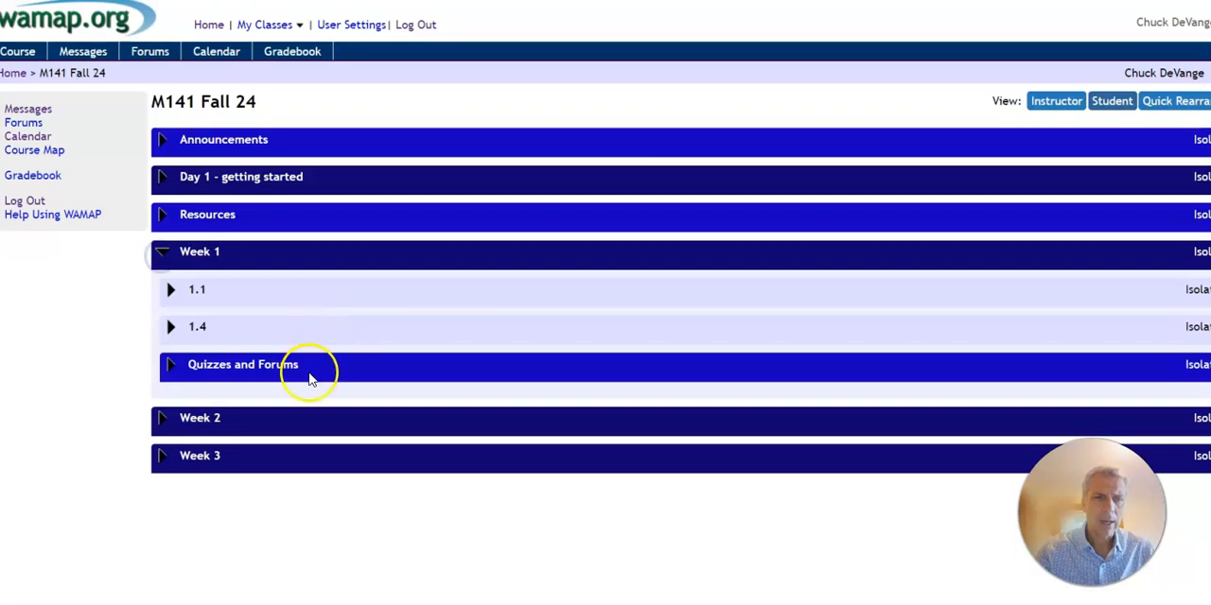
click(242, 363)
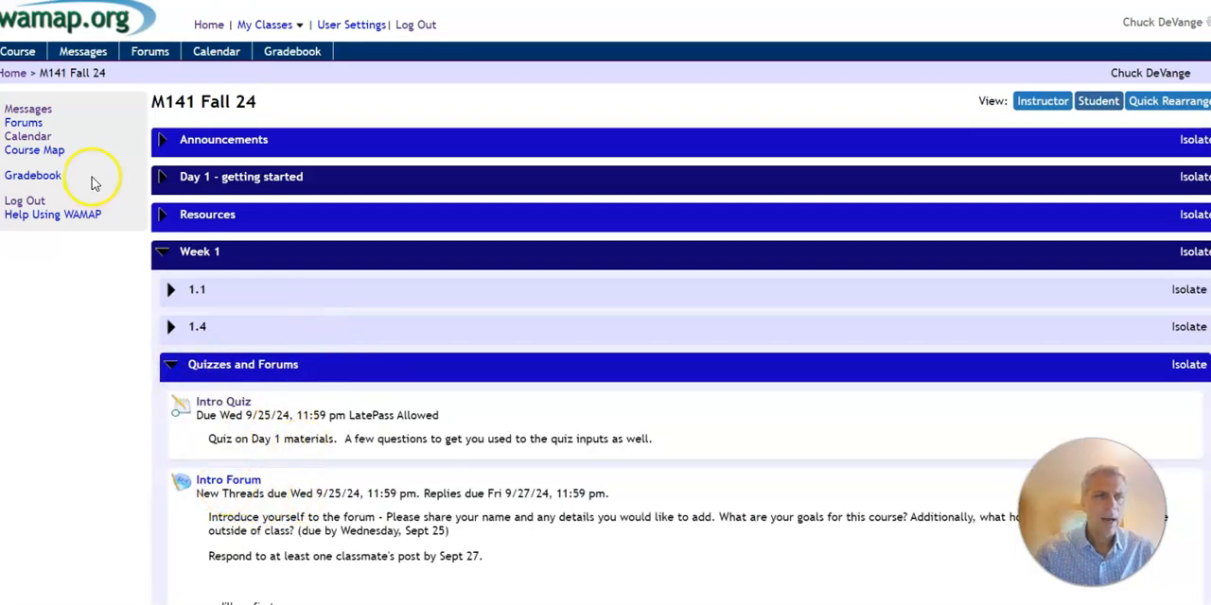
mouse_move(26, 110)
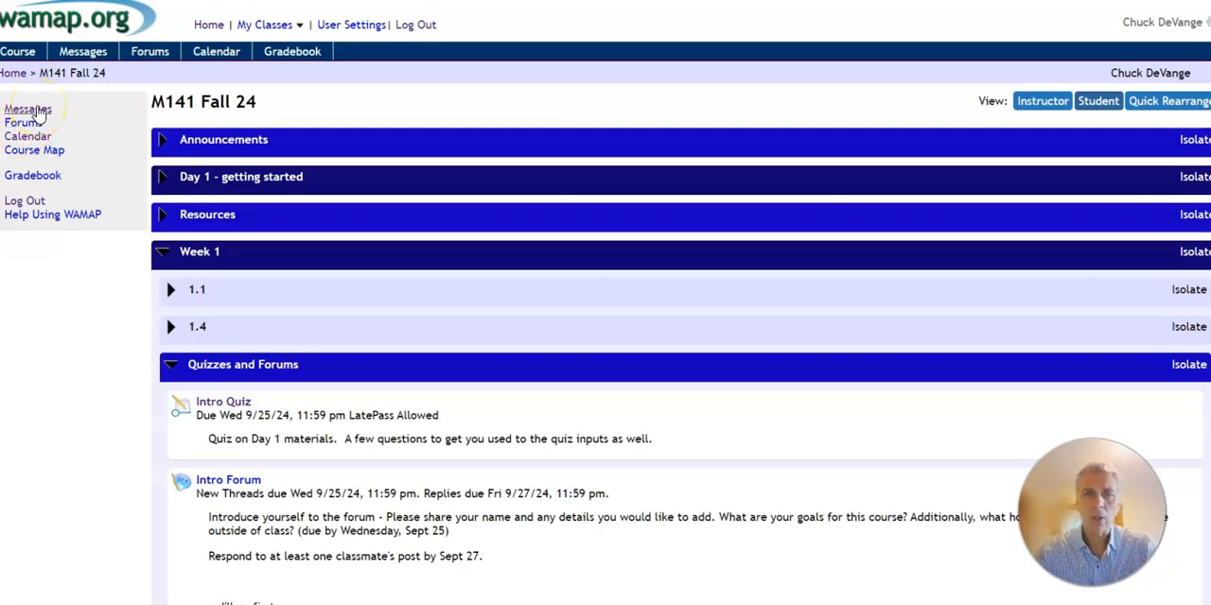
mouse_move(29, 136)
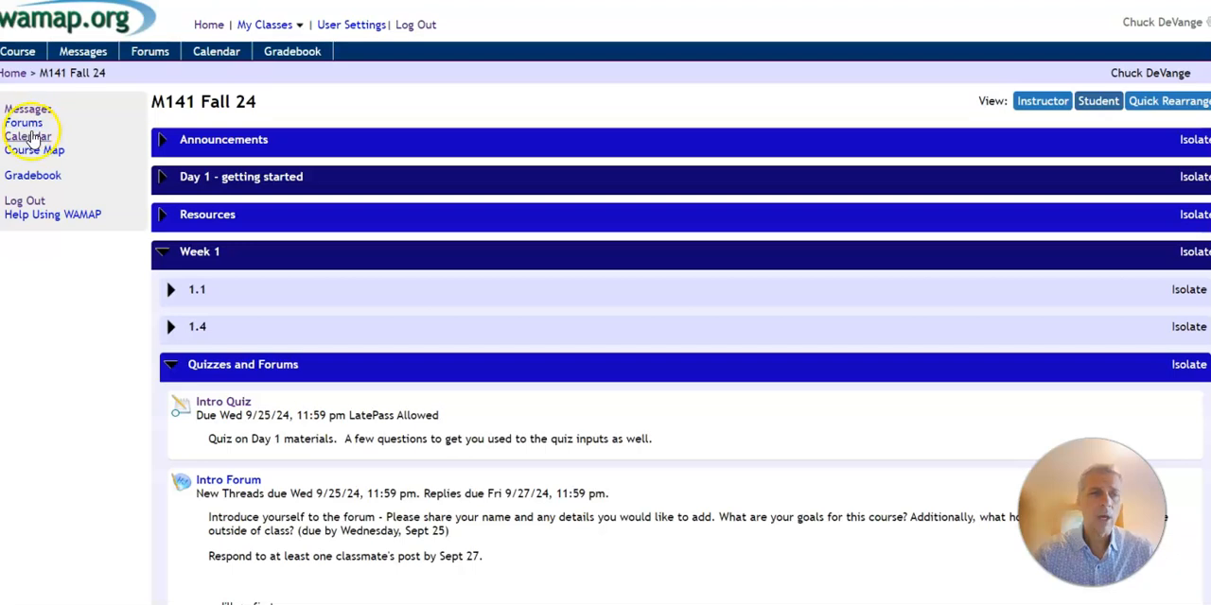
mouse_move(185, 382)
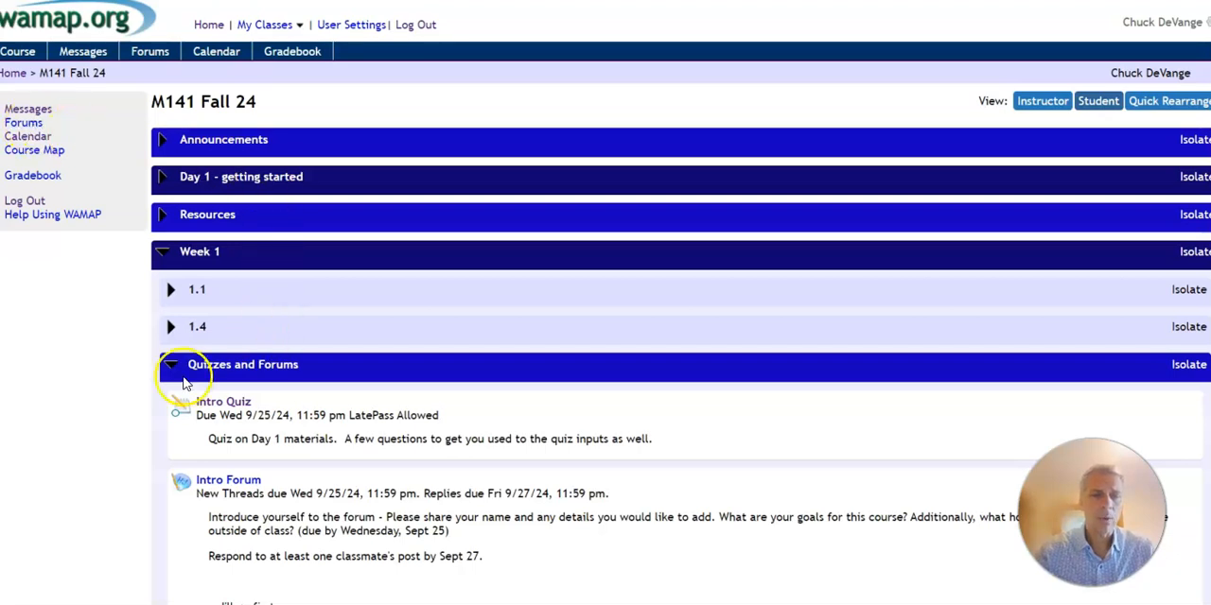
click(170, 363)
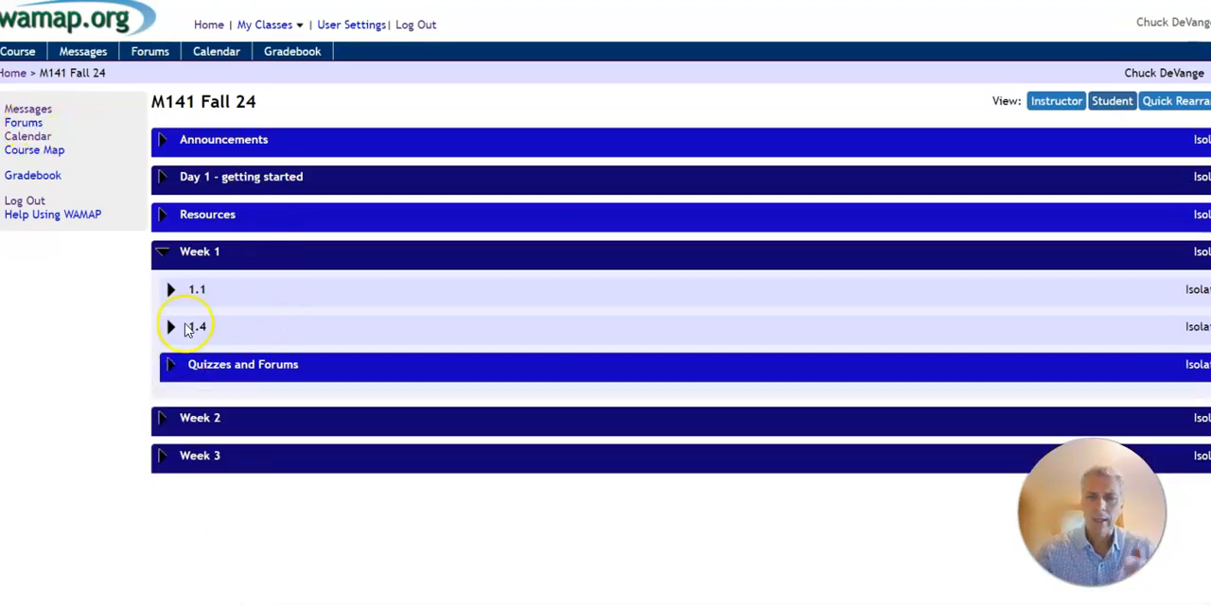
click(163, 252)
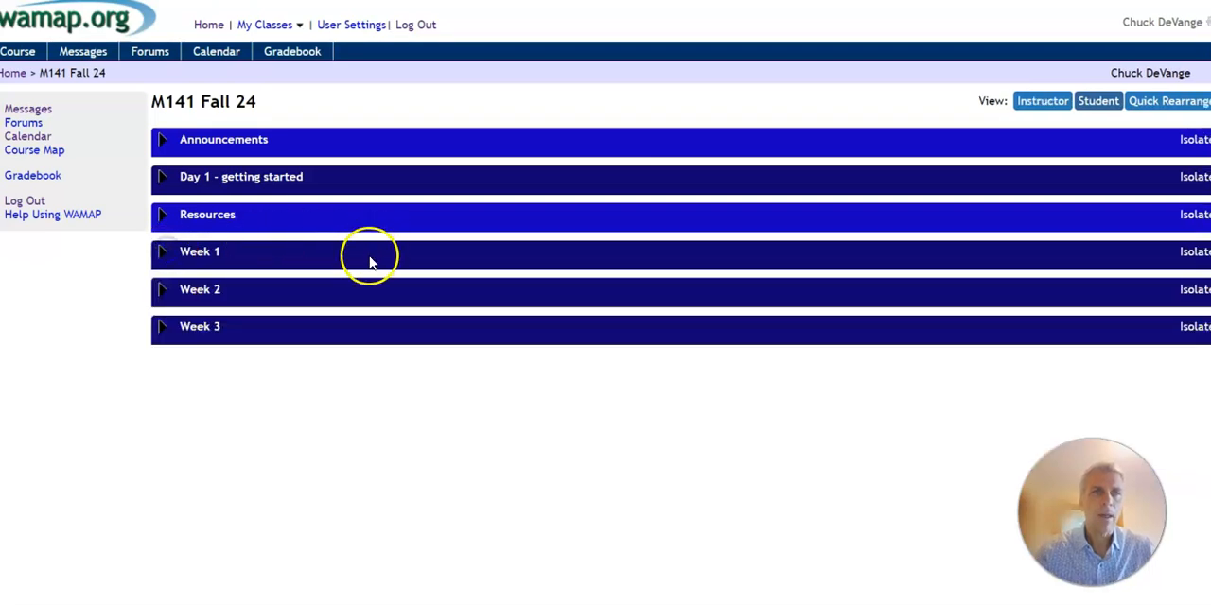
mouse_move(358, 290)
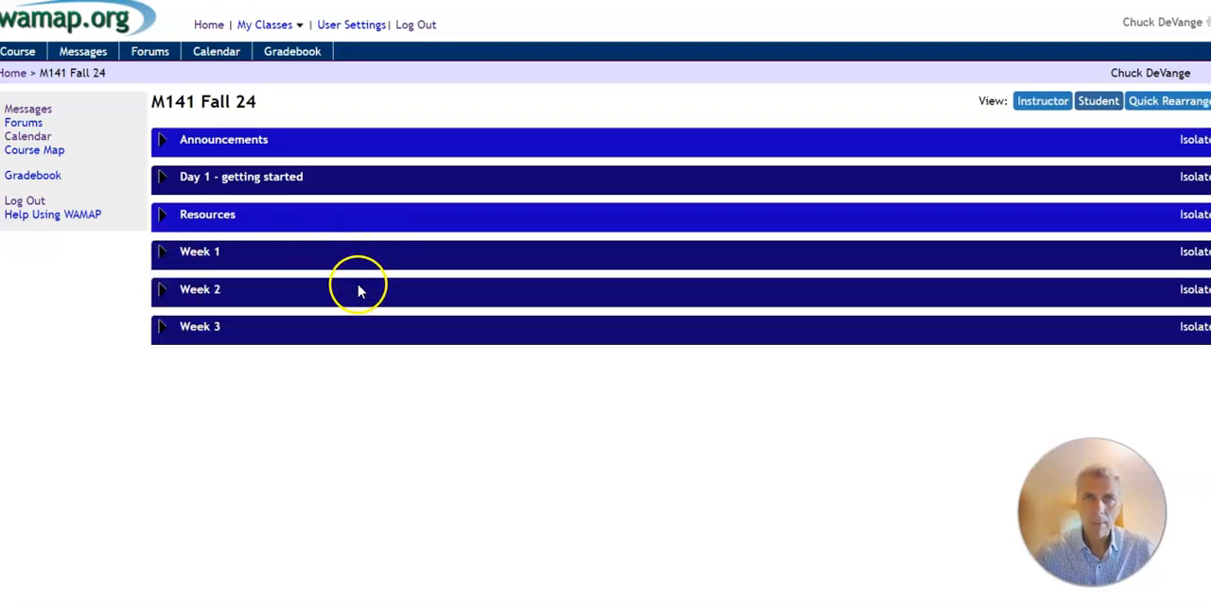
mouse_move(394, 287)
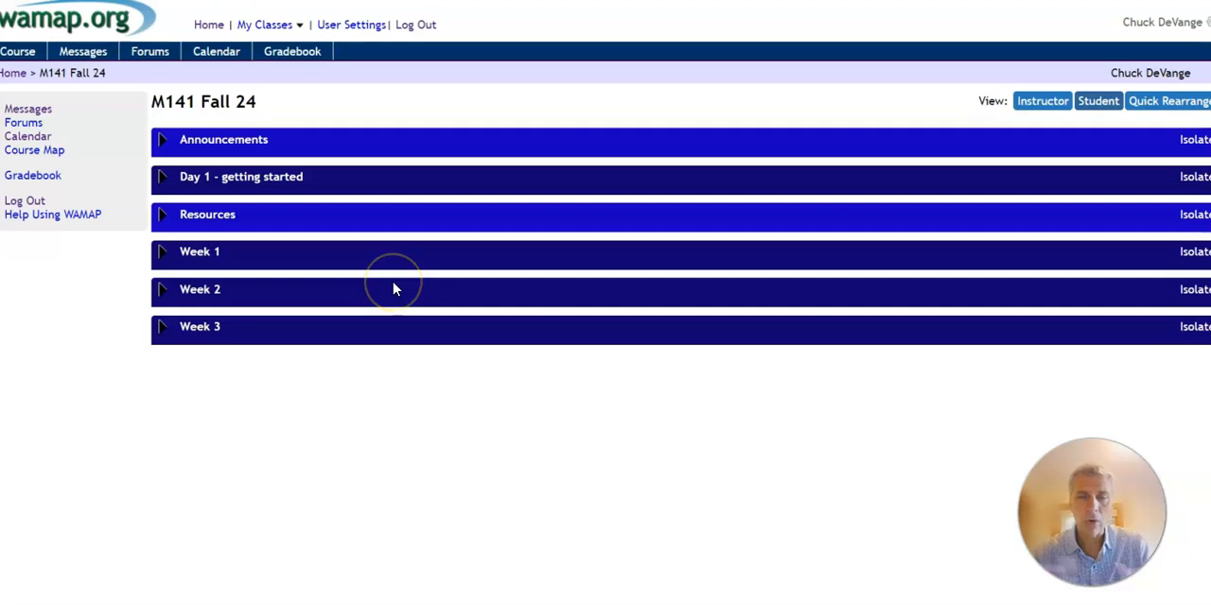